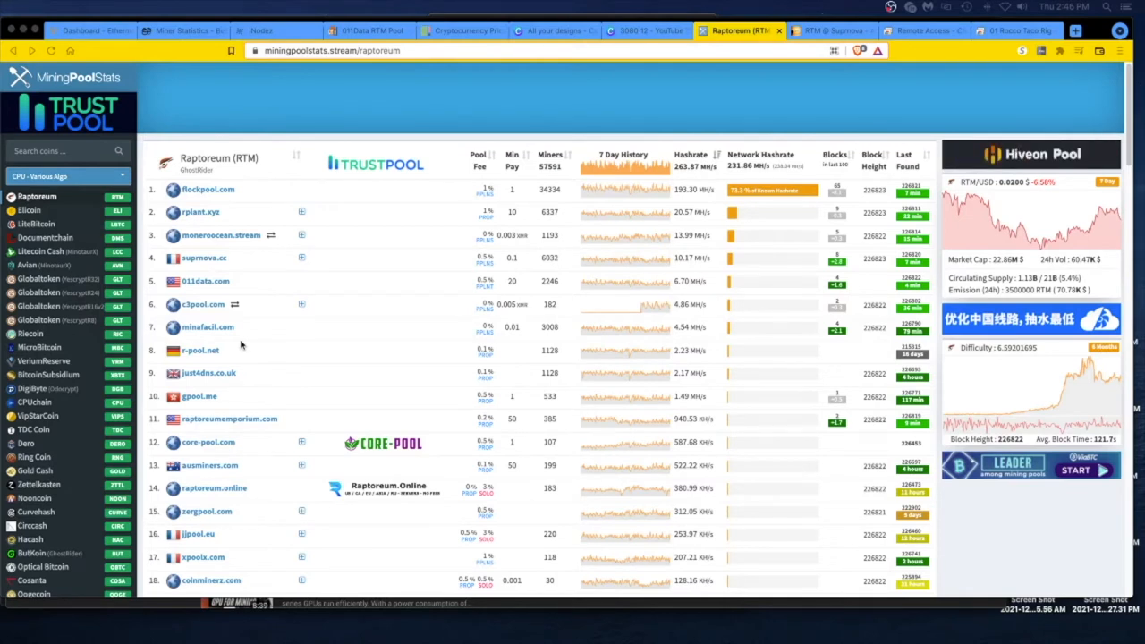
mouse_move(272, 322)
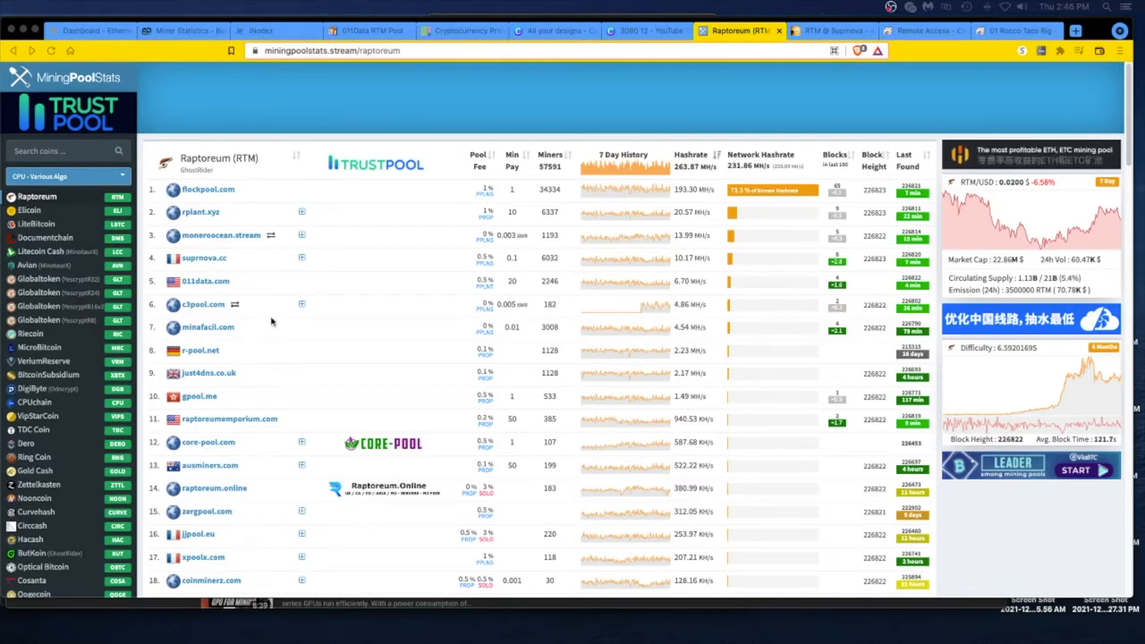
mouse_move(211, 286)
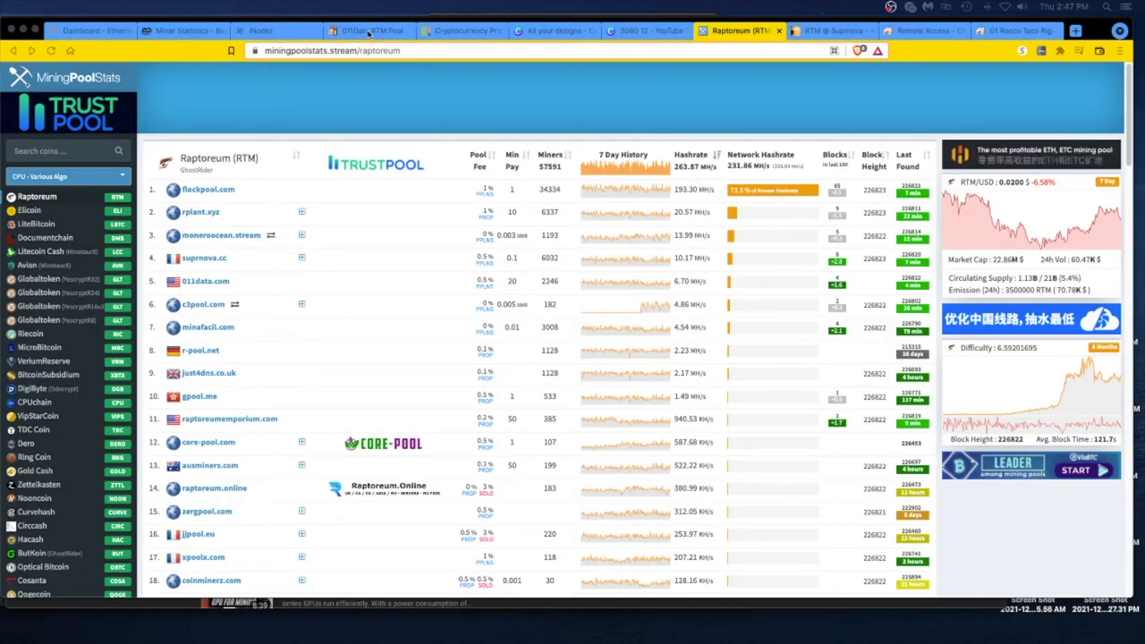
Step: Bring up the 011Data account page and scroll past the hashrate chart to the per-rig worker cards
click(366, 30)
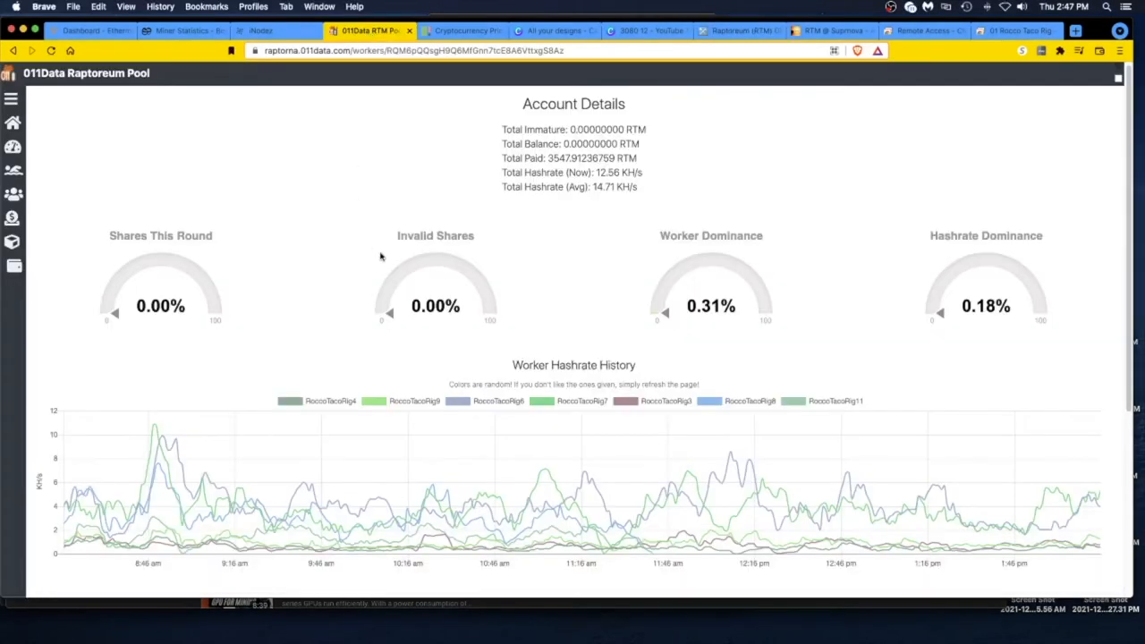
mouse_move(498, 215)
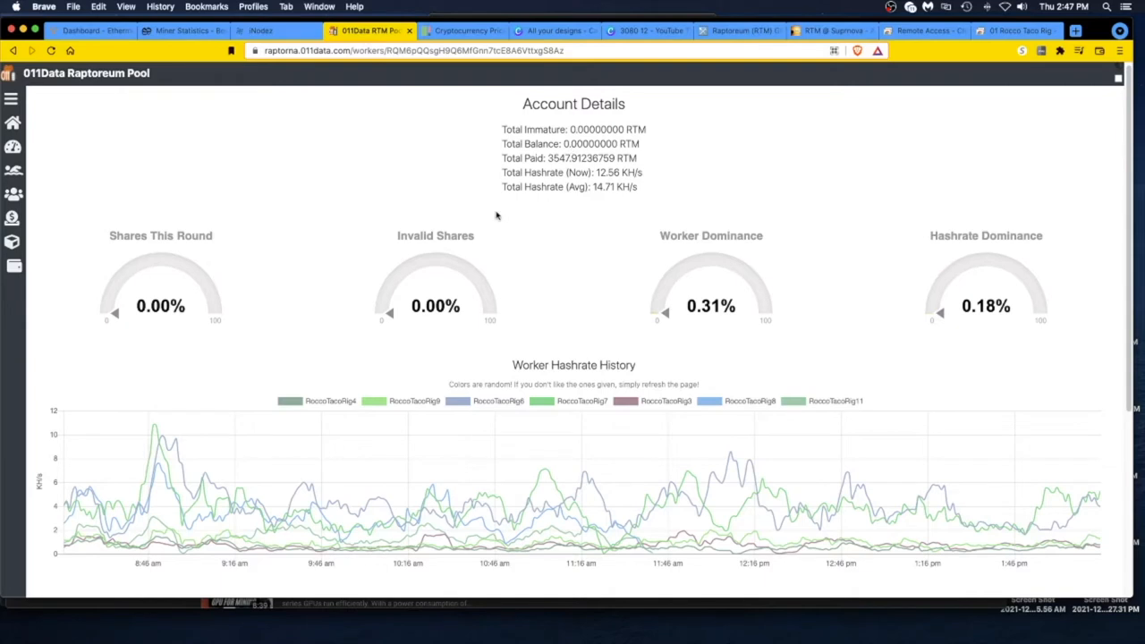
mouse_move(518, 254)
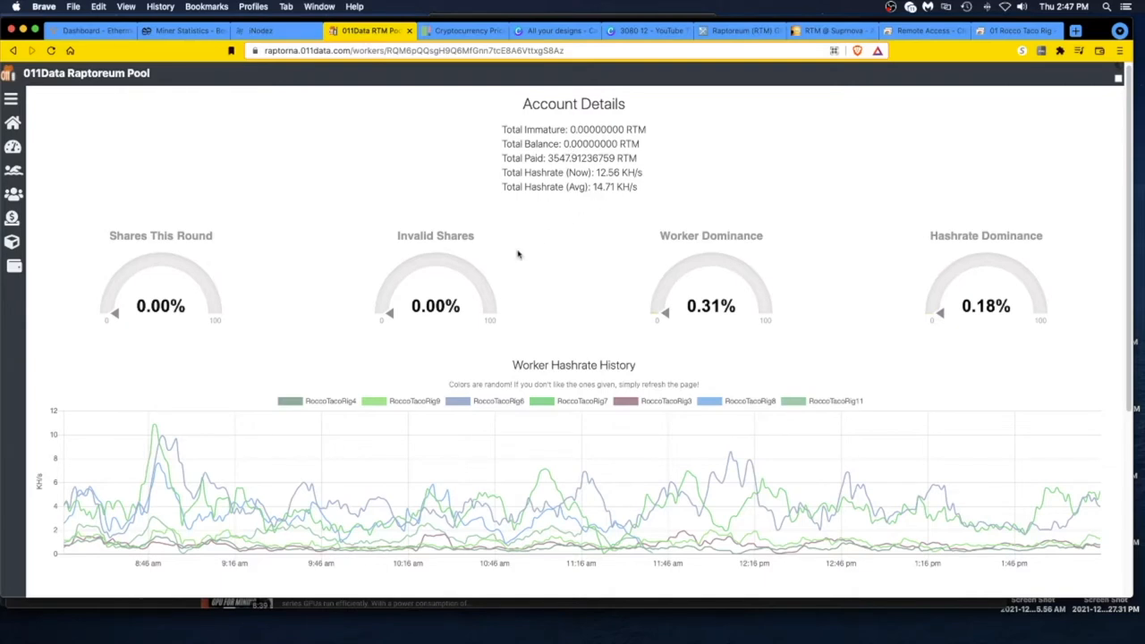
mouse_move(598, 197)
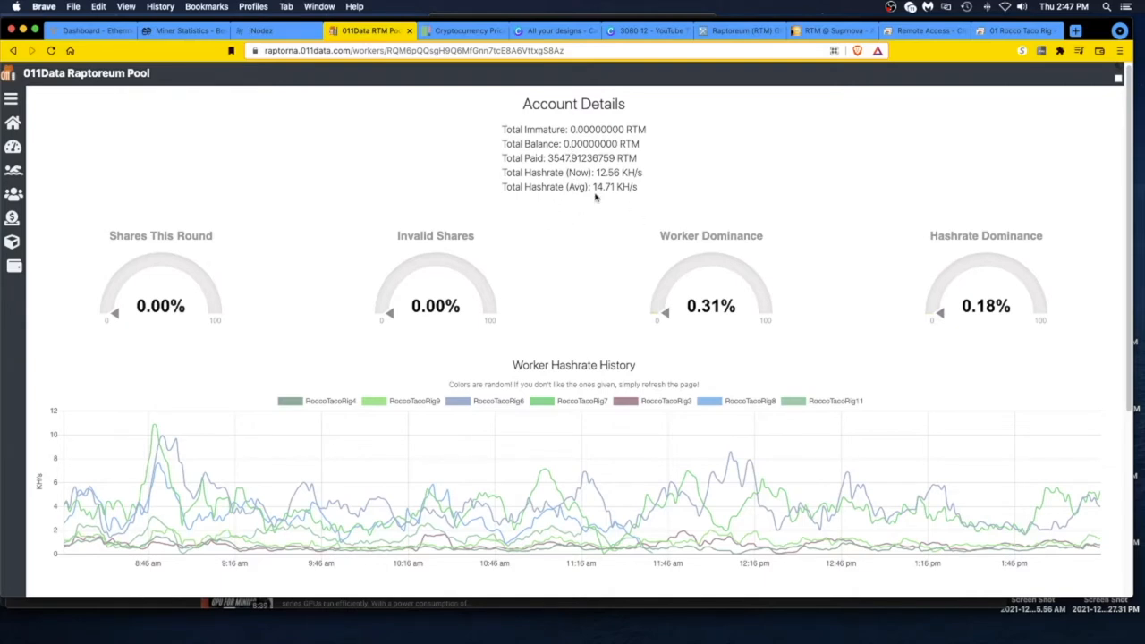
mouse_move(605, 197)
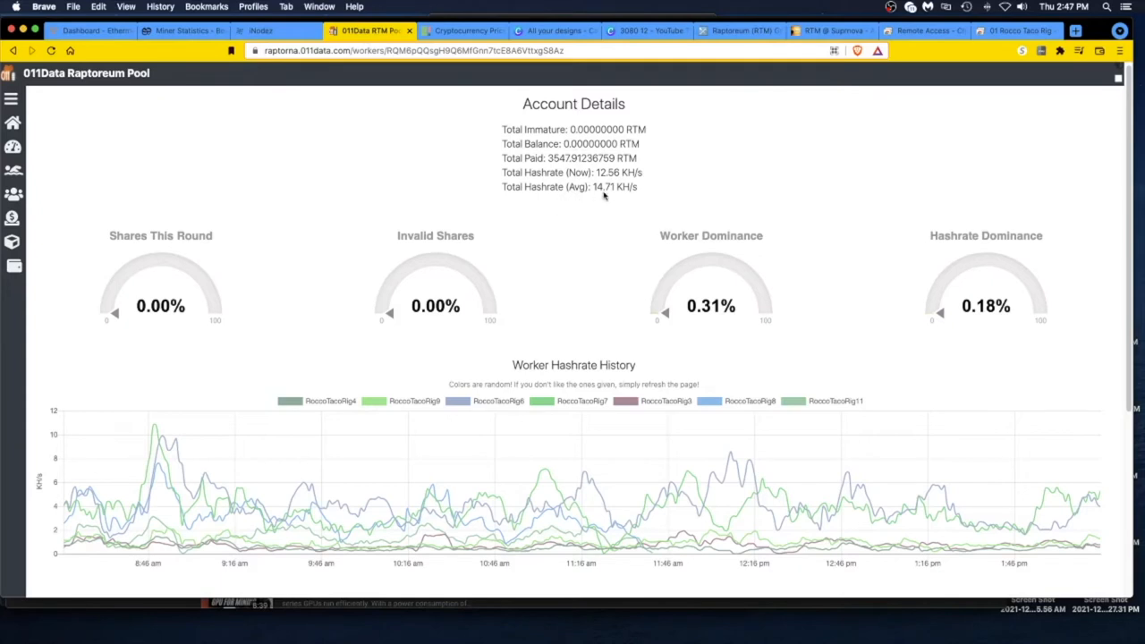
scroll(down, 3)
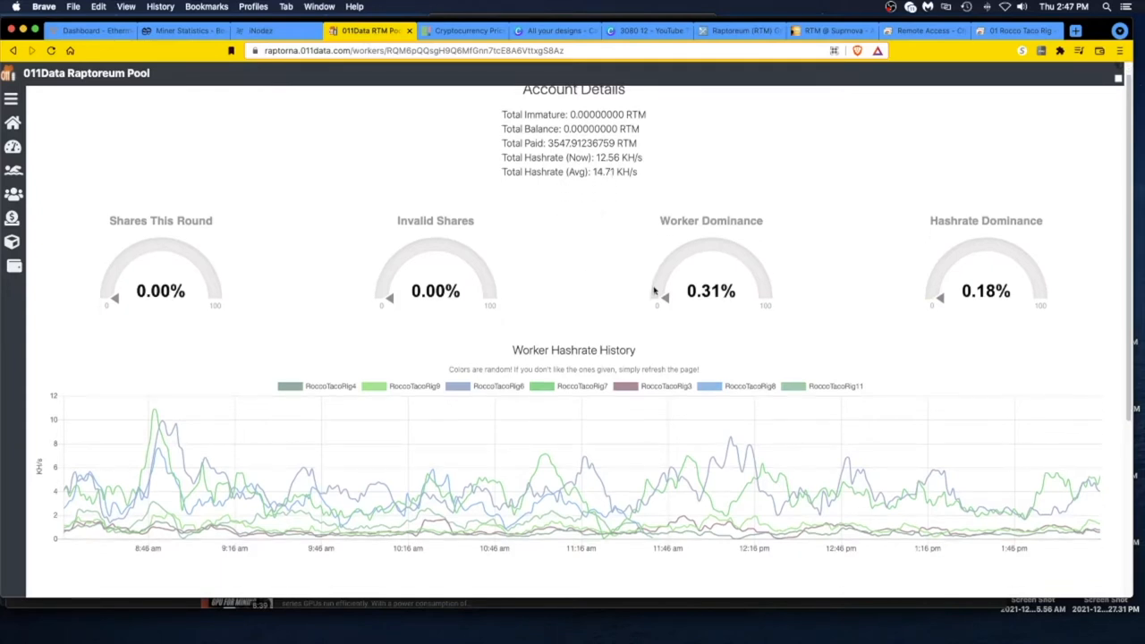
scroll(down, 3)
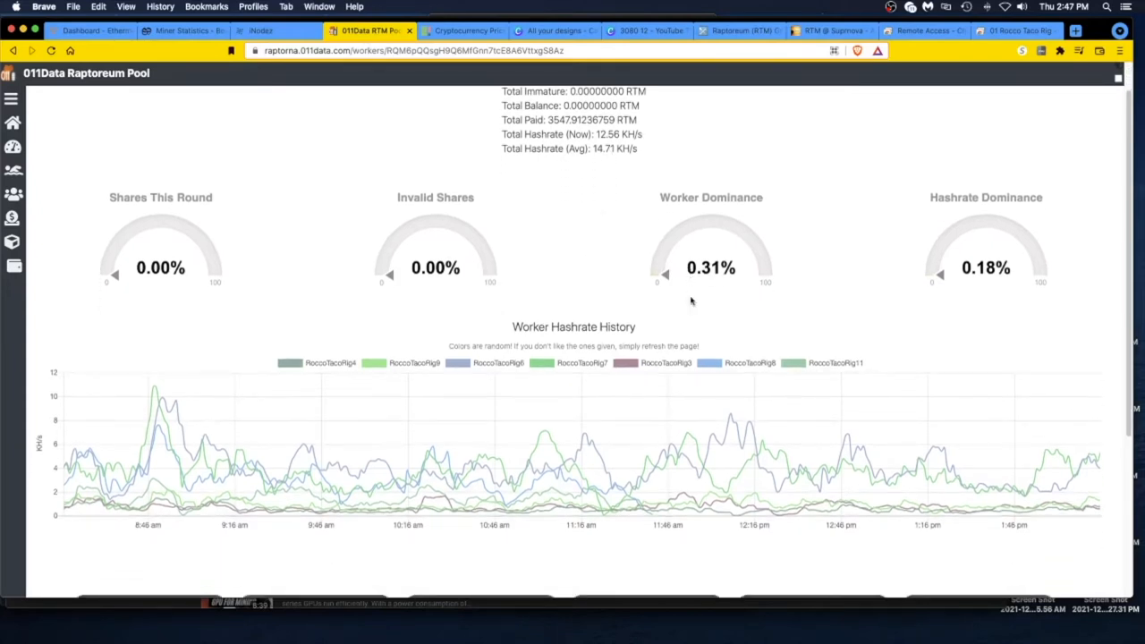
scroll(down, 3)
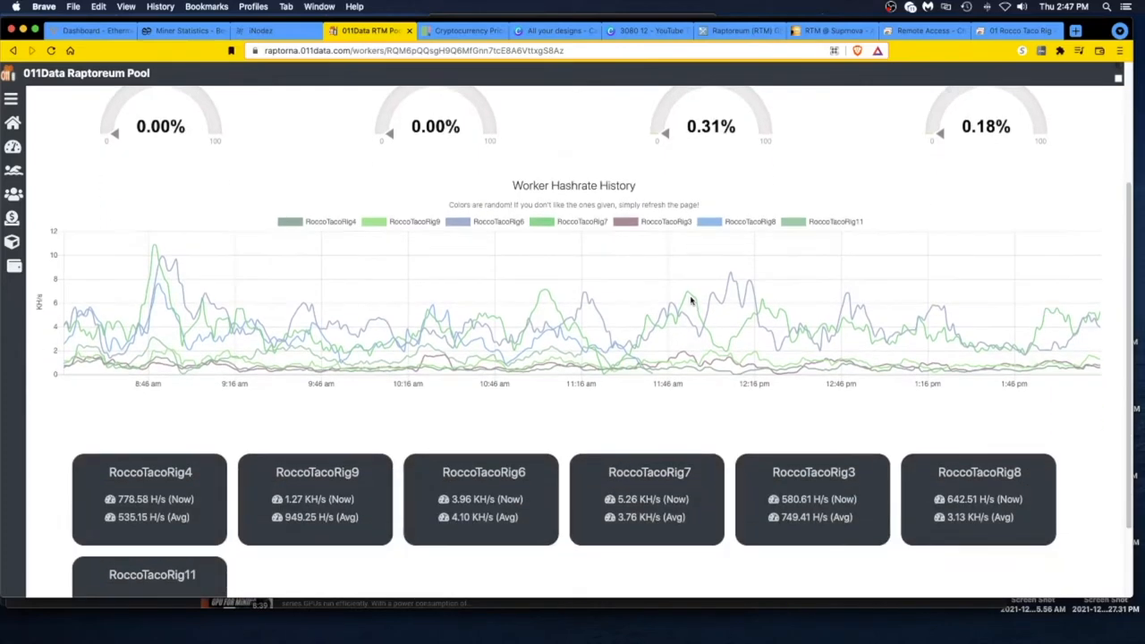
scroll(down, 3)
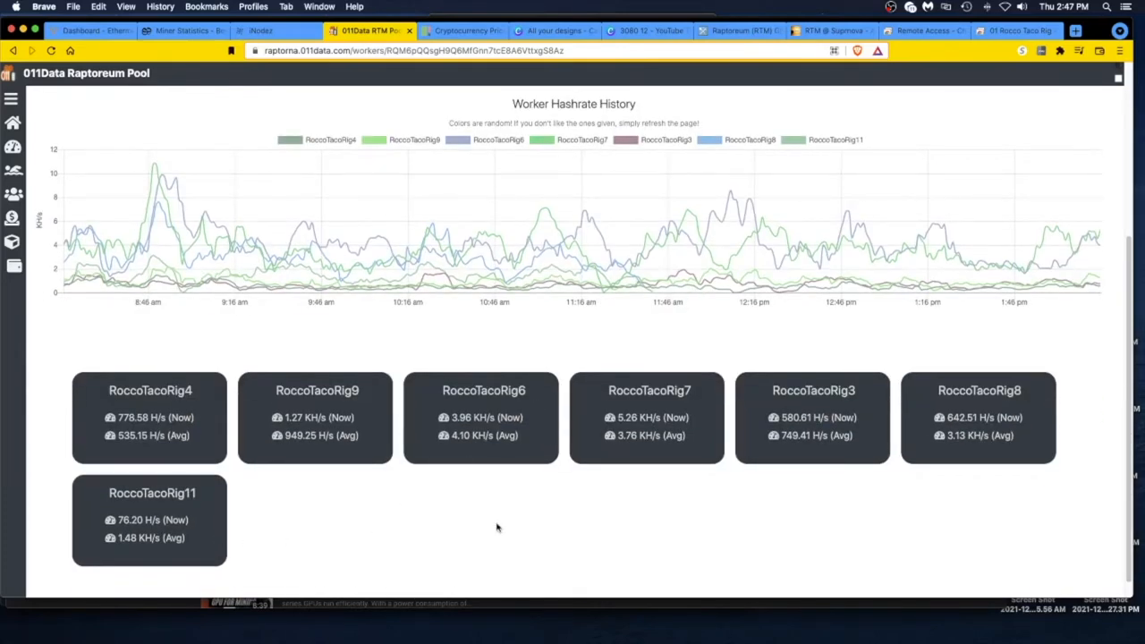
mouse_move(385, 517)
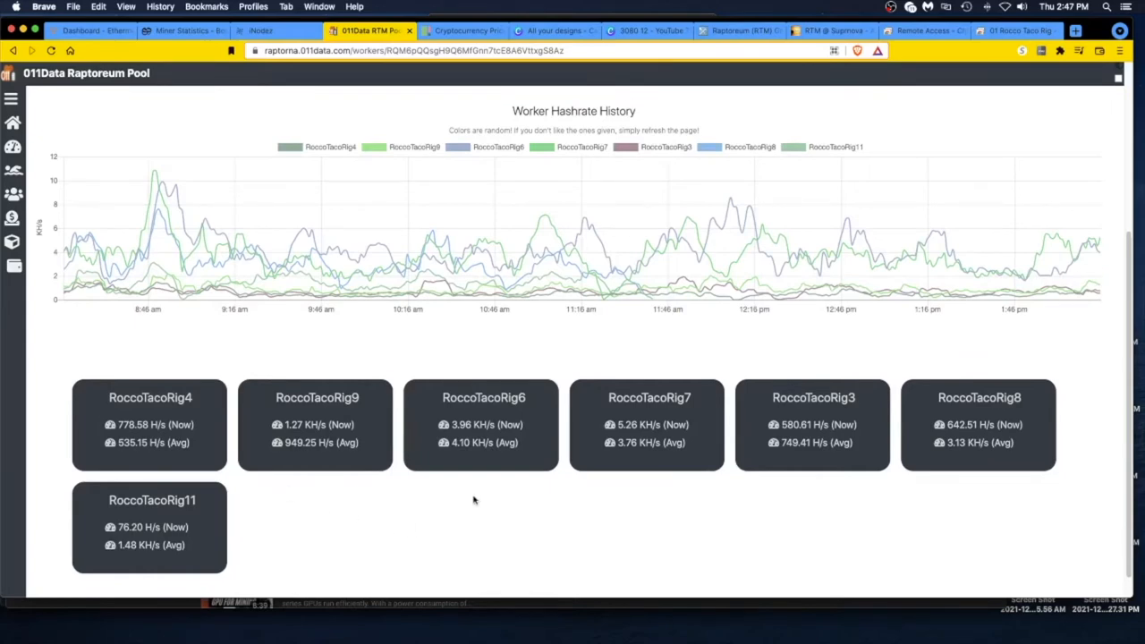
Step: Reload the 011Data account page to see 9.98 KH/s current hashrate and 4.53% invalid shares
click(50, 50)
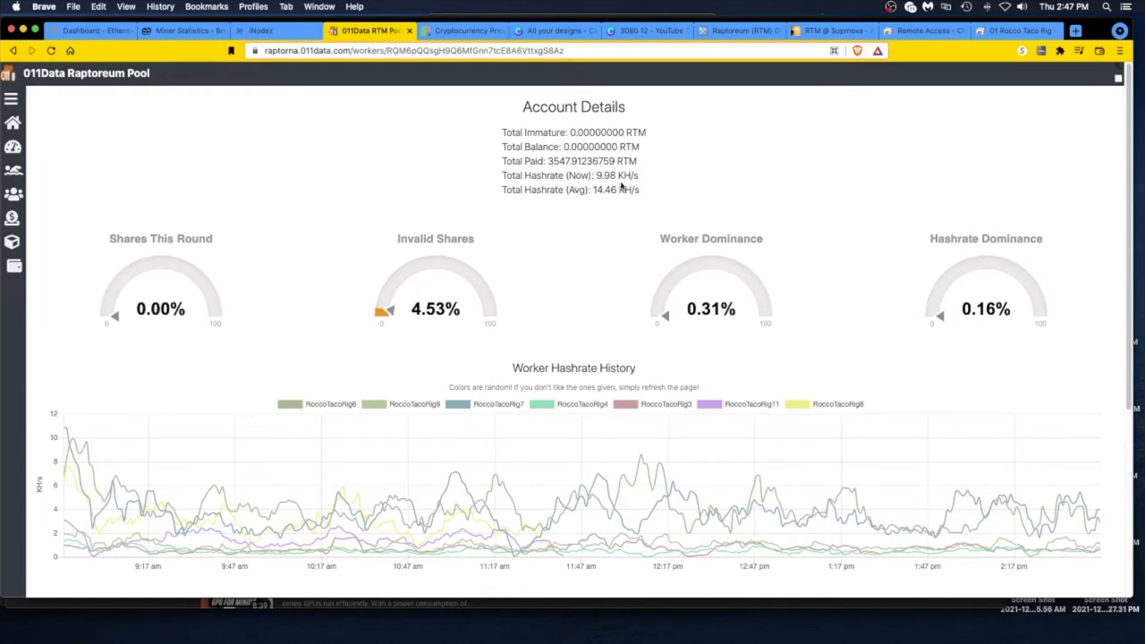
scroll(down, 3)
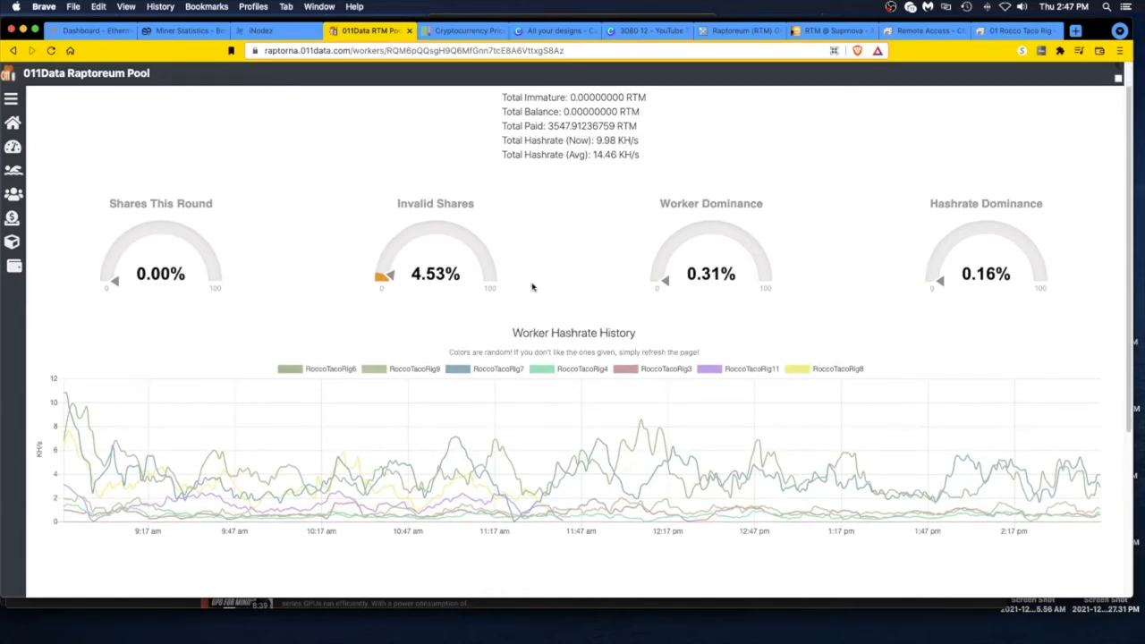
scroll(down, 3)
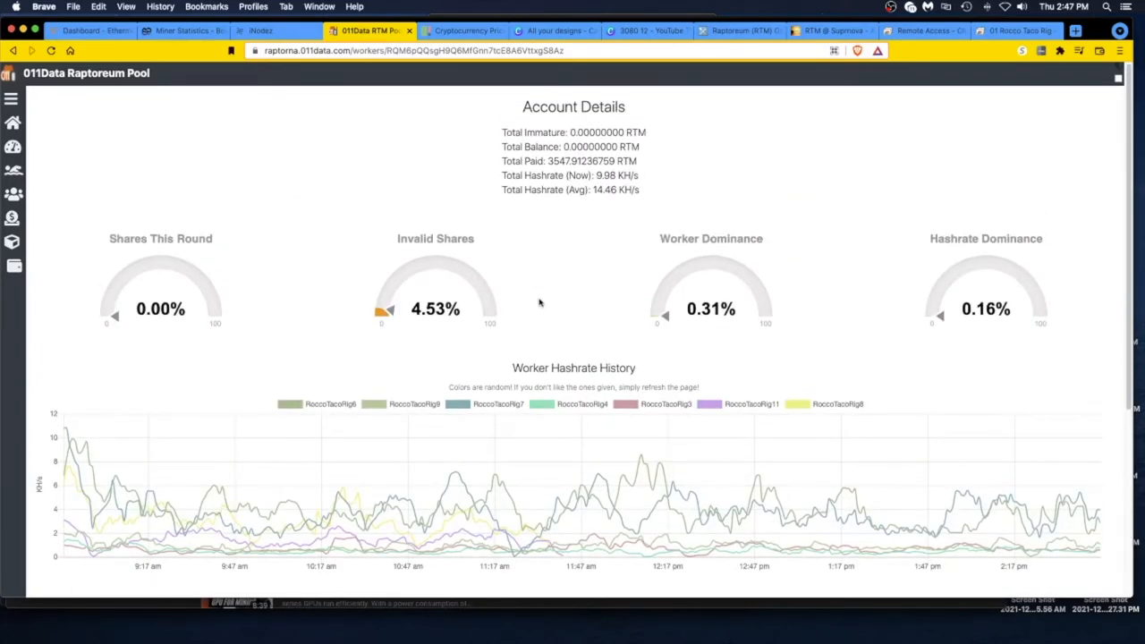
mouse_move(659, 253)
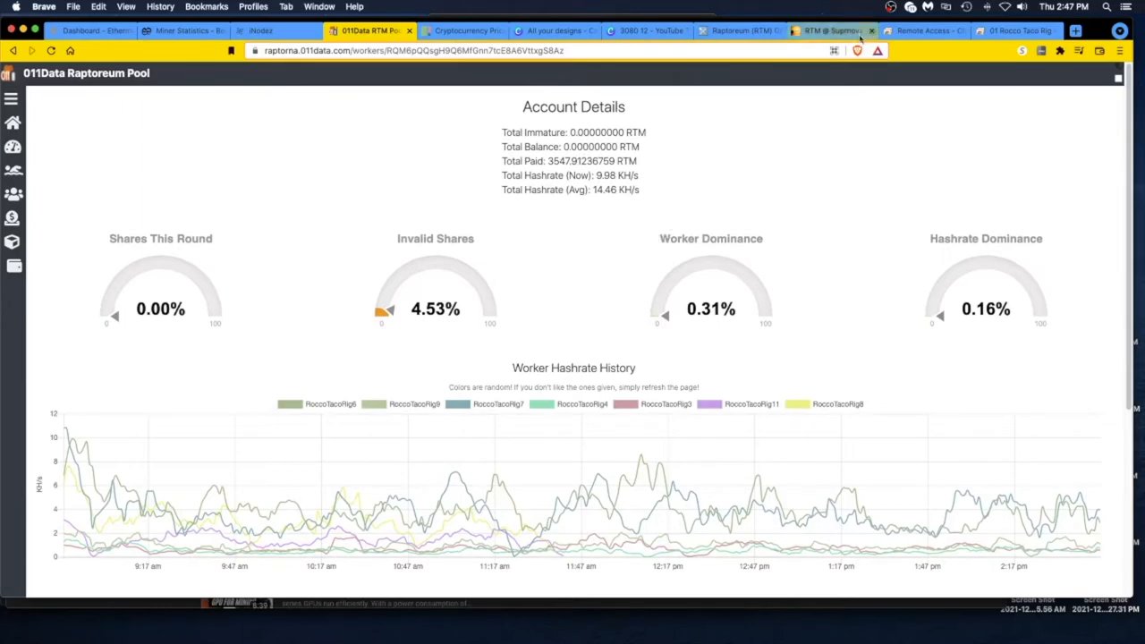
Step: Switch to the Suprnova Raptoreum dashboard showing 18.11 KH/s account hashrate
click(824, 31)
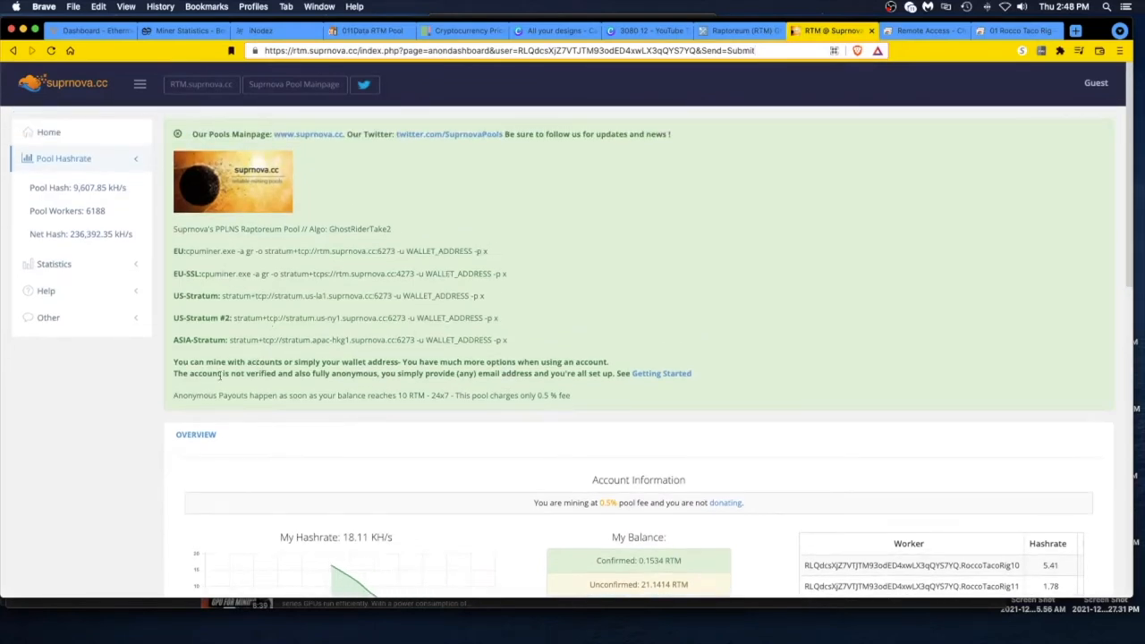
mouse_move(461, 358)
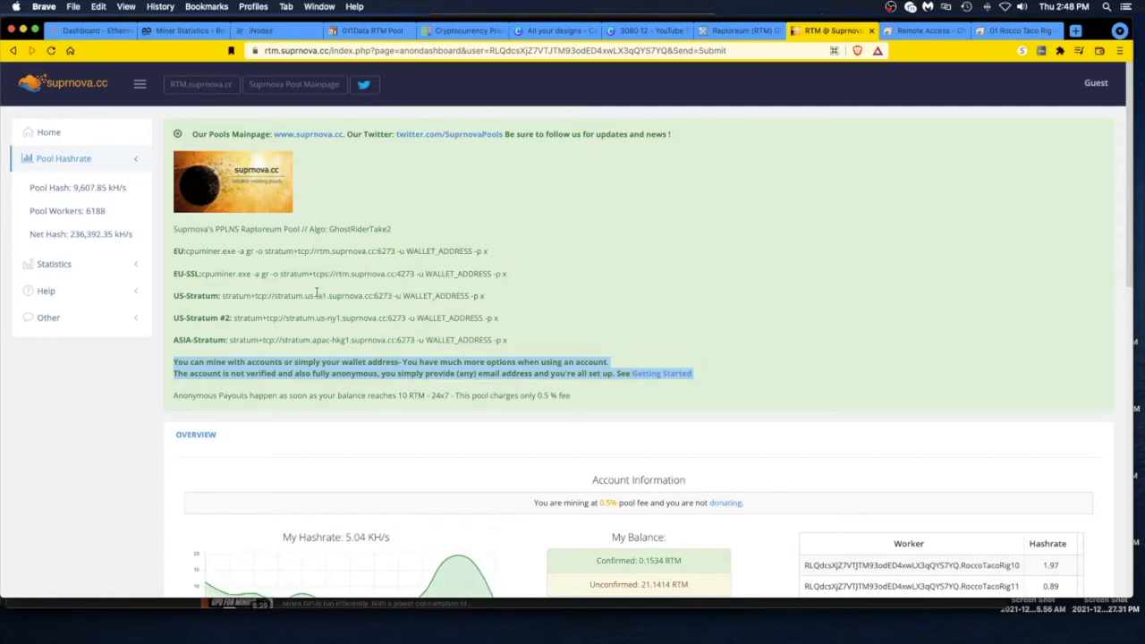
mouse_move(396, 295)
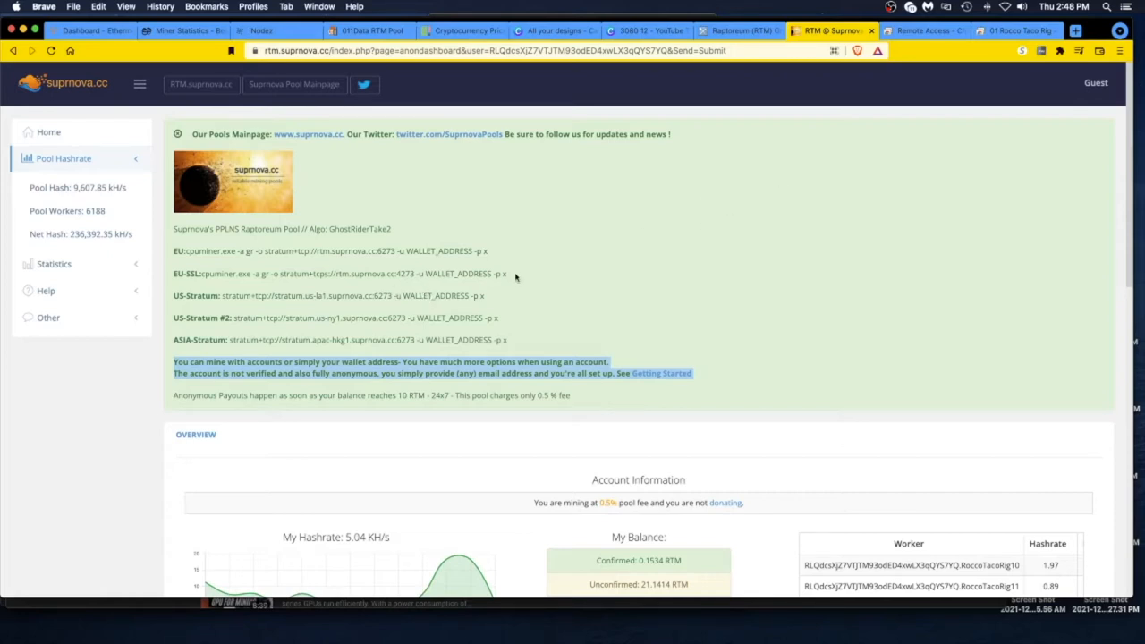
mouse_move(465, 301)
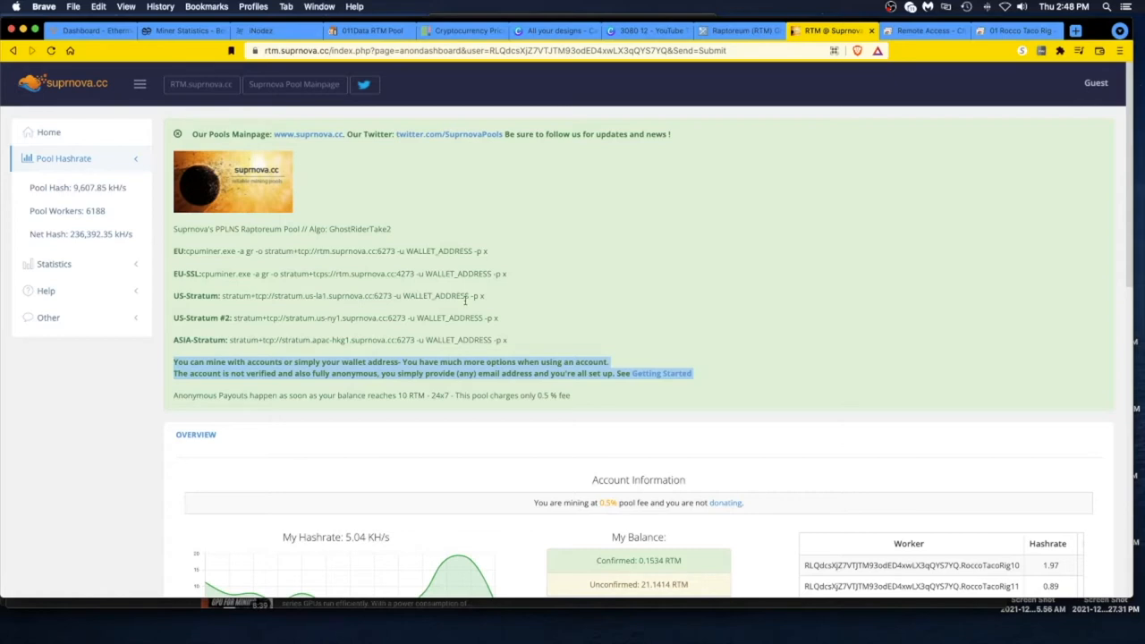
mouse_move(365, 337)
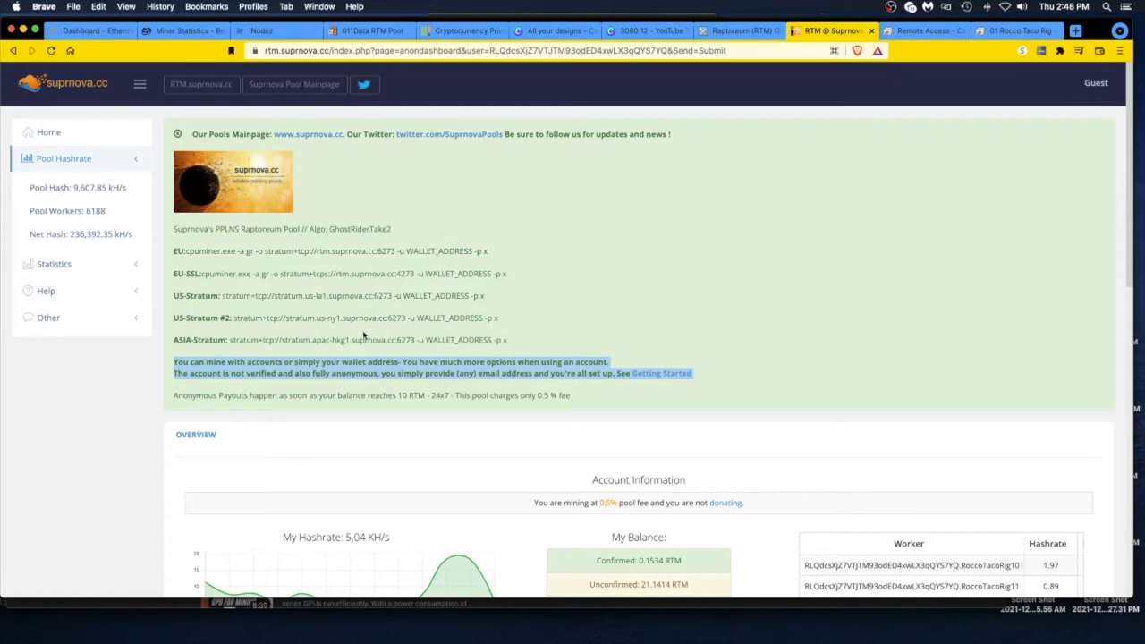
mouse_move(426, 401)
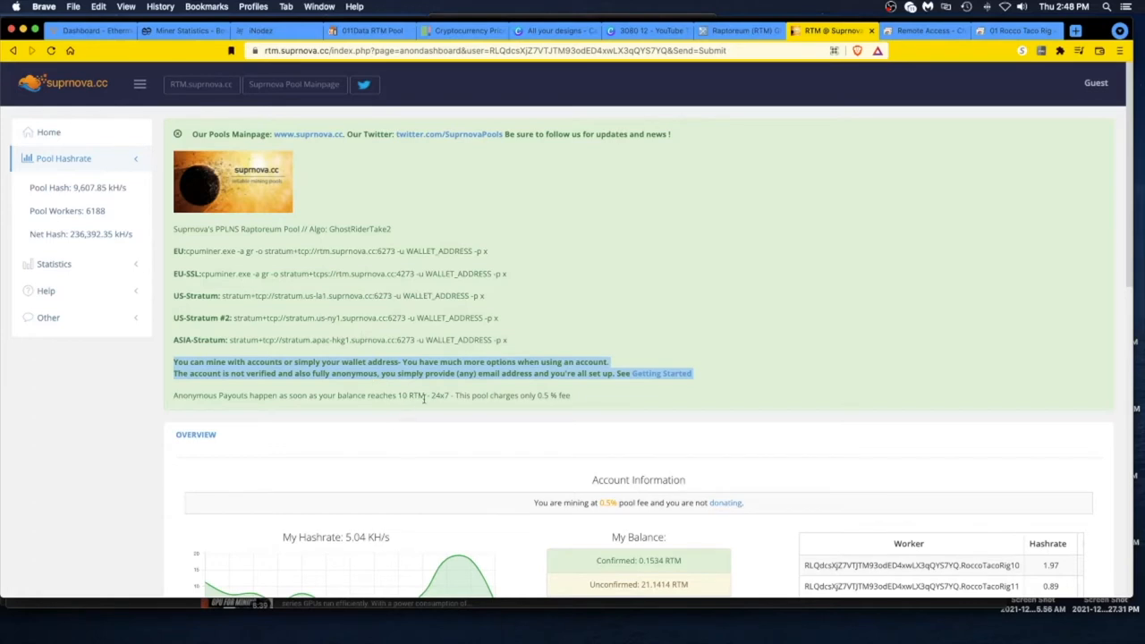
scroll(down, 3)
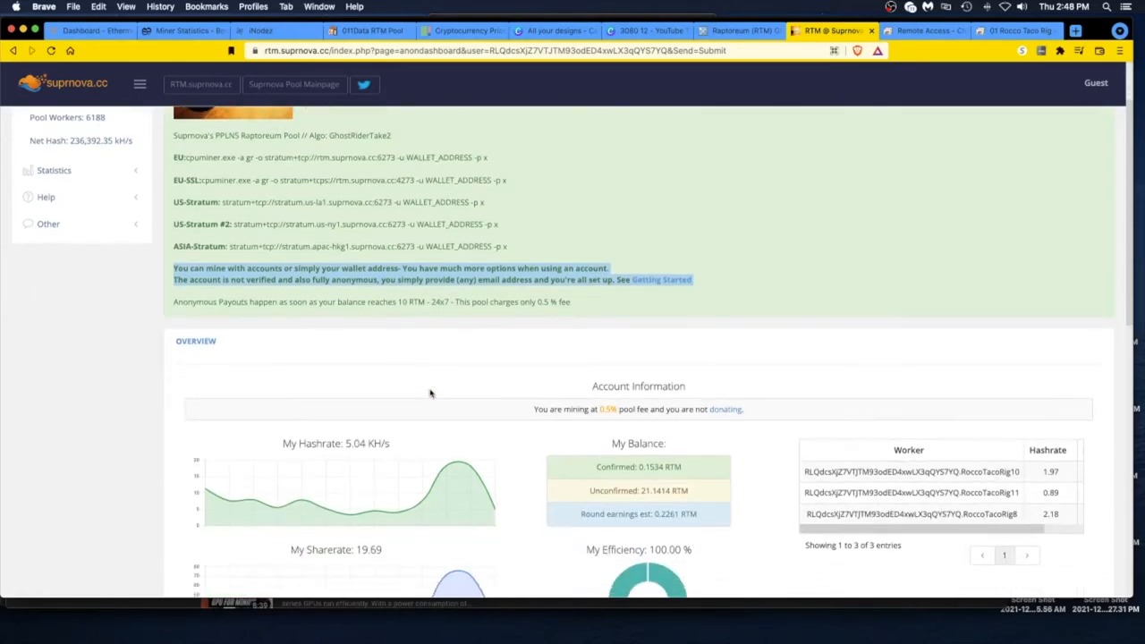
scroll(down, 3)
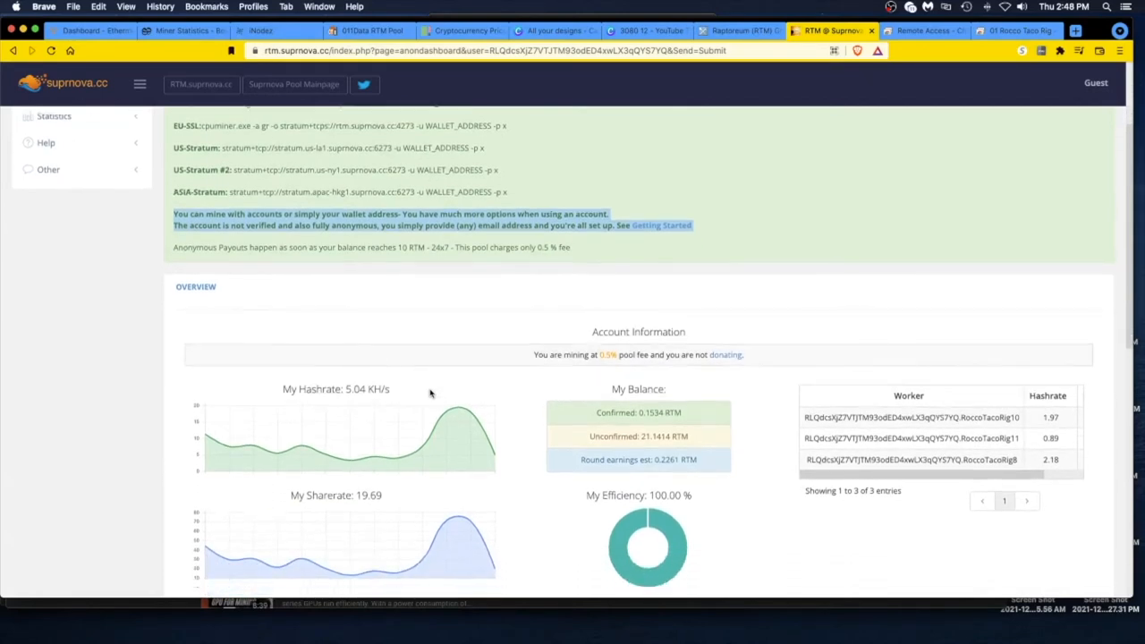
scroll(down, 3)
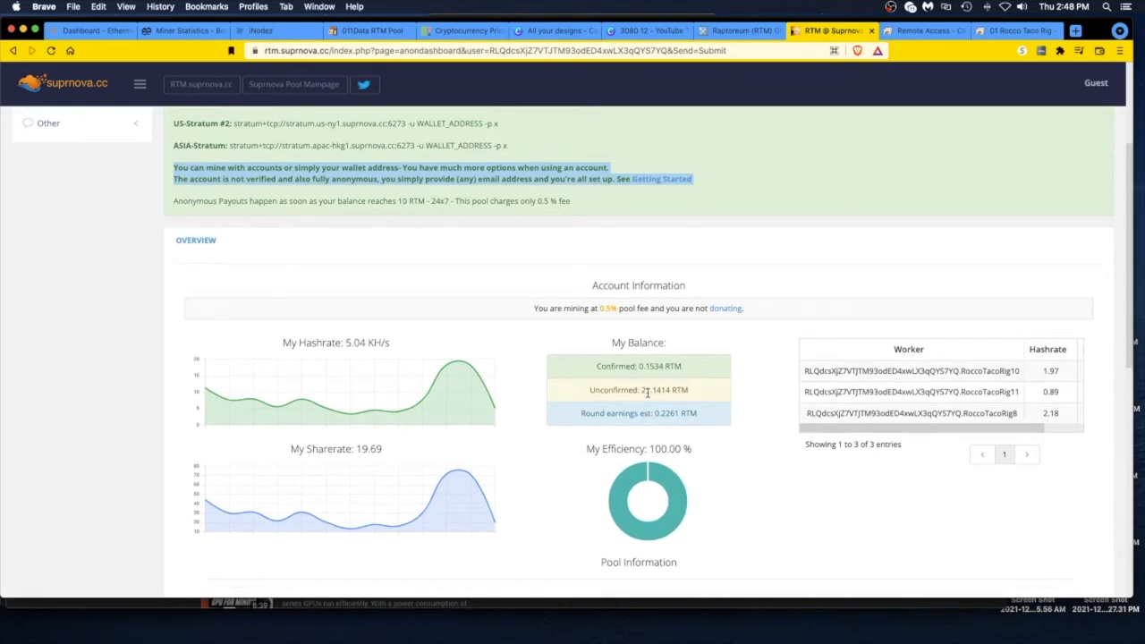
mouse_move(648, 390)
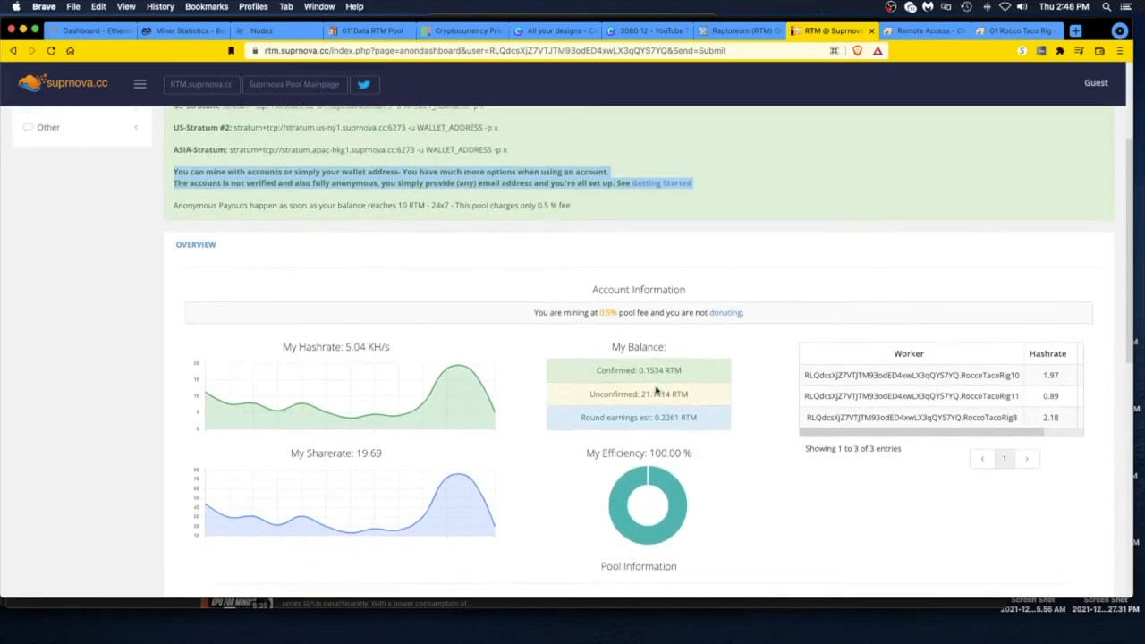
scroll(down, 3)
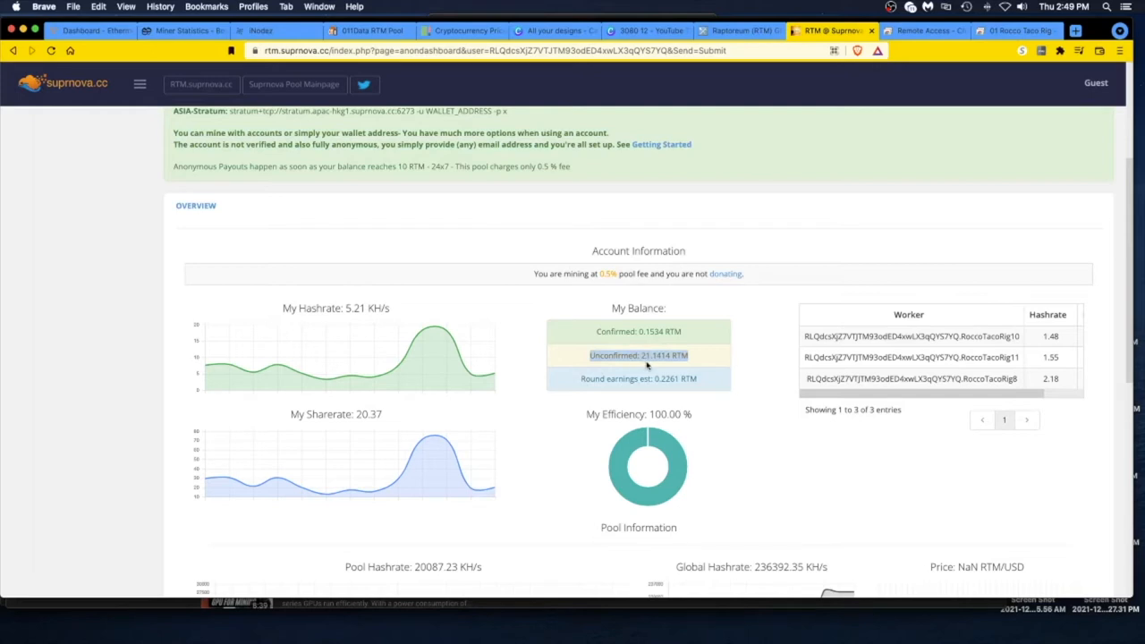
mouse_move(649, 365)
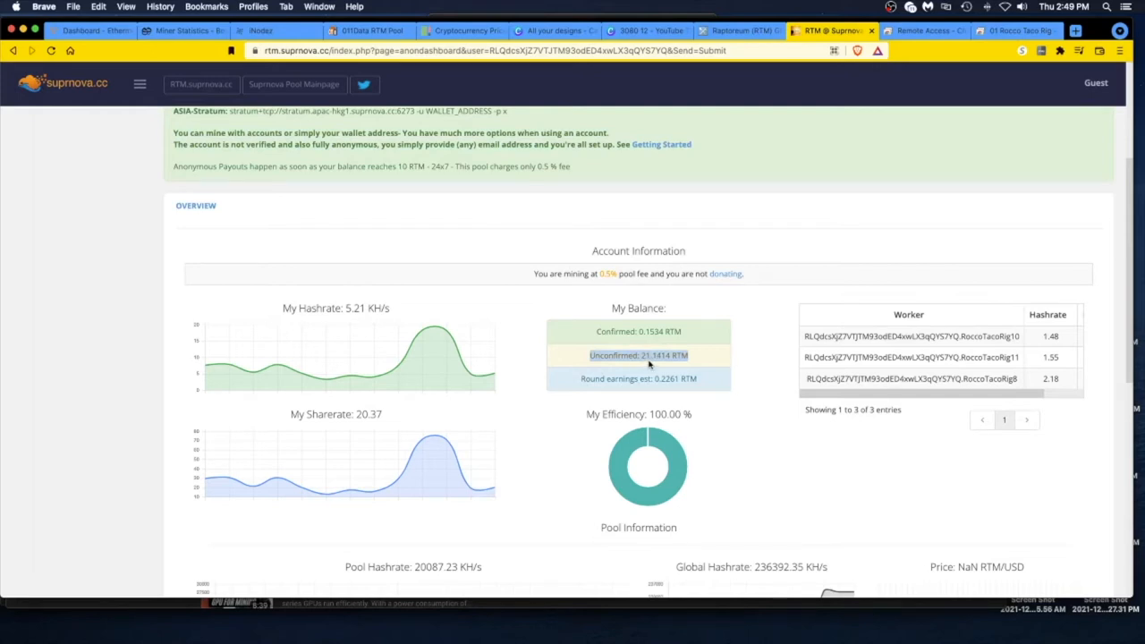
mouse_move(608, 369)
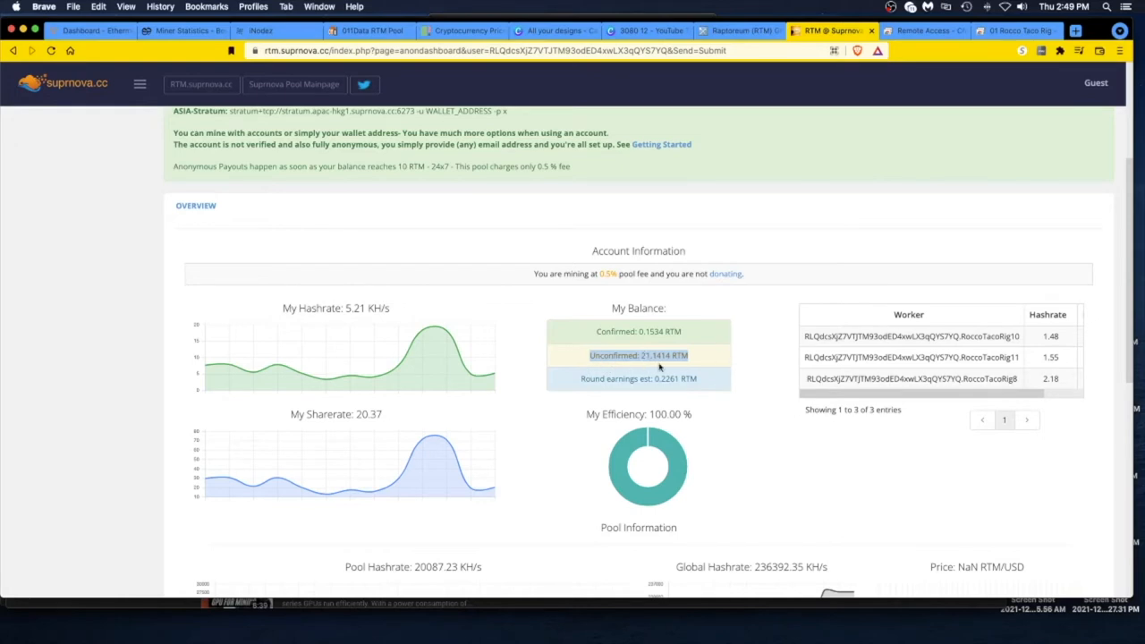
mouse_move(663, 367)
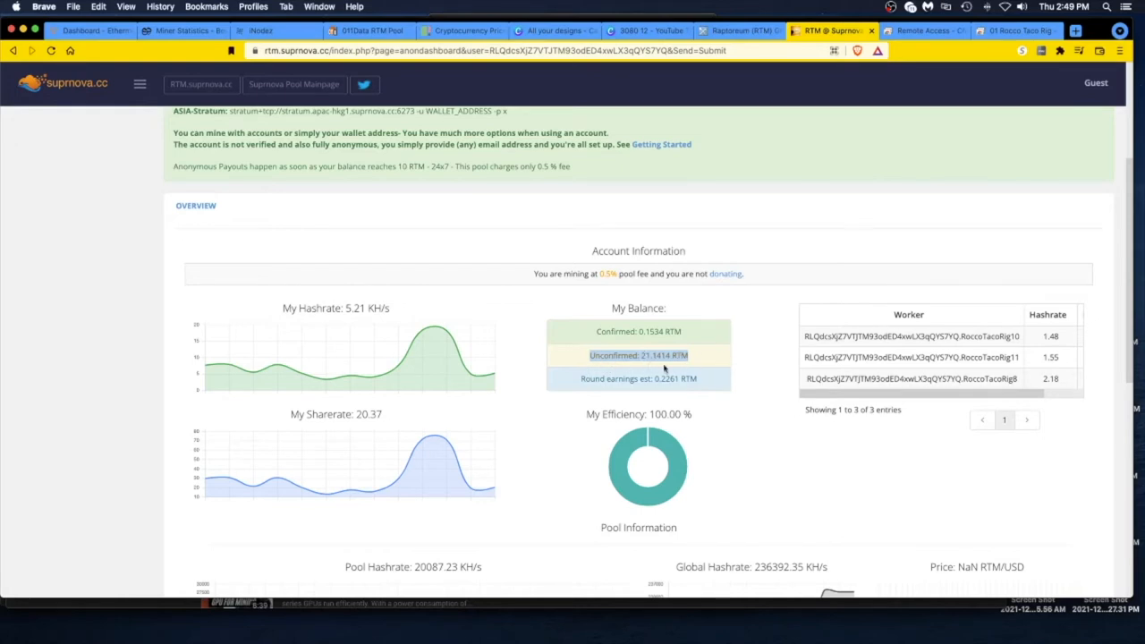
mouse_move(666, 370)
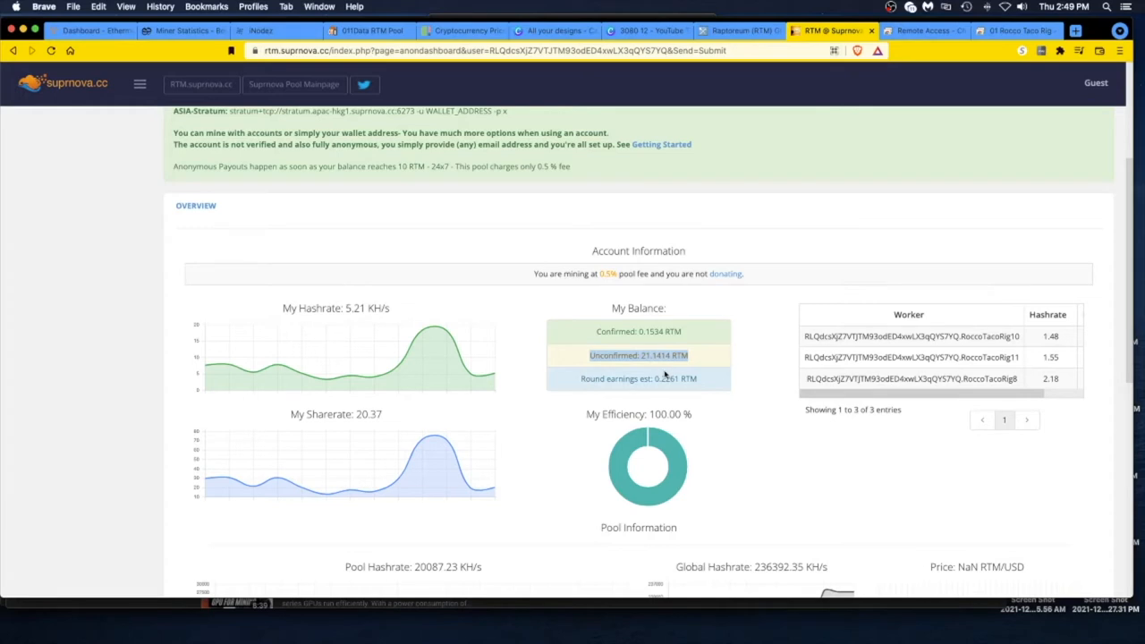
mouse_move(659, 369)
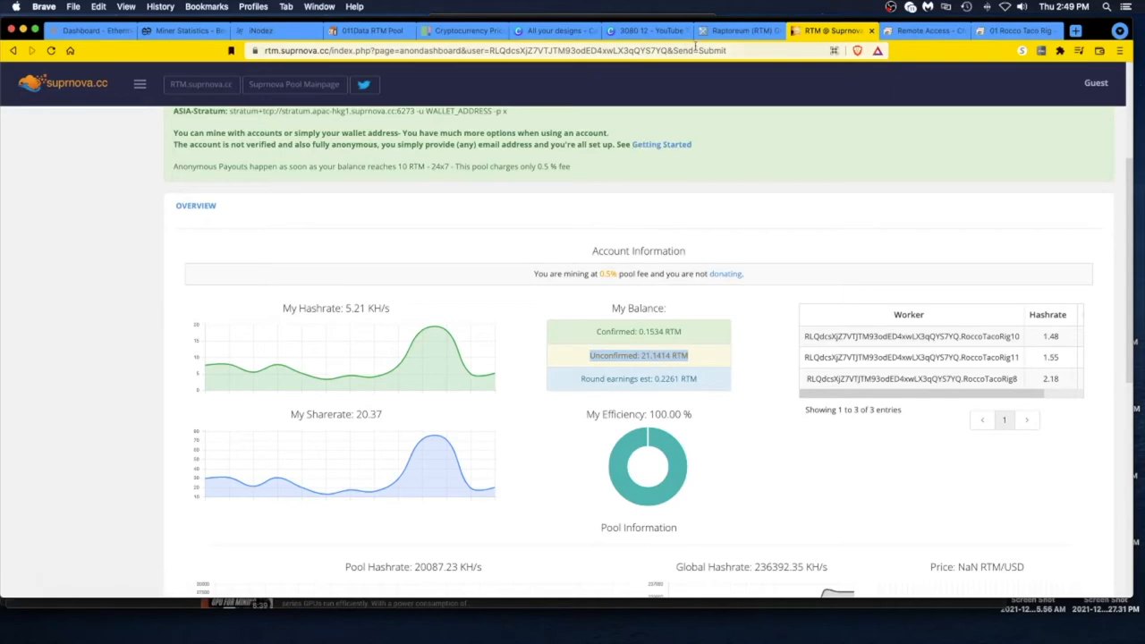
Step: Switch to the MiningPoolStats Raptoreum list with Flockpool first and Suprnova third
click(735, 30)
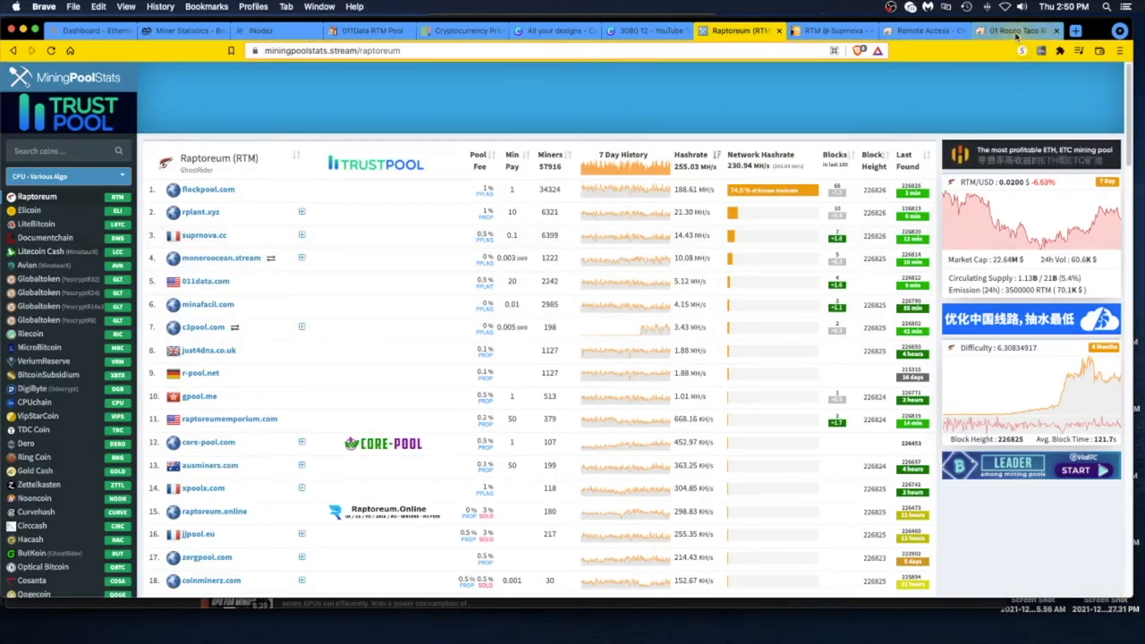
mouse_move(1011, 30)
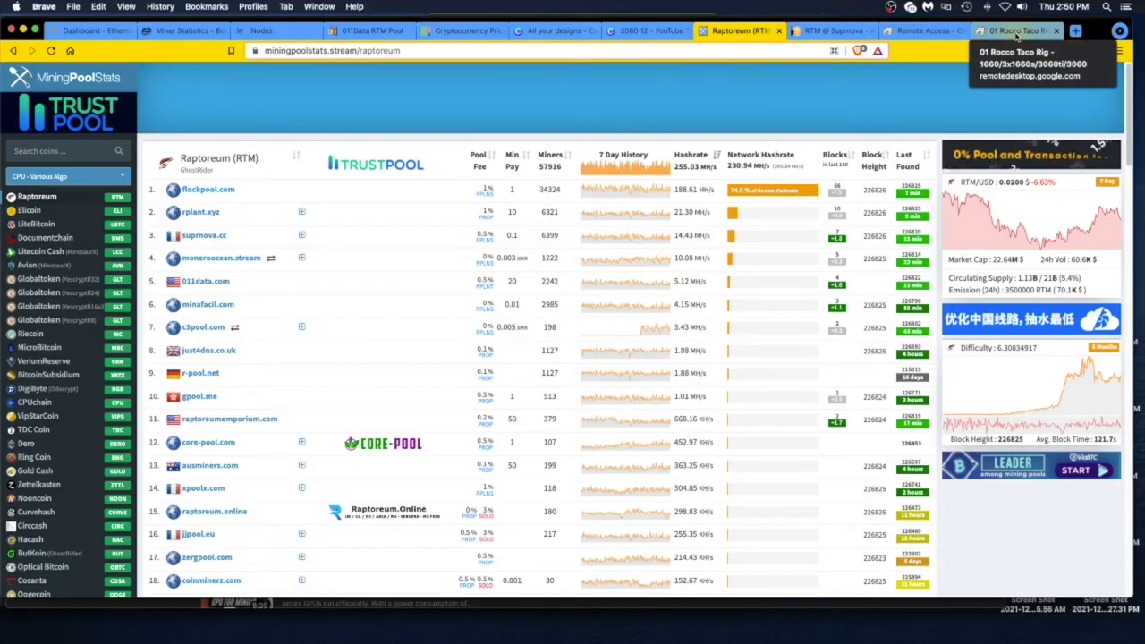
Step: Review the wallet's received deposits on the remote desktop, then return to Suprnova showing 7.83 KH/s
click(1011, 31)
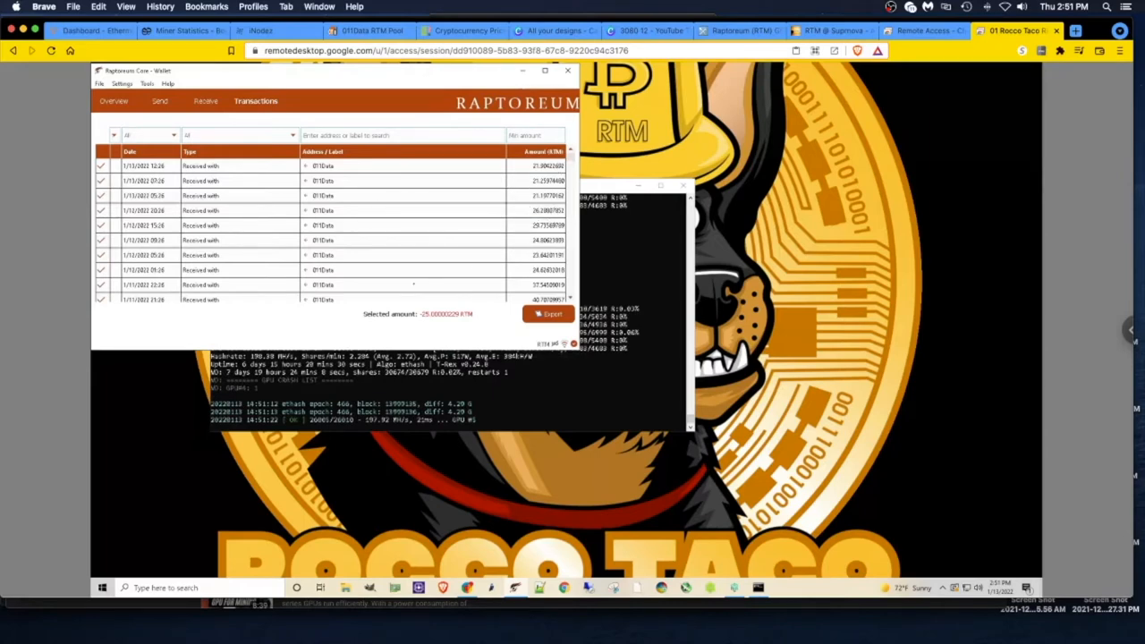
click(827, 30)
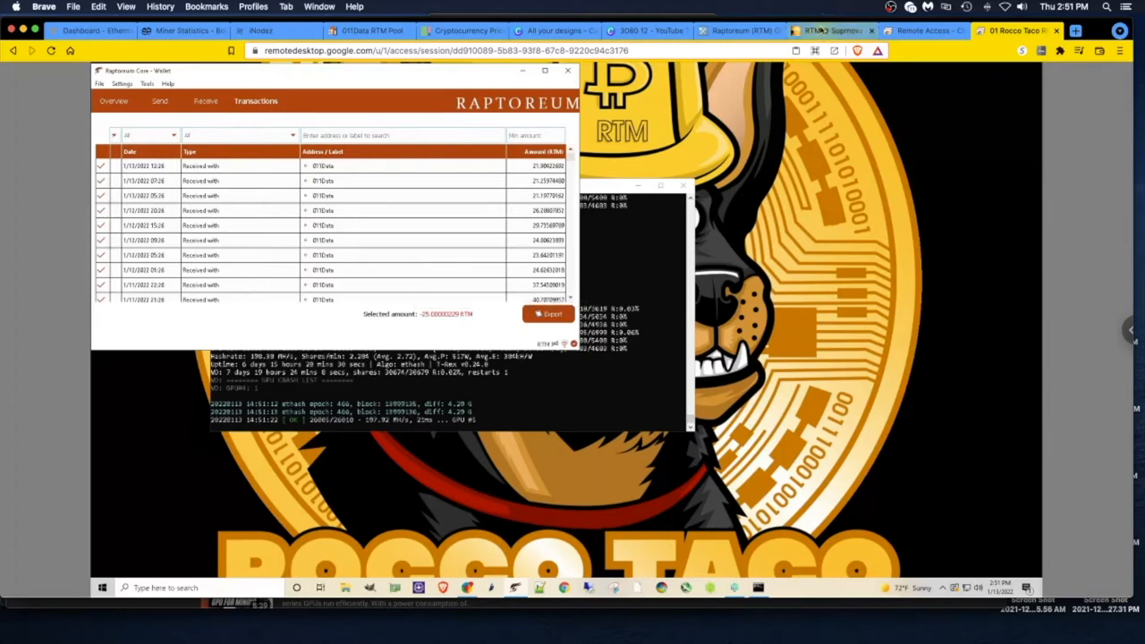
click(827, 31)
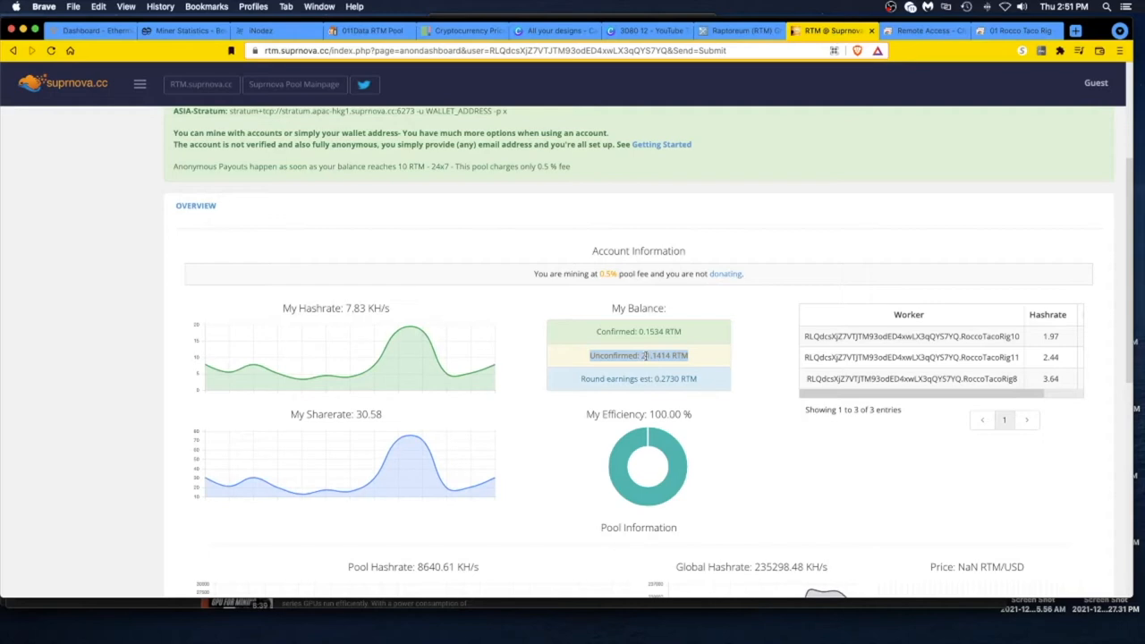
Step: Select Suprnova's US-Stratum connection string, then switch back to the remote wallet desktop
scroll(down, 3)
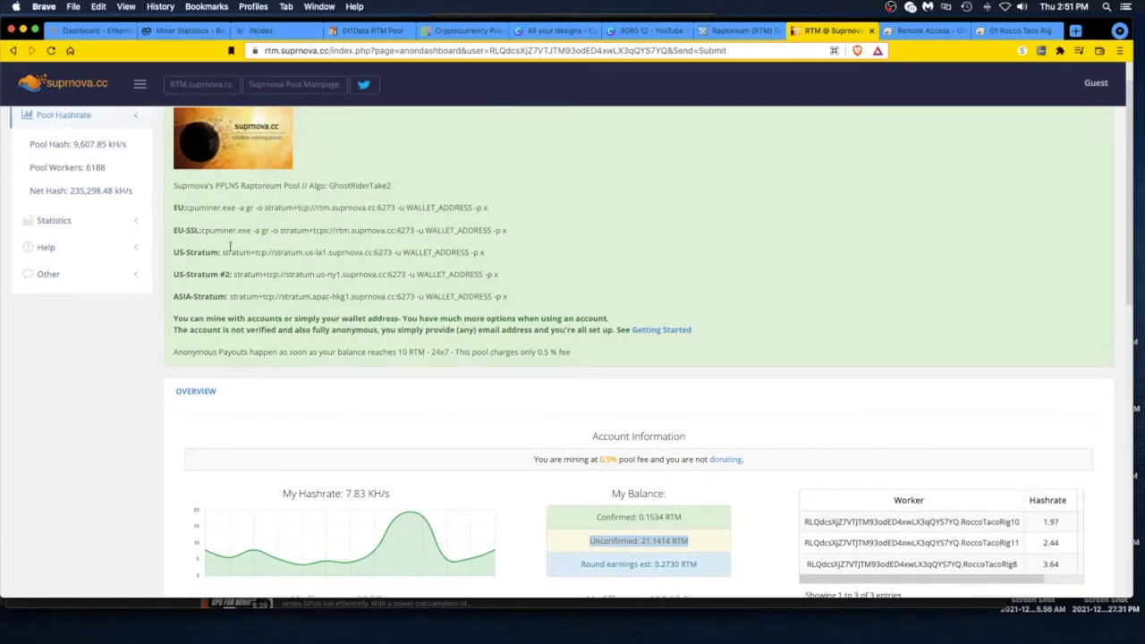
drag(230, 250, 462, 251)
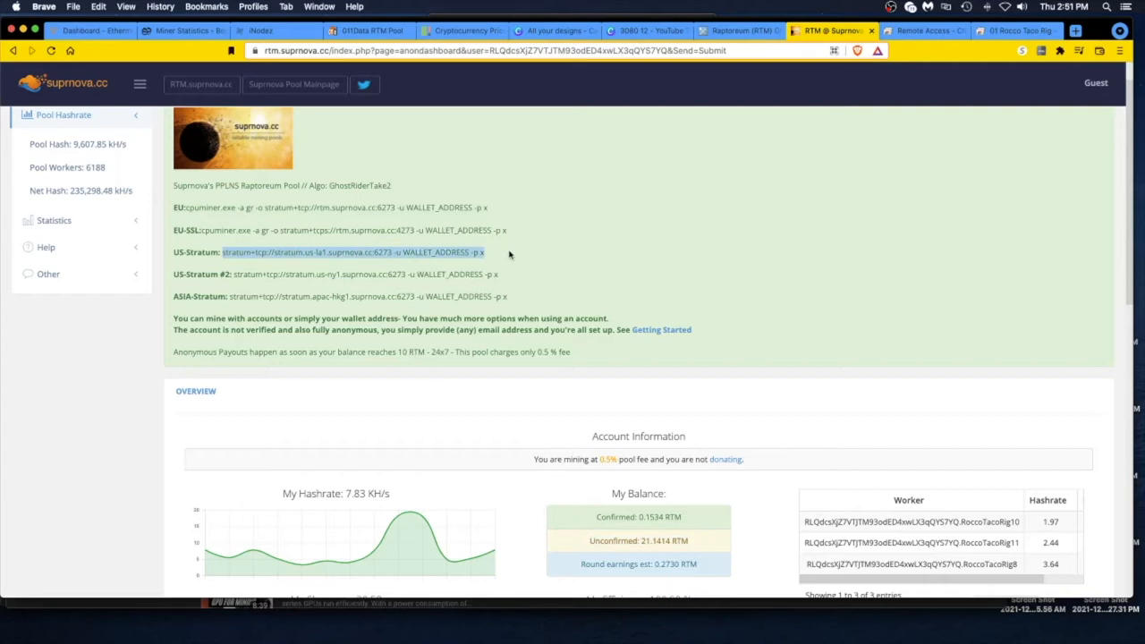
mouse_move(279, 327)
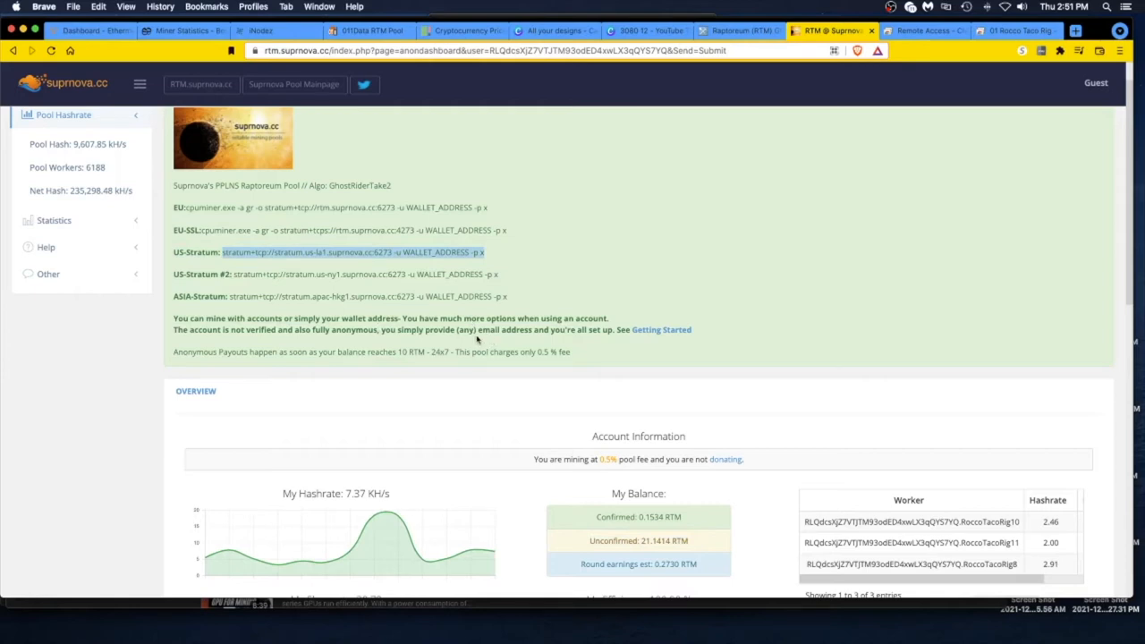
mouse_move(465, 311)
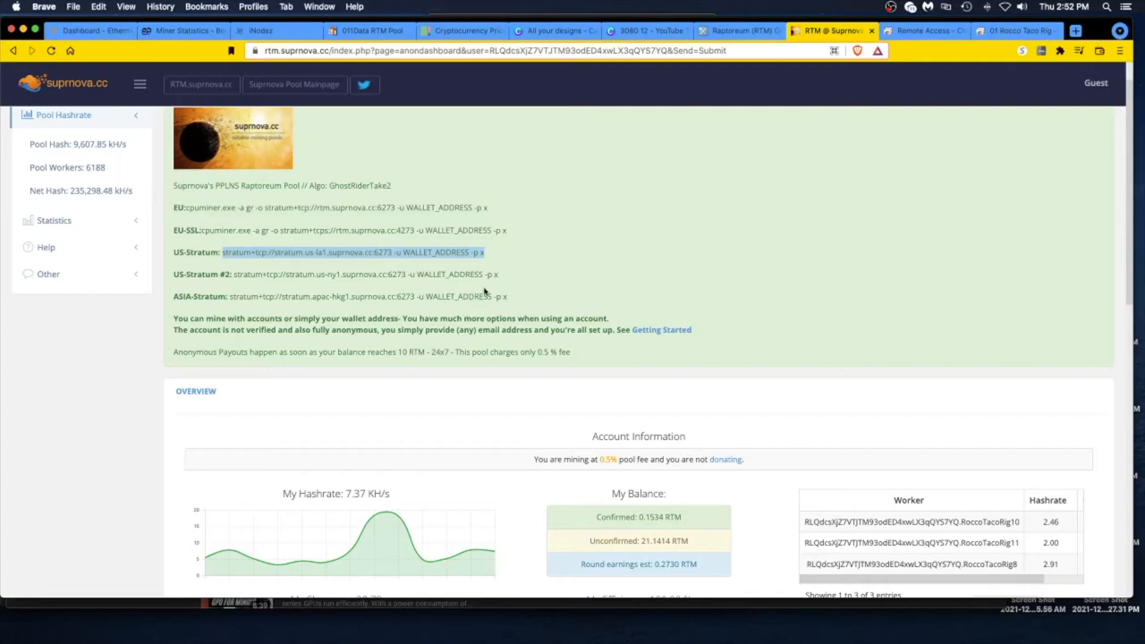
mouse_move(941, 72)
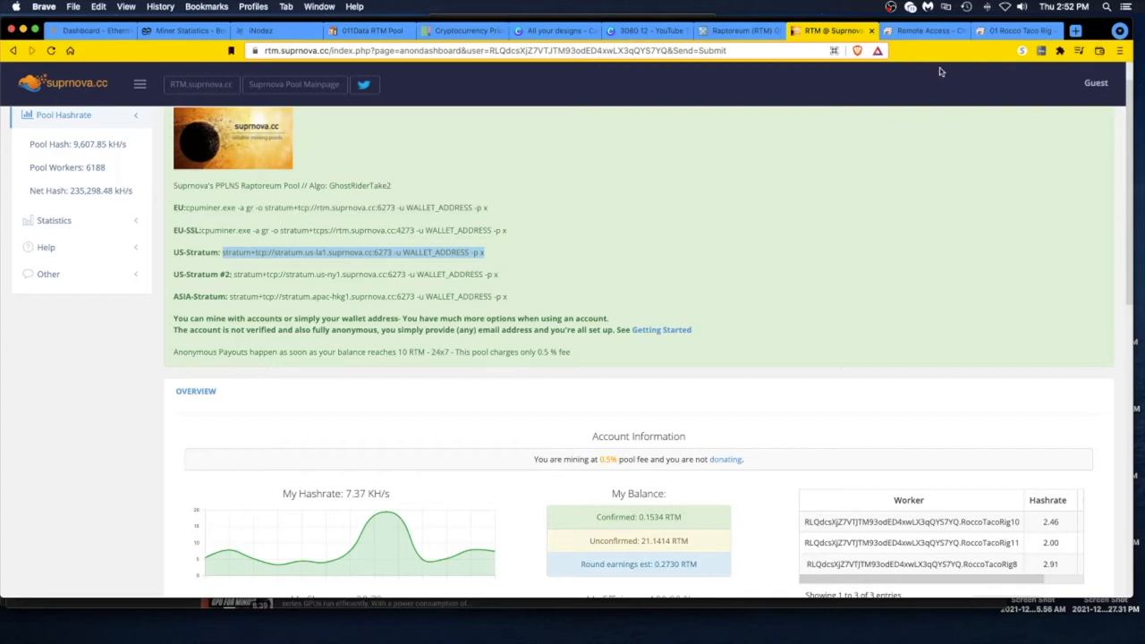
click(1011, 30)
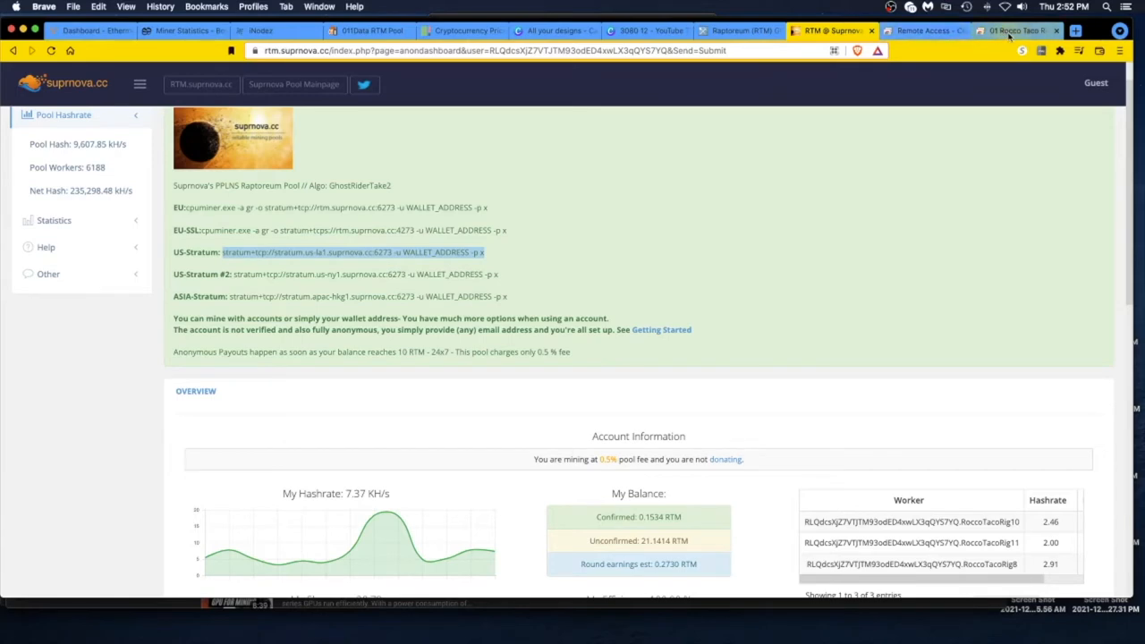
click(1011, 30)
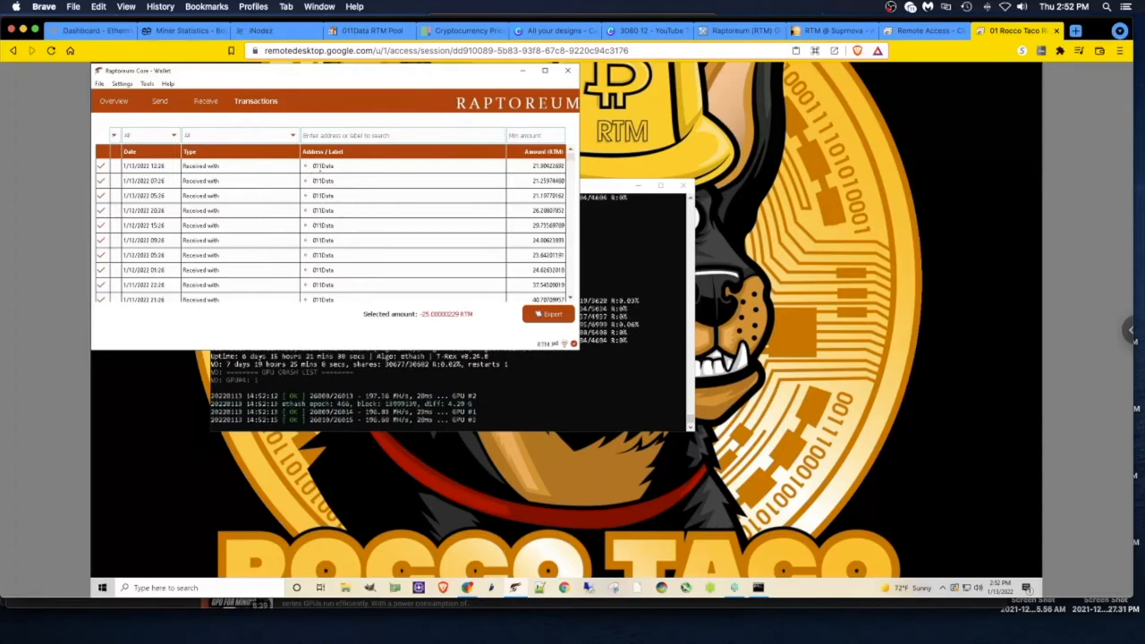
mouse_move(402, 181)
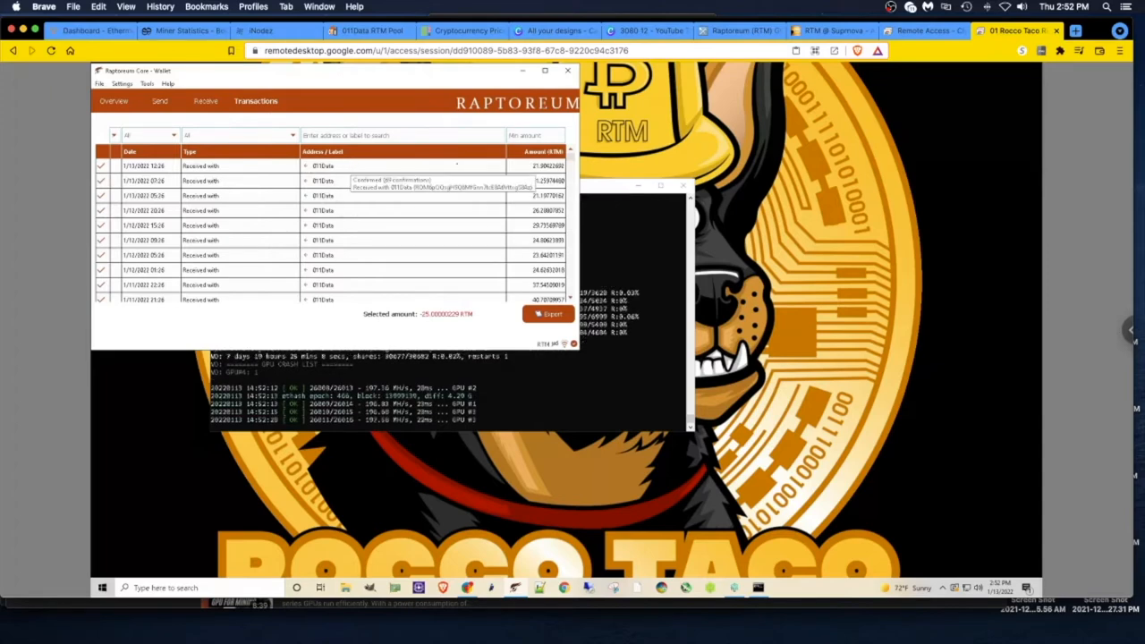
mouse_move(387, 240)
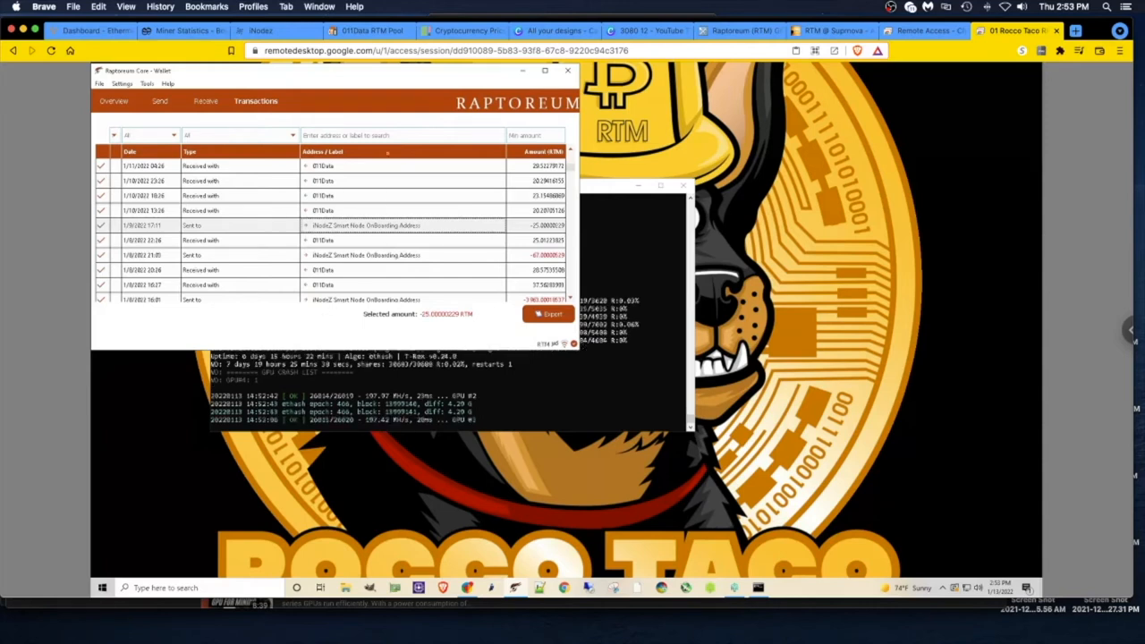
Step: Switch to the iNodez smartnode stats showing 4,730.37 RTM collateral and 14.36 rewarded
click(260, 31)
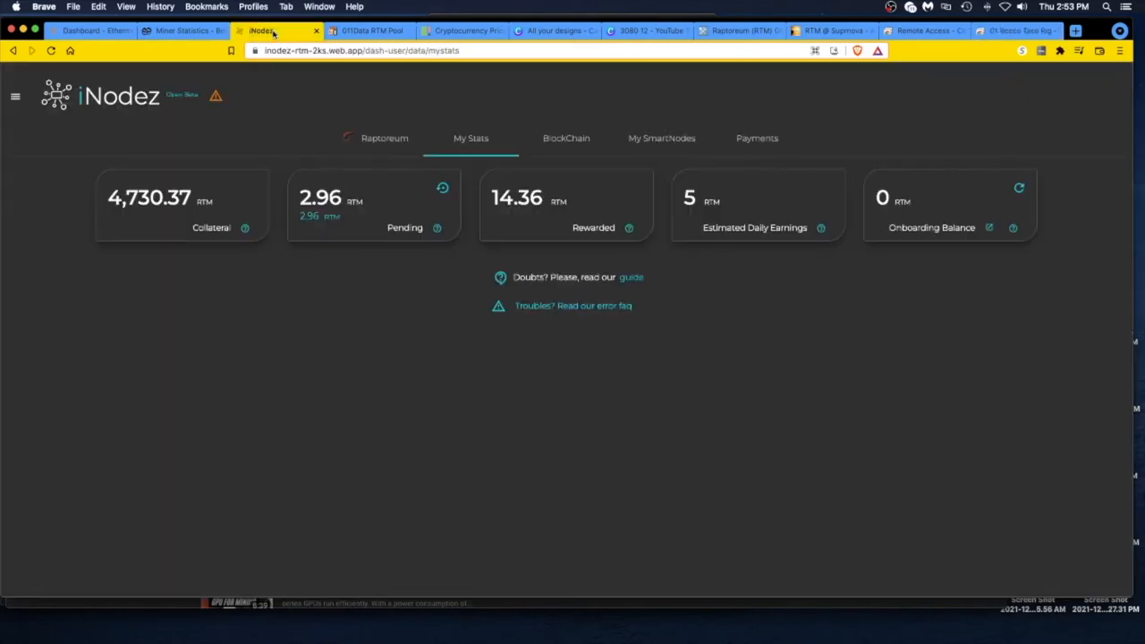
mouse_move(984, 302)
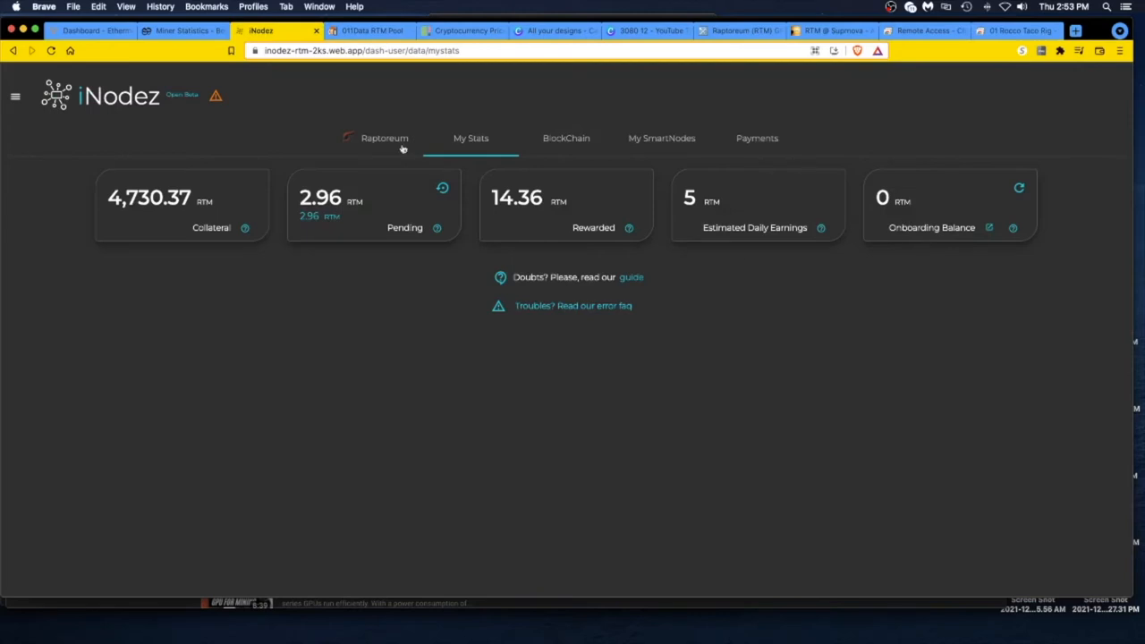
click(15, 97)
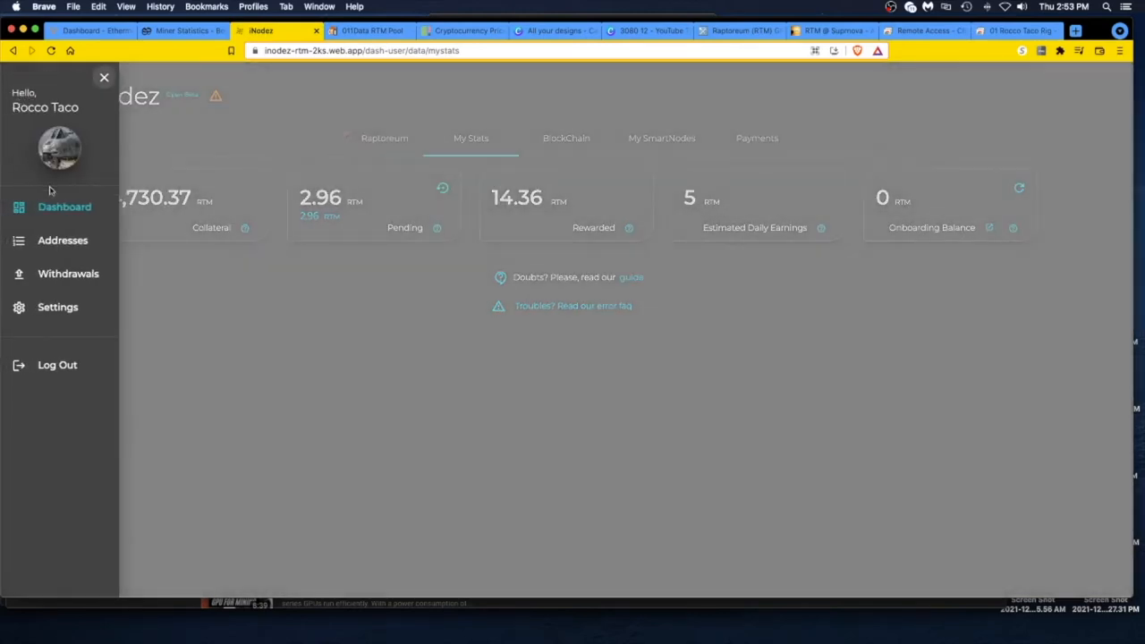
click(63, 239)
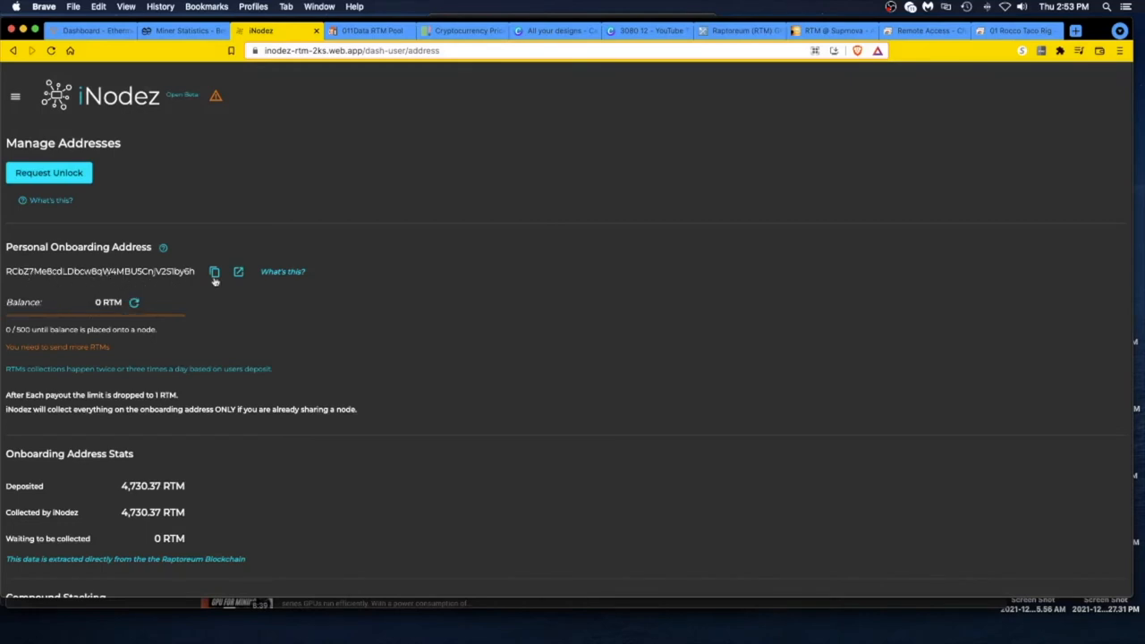
click(15, 97)
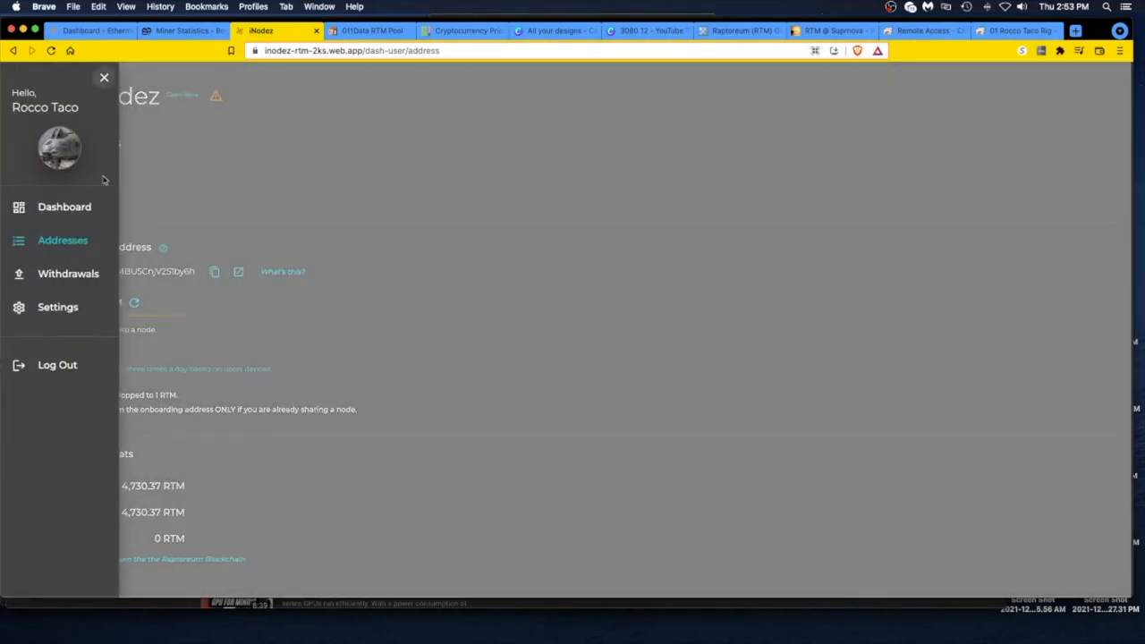
click(104, 79)
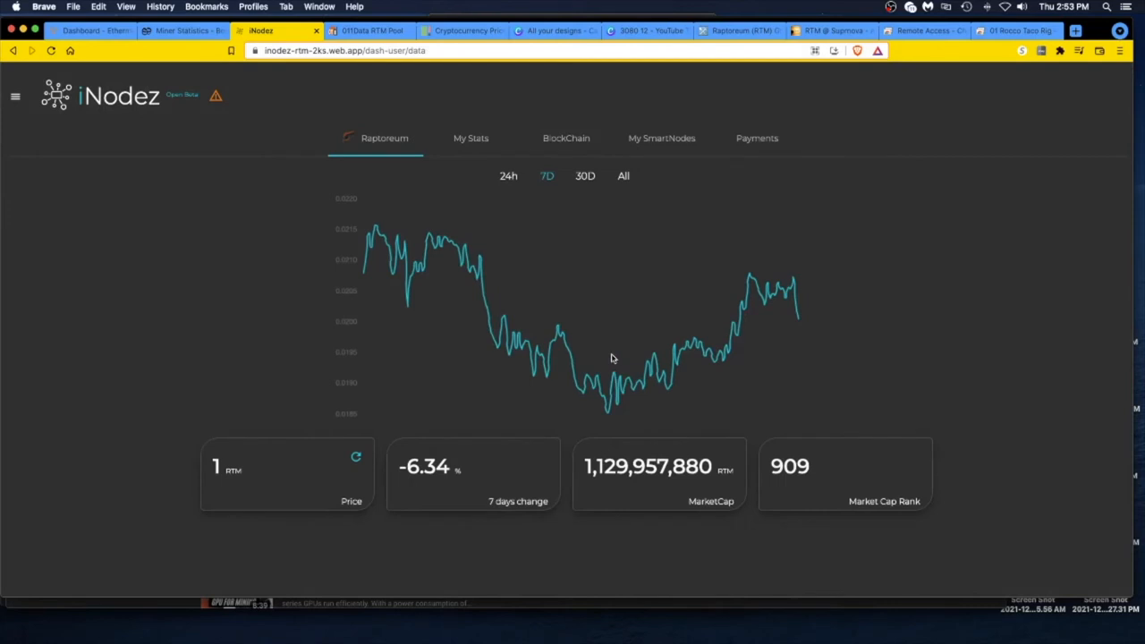
click(471, 138)
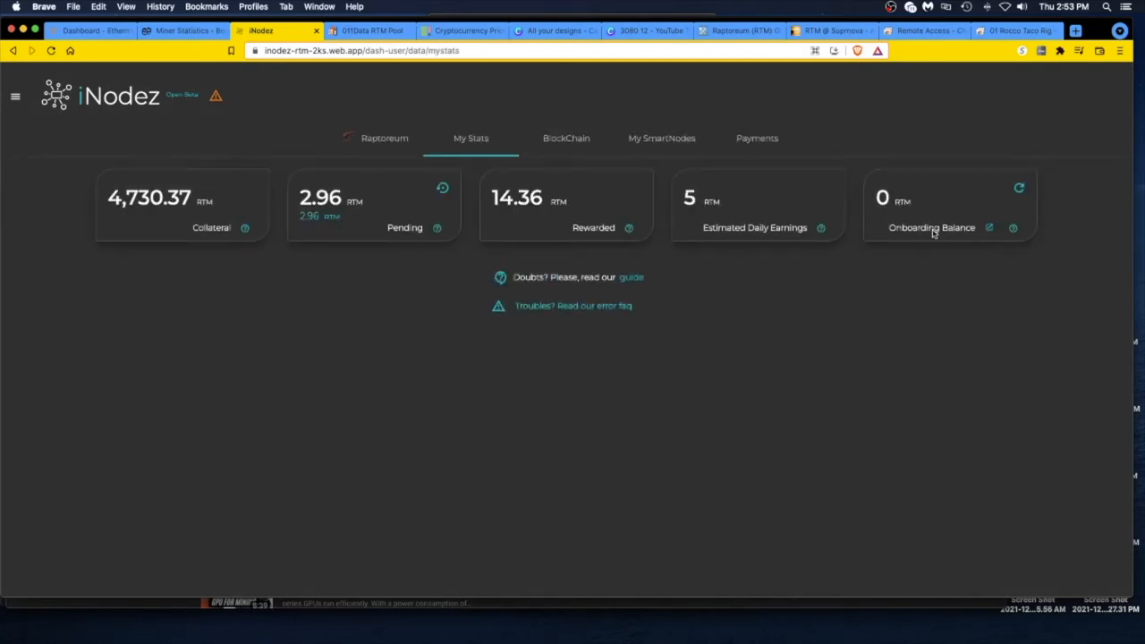
mouse_move(802, 469)
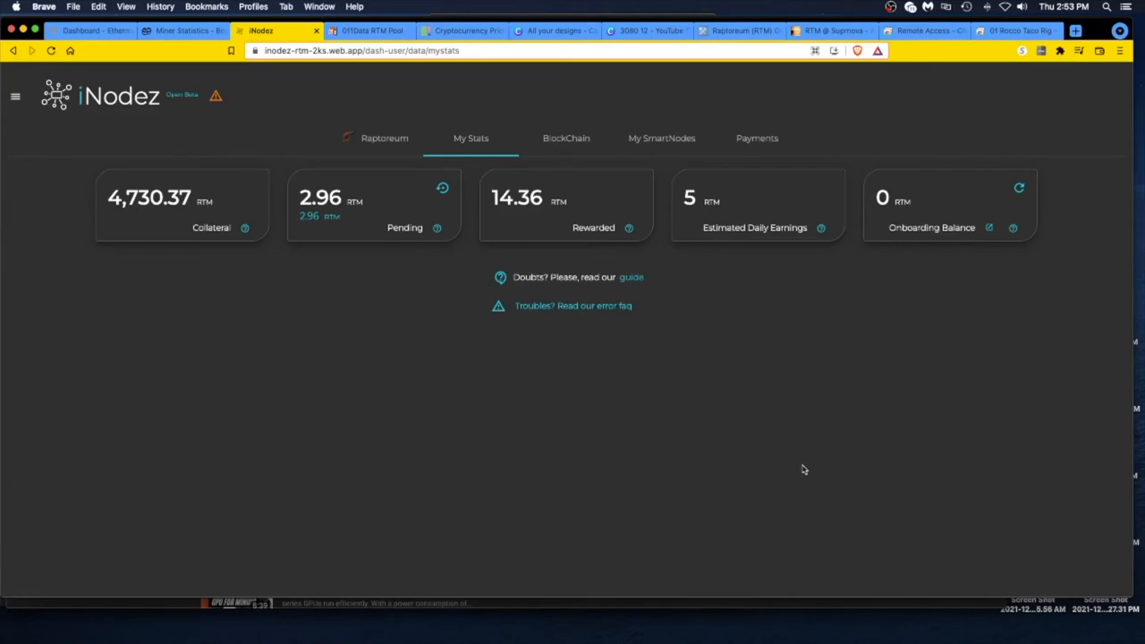
mouse_move(806, 376)
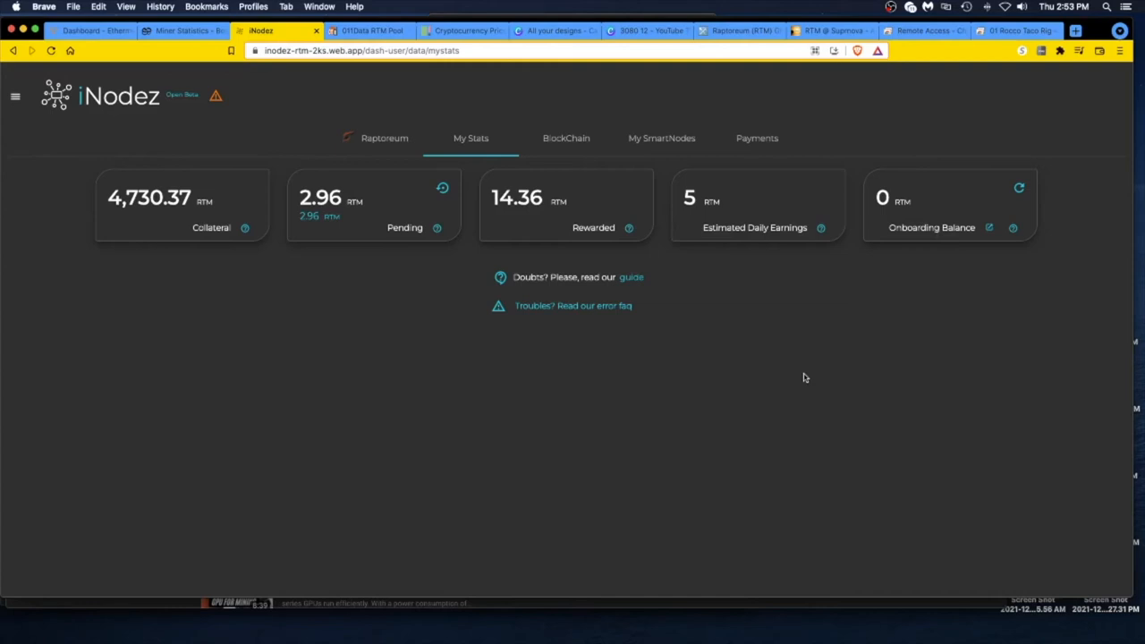
mouse_move(774, 142)
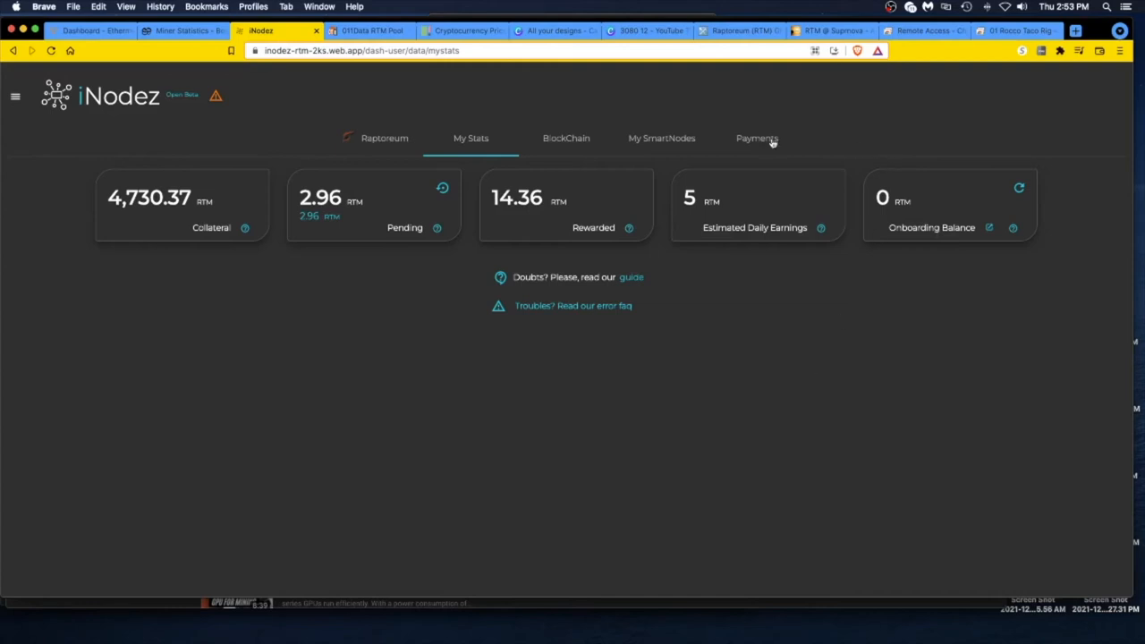
mouse_move(768, 142)
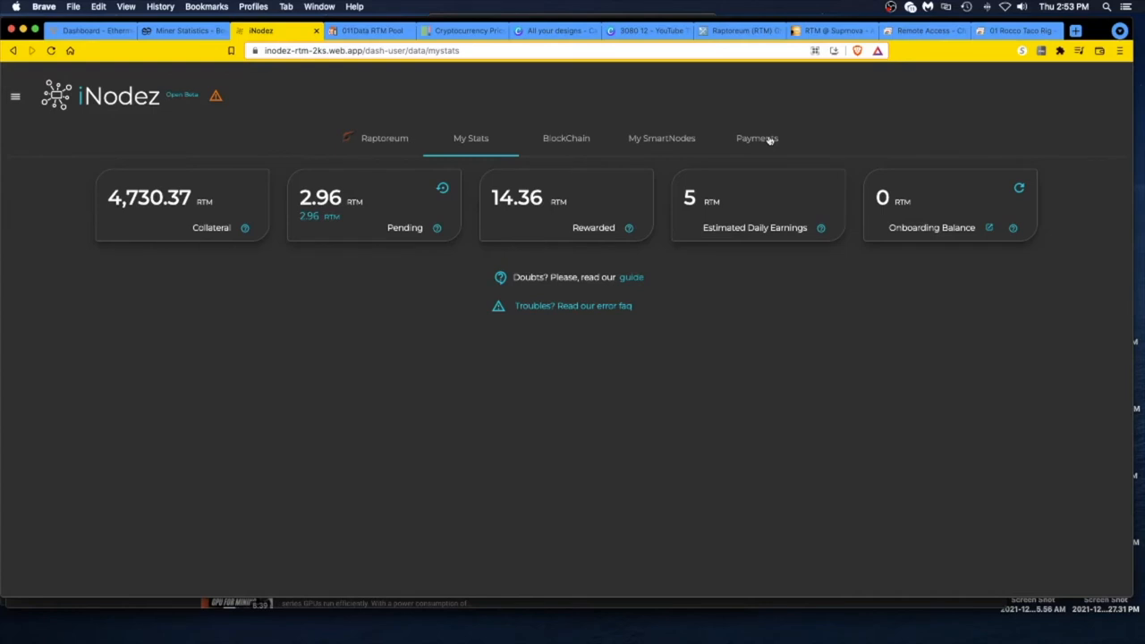
Step: Show the iNodez Payments page with the last 10 payments, including 14.36 RTM on 1/12/22
click(755, 138)
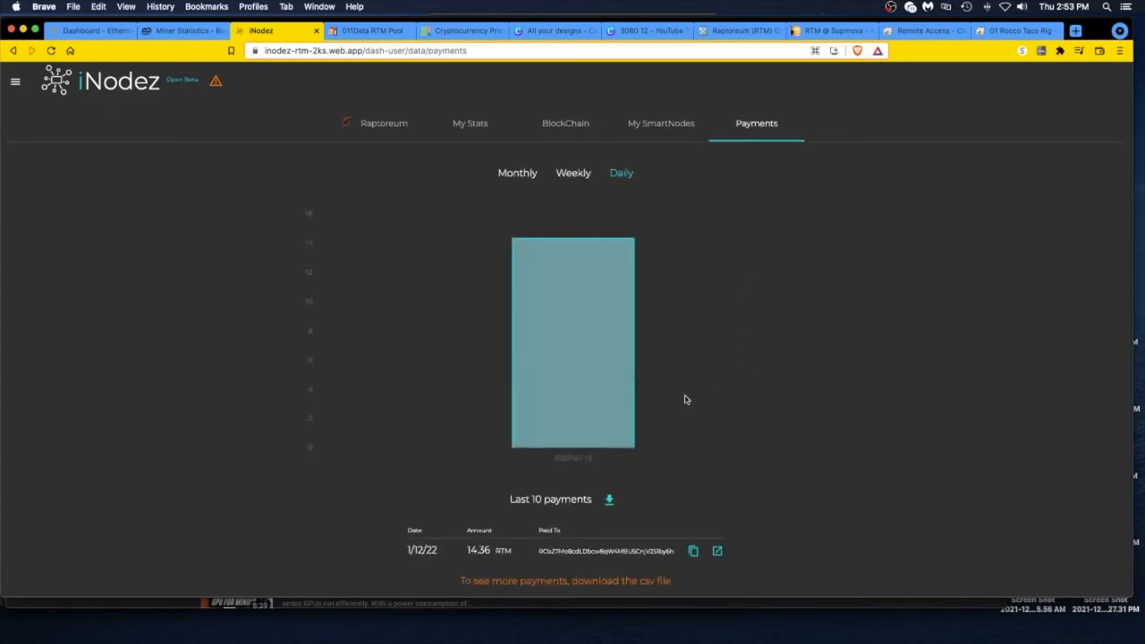
mouse_move(556, 265)
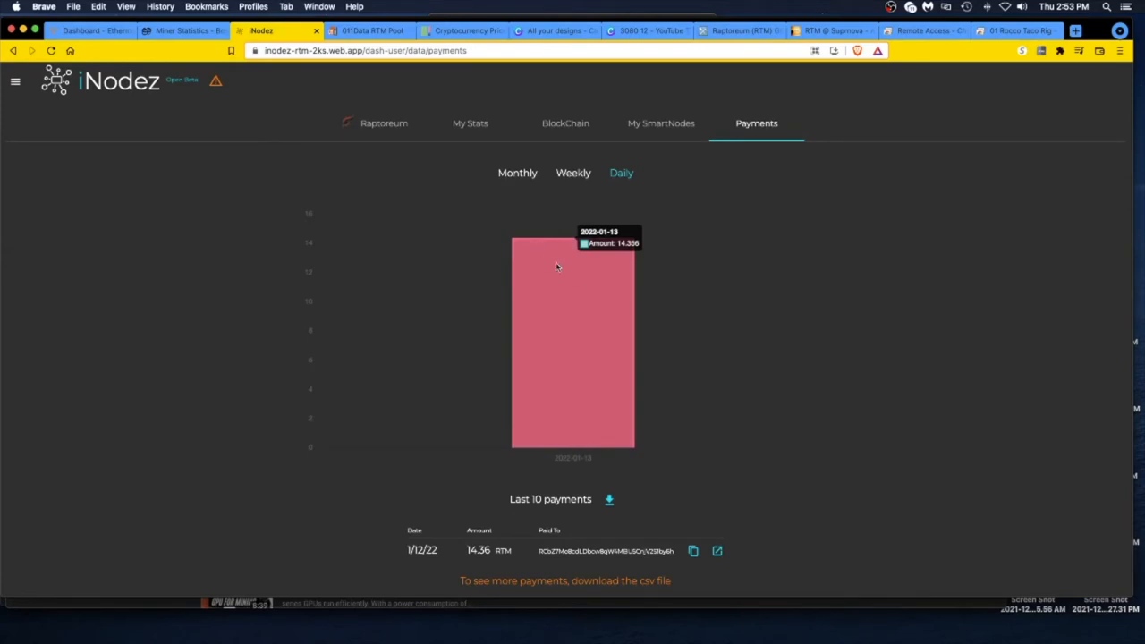
mouse_move(562, 254)
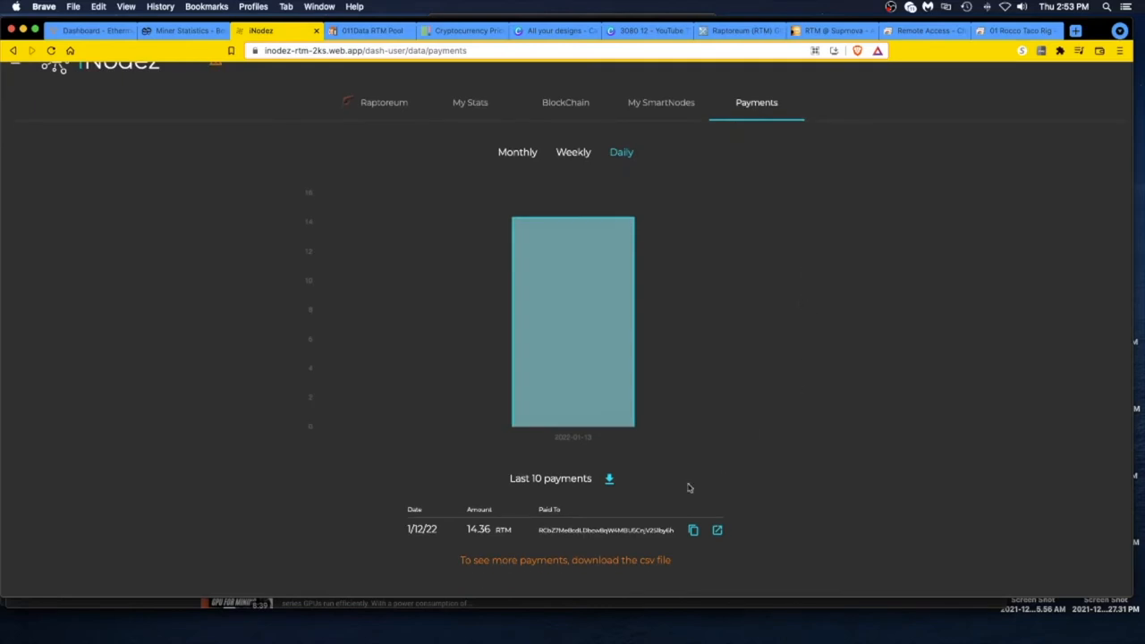
mouse_move(652, 571)
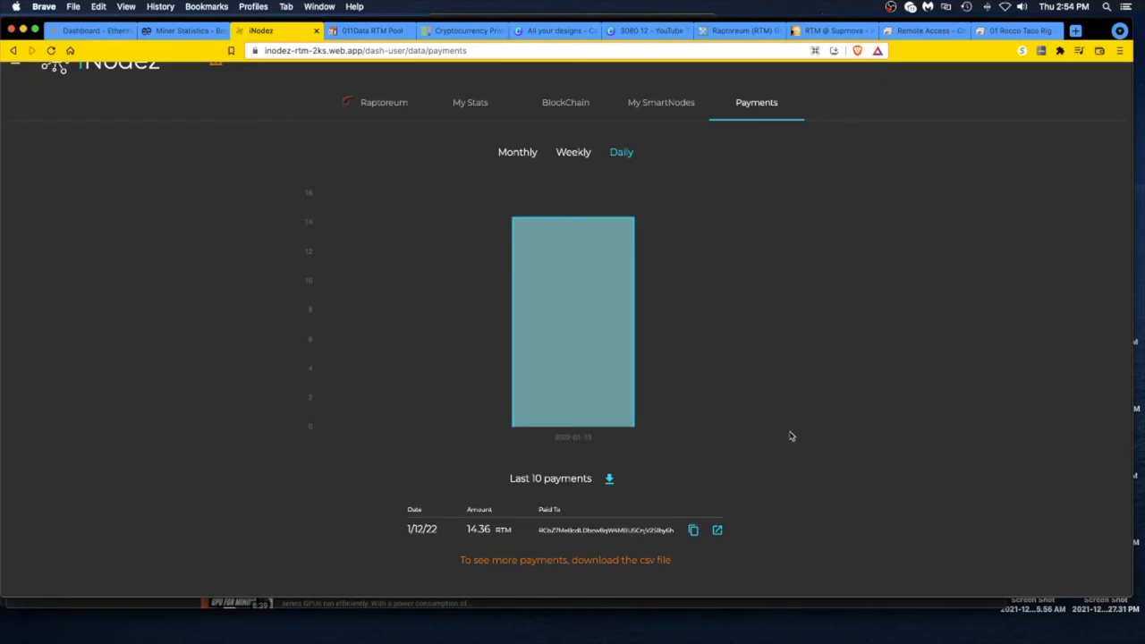
mouse_move(811, 290)
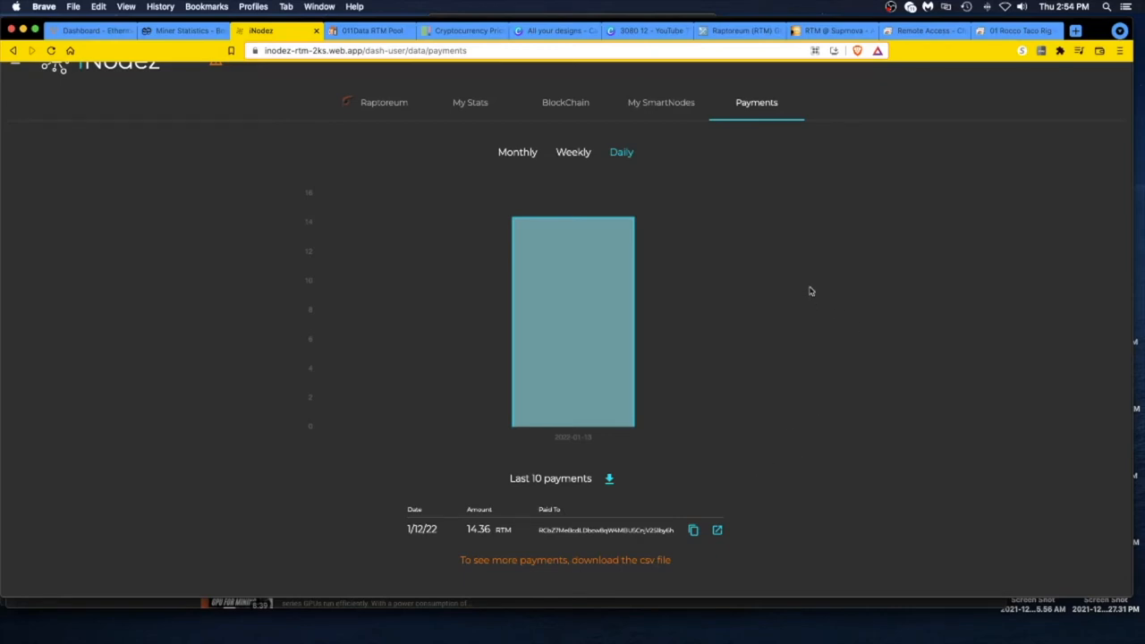
mouse_move(806, 261)
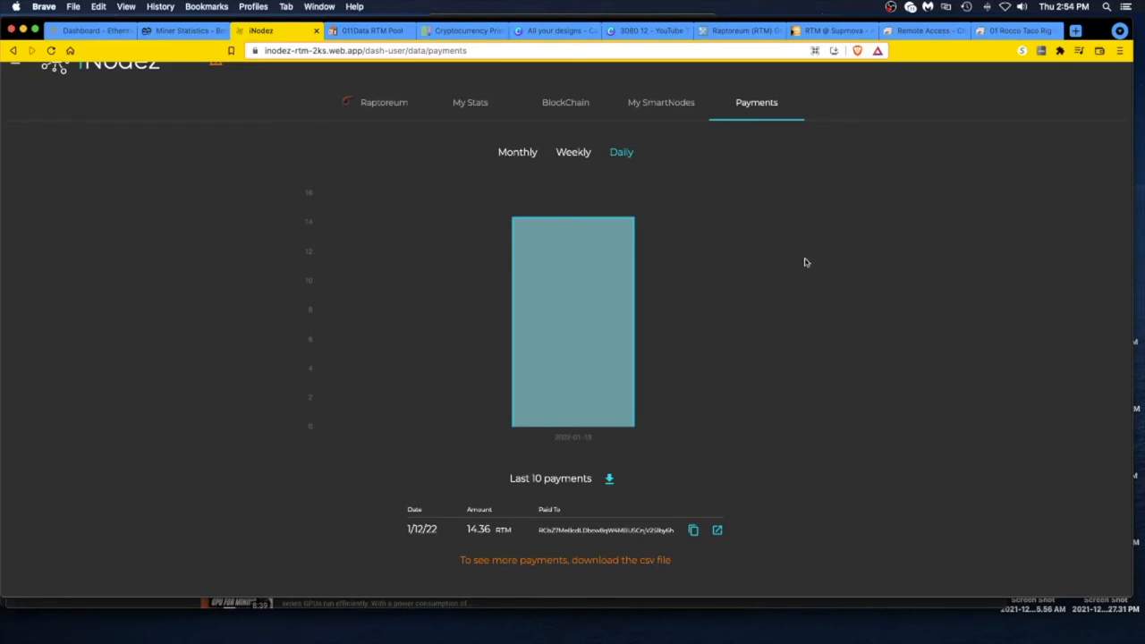
mouse_move(768, 251)
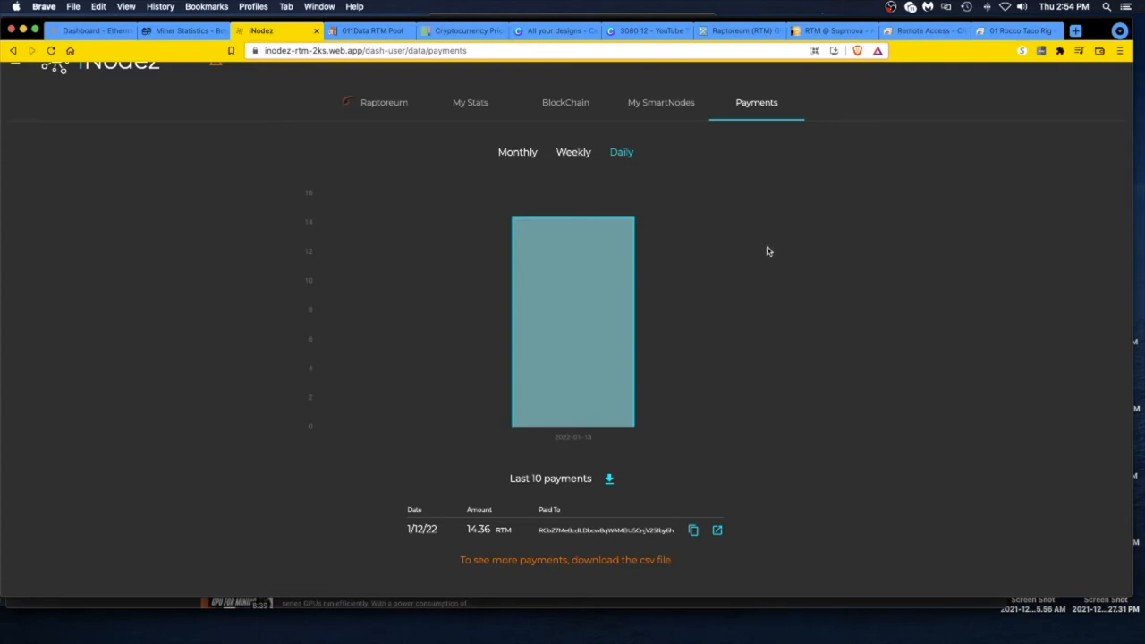
mouse_move(471, 106)
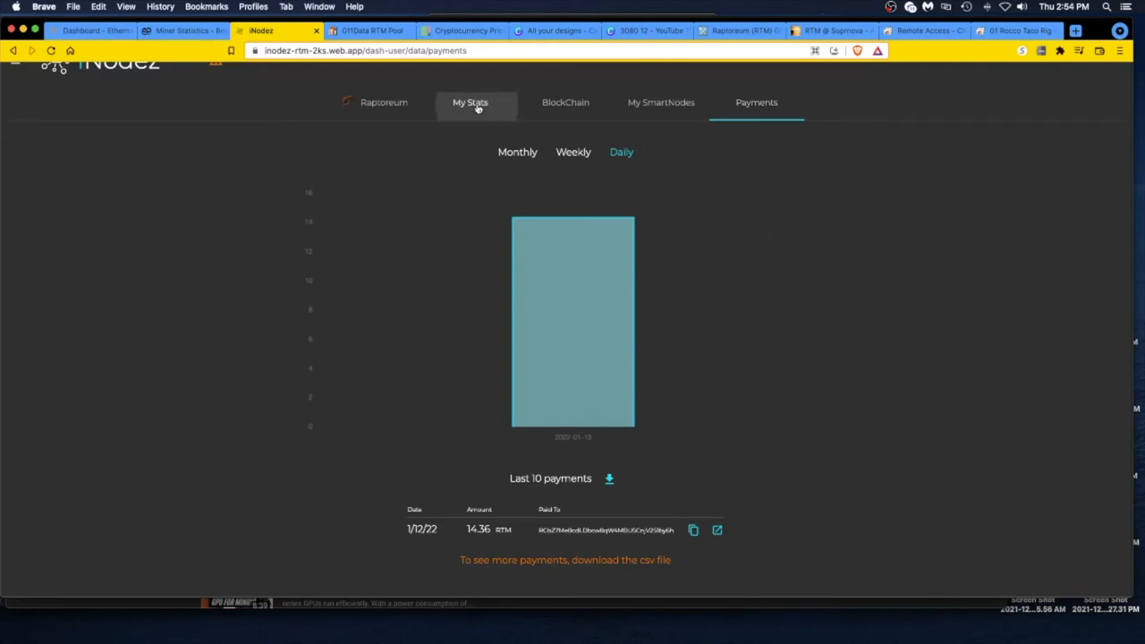
Step: View My Stats showing 2.96 RTM pending, then switch to the remote Raptoreum wallet session
click(470, 102)
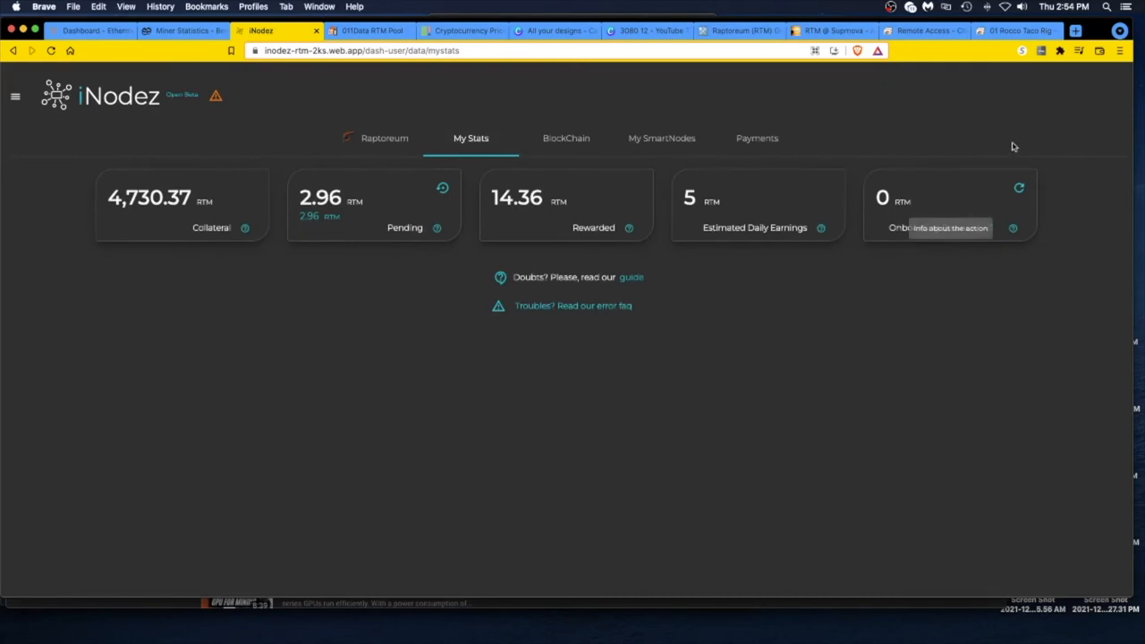
mouse_move(1017, 29)
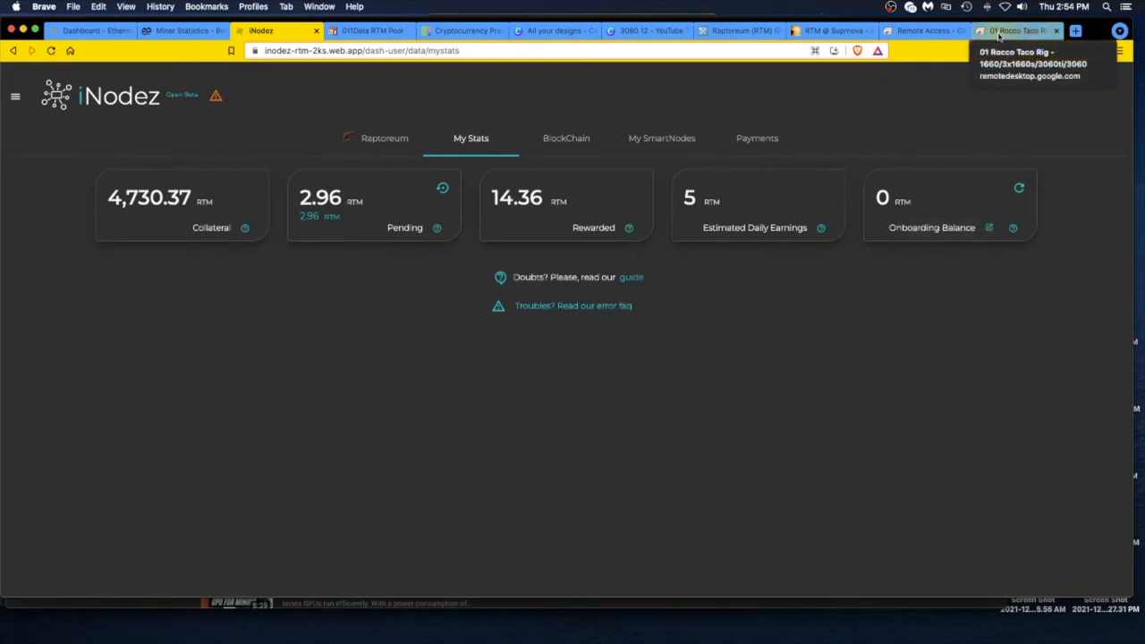
click(1011, 30)
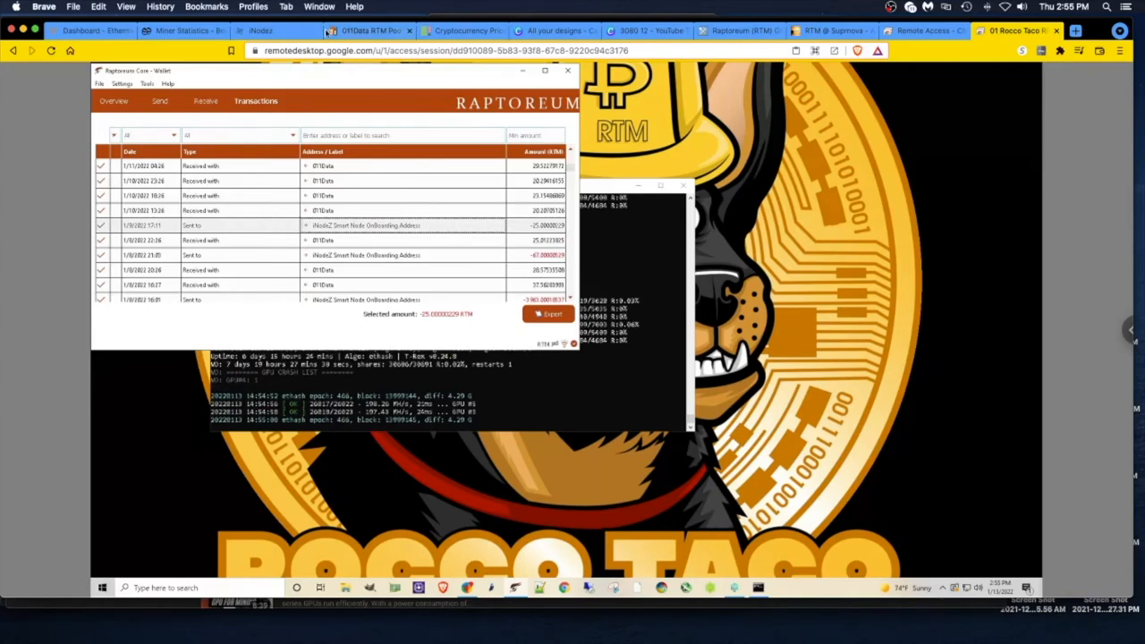
Step: Return to the iNodez dashboard showing 2.96 pending, 14.36 rewarded and 4,730.37 collateral
click(261, 31)
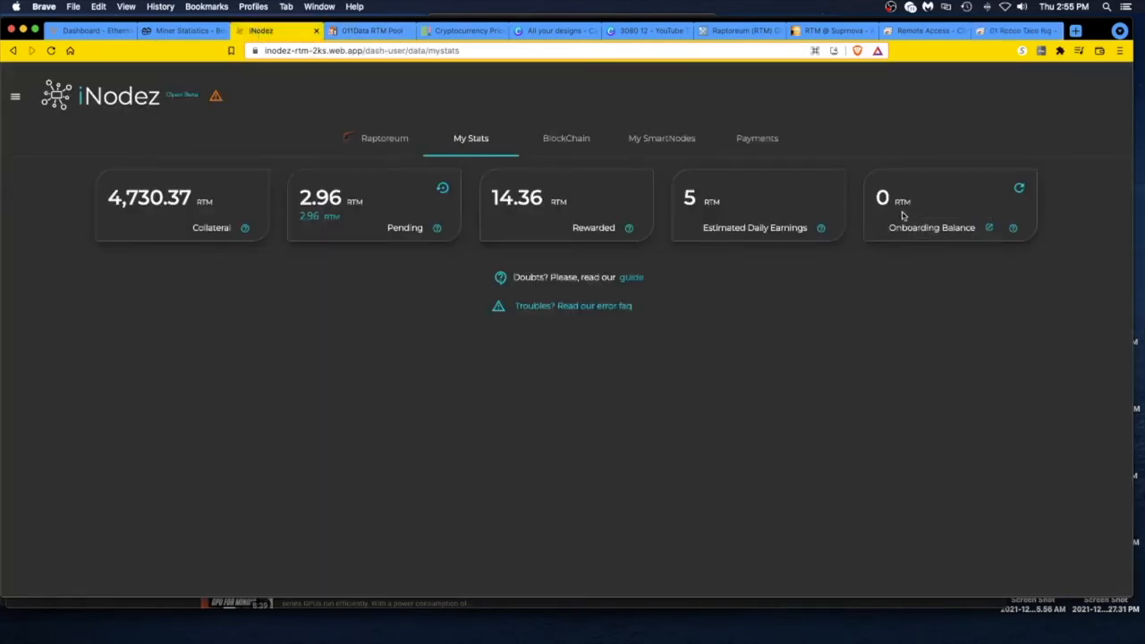
mouse_move(892, 218)
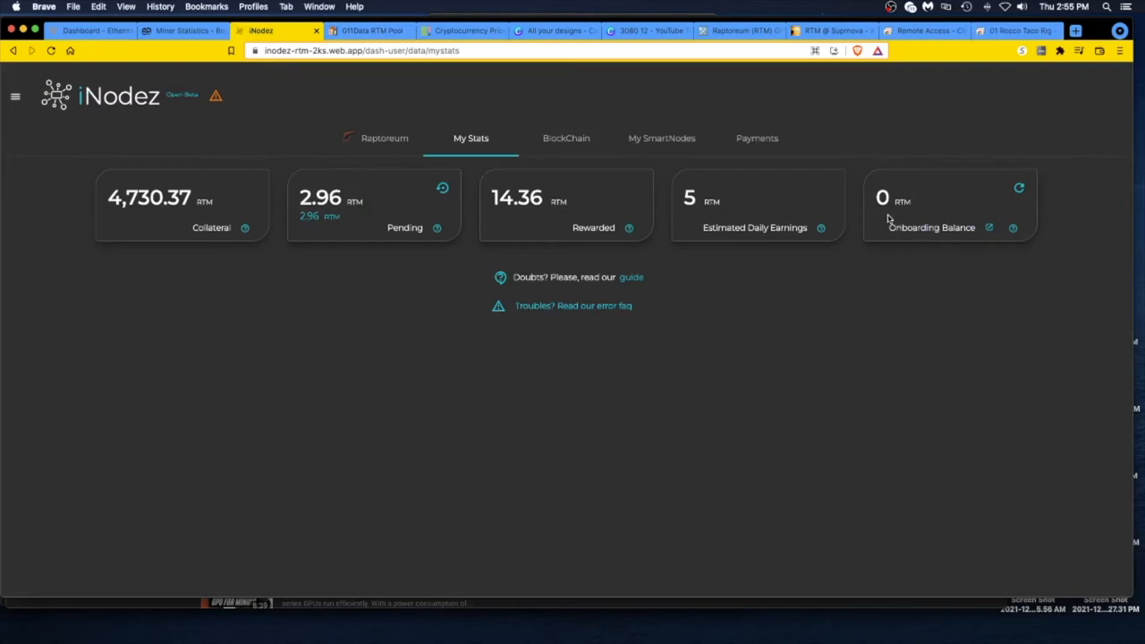
mouse_move(644, 243)
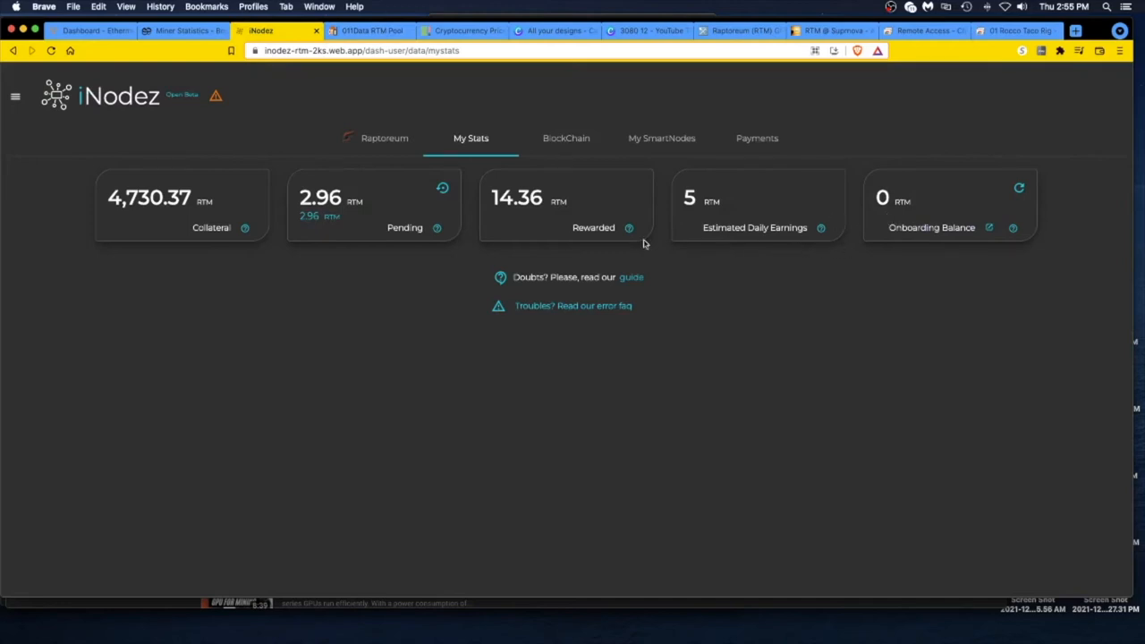
mouse_move(261, 231)
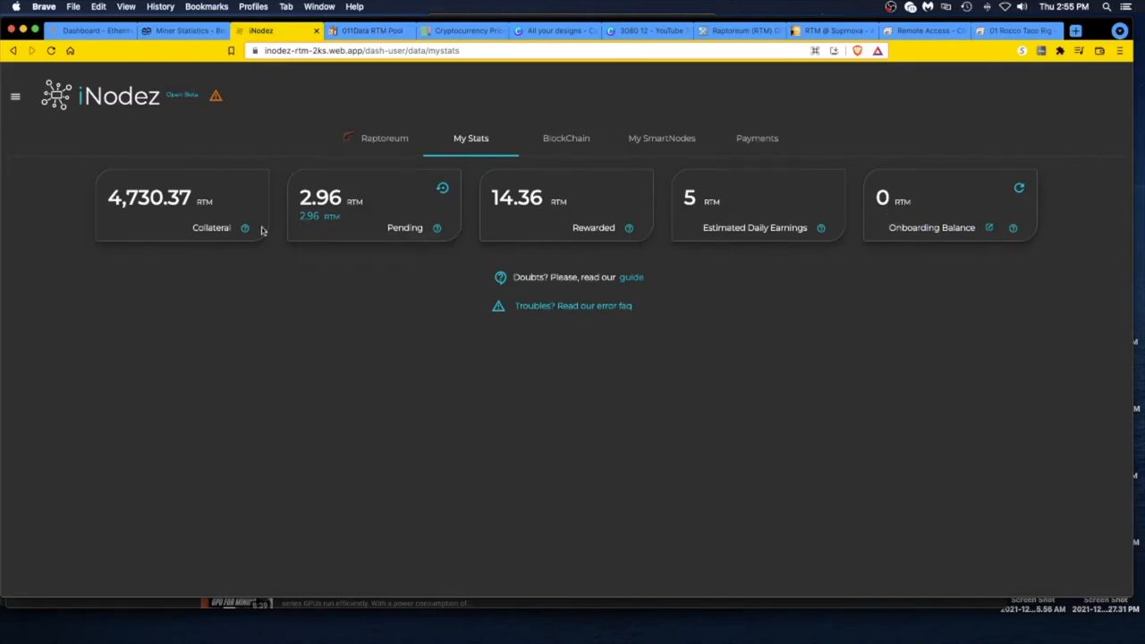
mouse_move(225, 211)
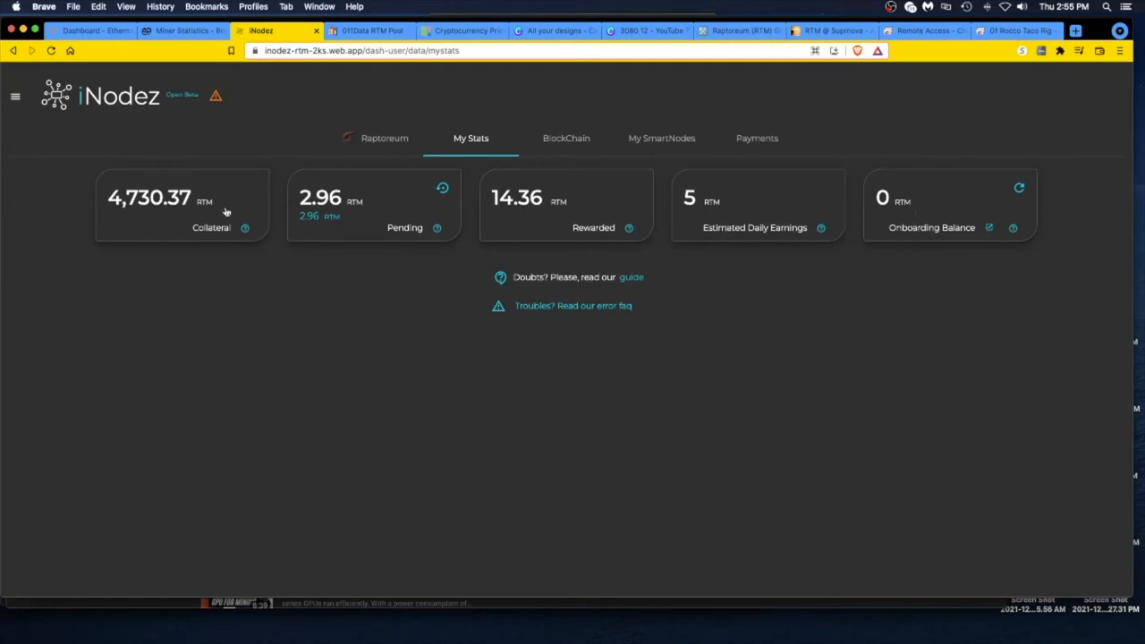
mouse_move(662, 141)
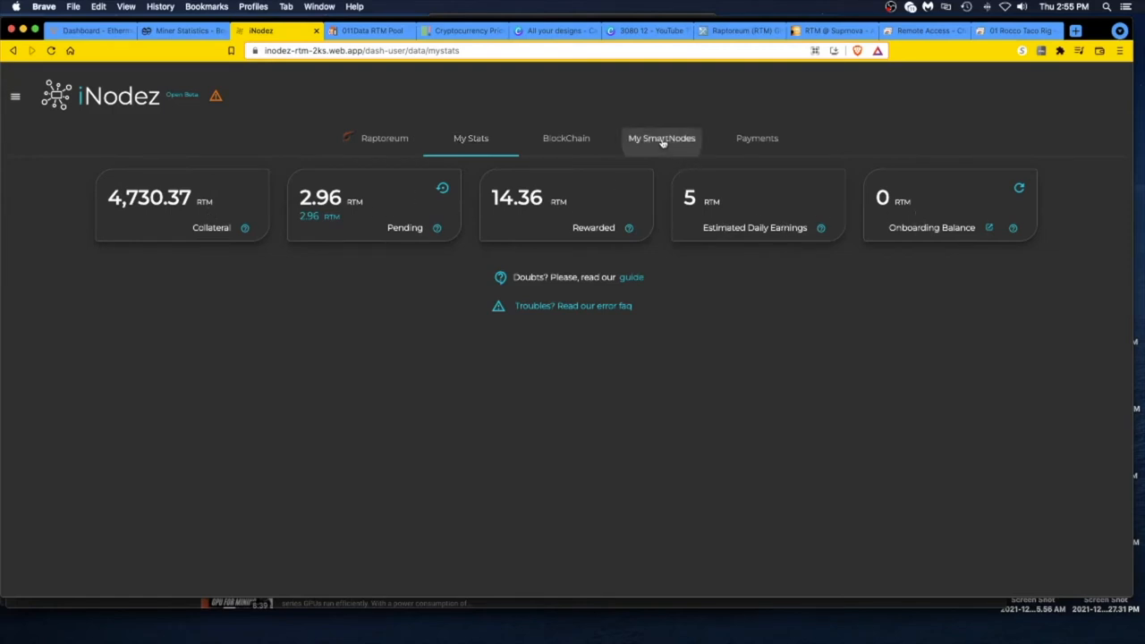
click(662, 138)
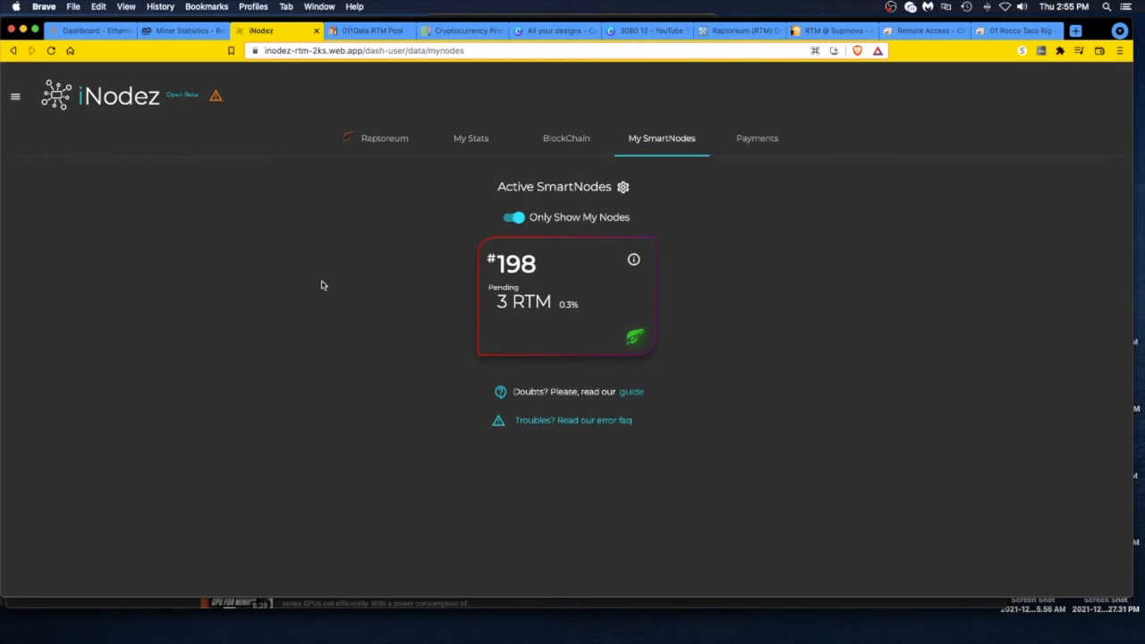
mouse_move(549, 315)
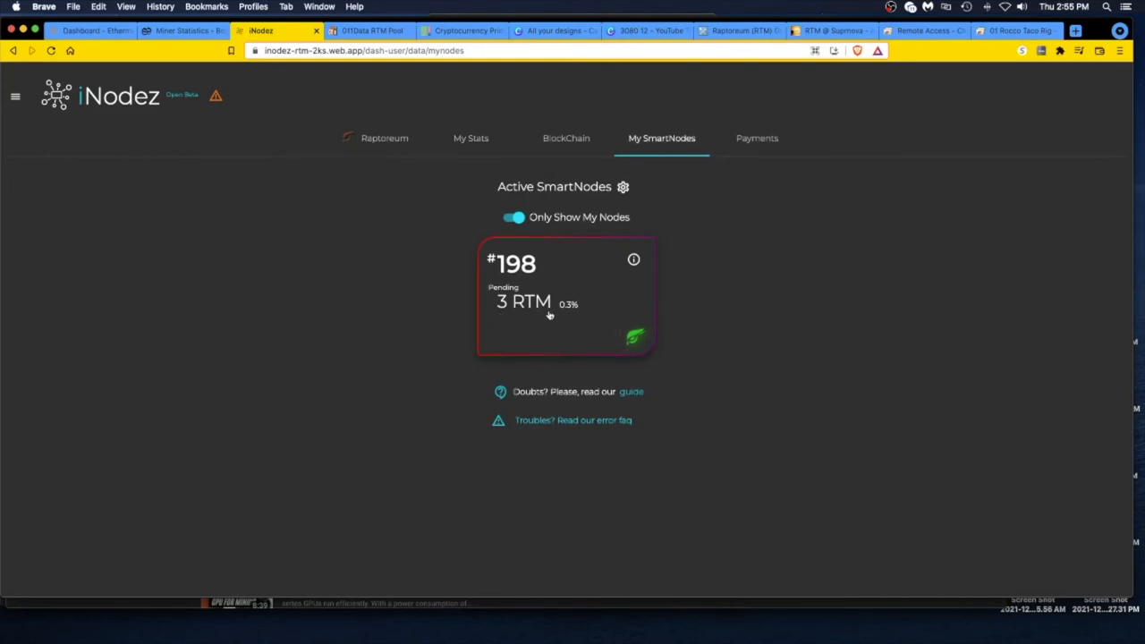
mouse_move(385, 145)
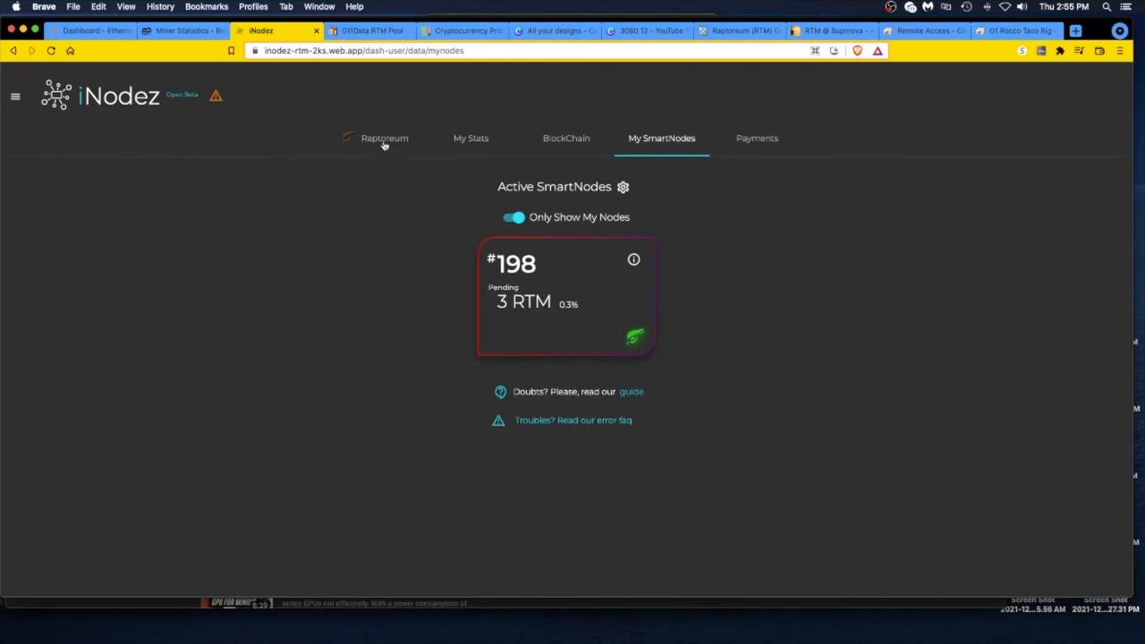
click(471, 137)
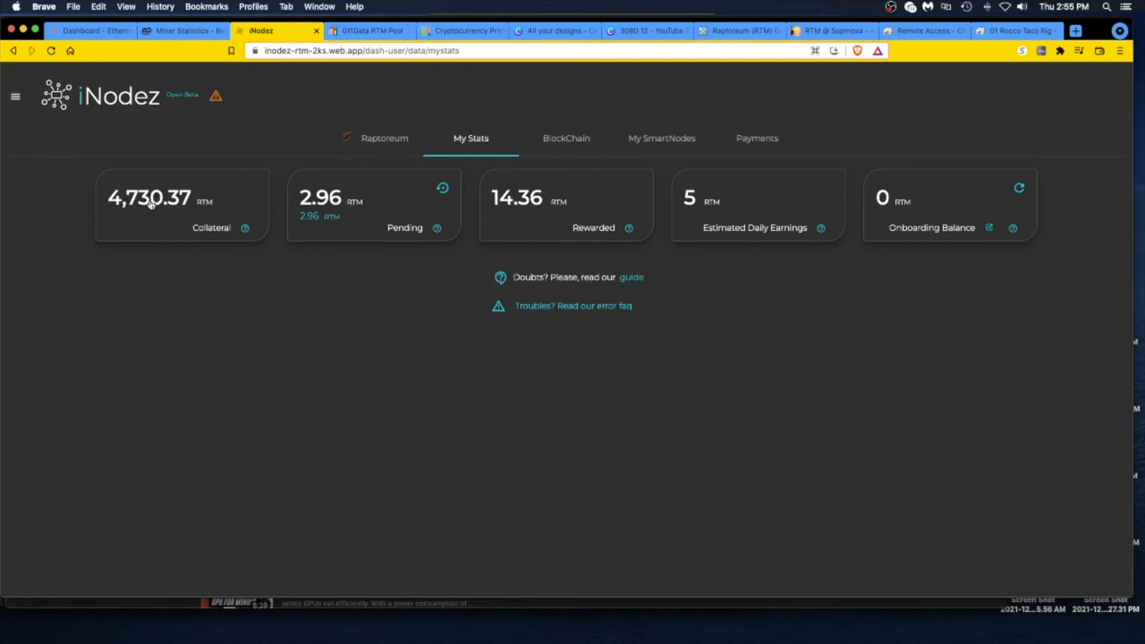
mouse_move(143, 204)
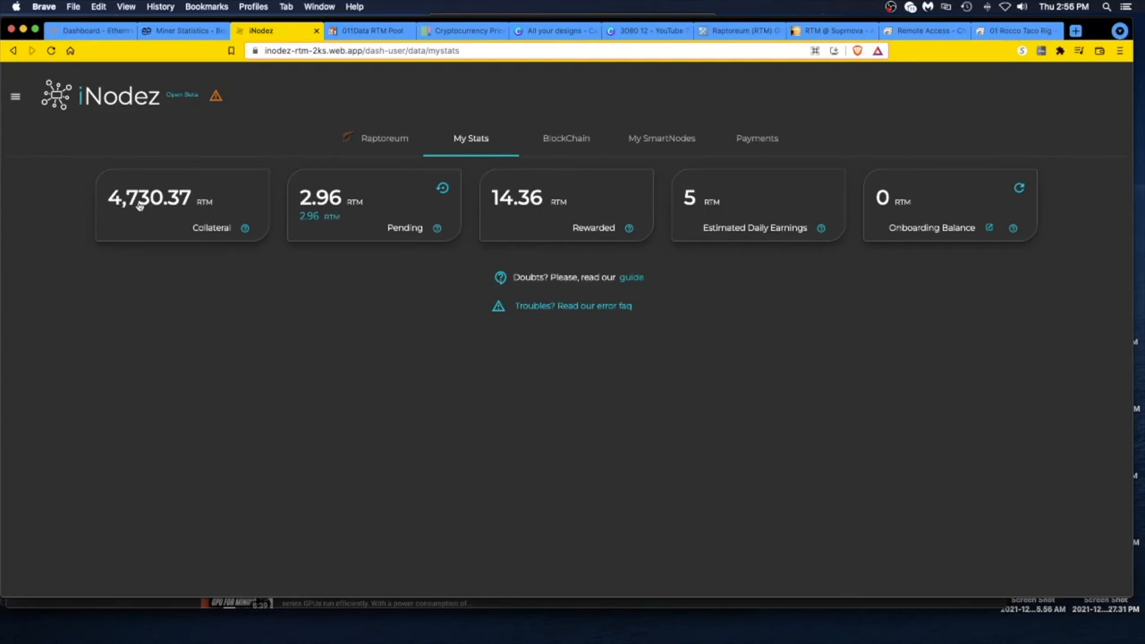
mouse_move(319, 209)
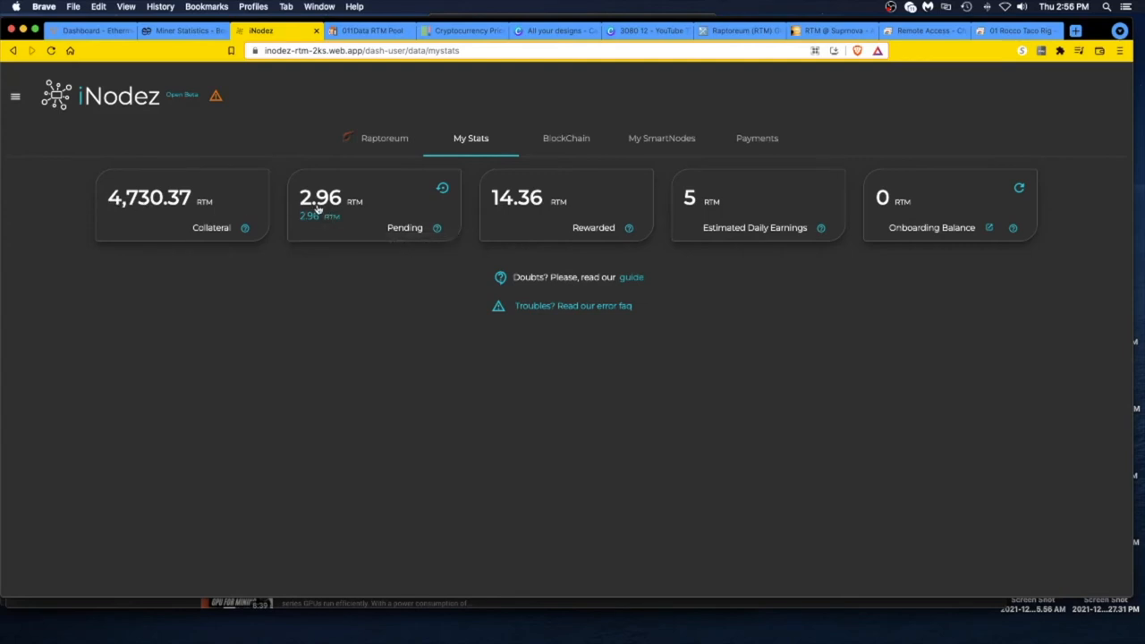
mouse_move(512, 218)
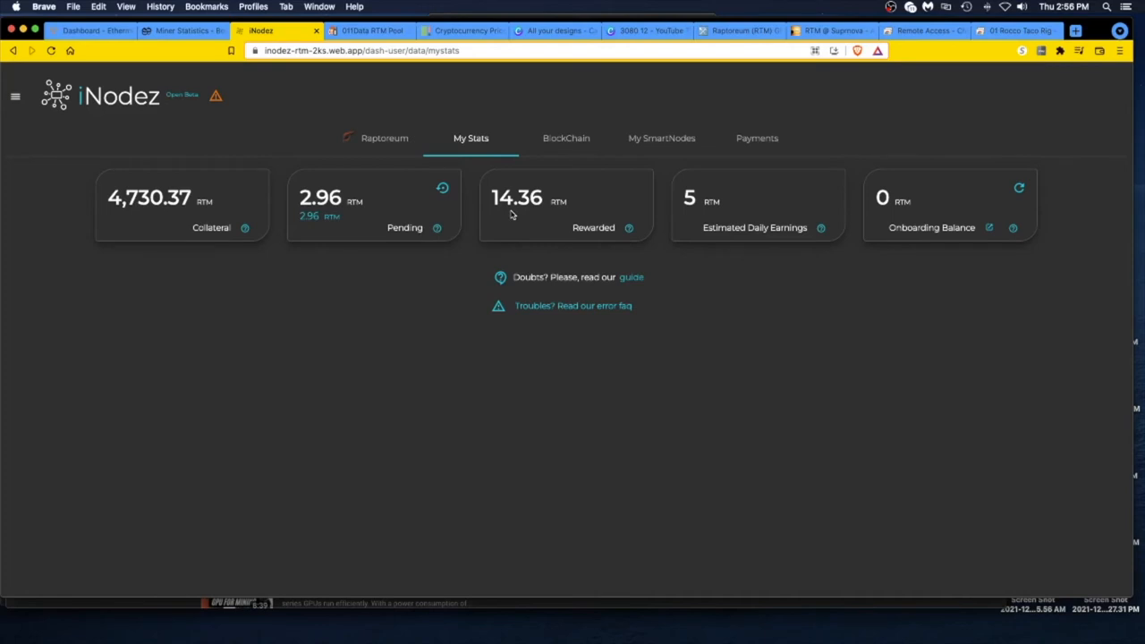
mouse_move(518, 207)
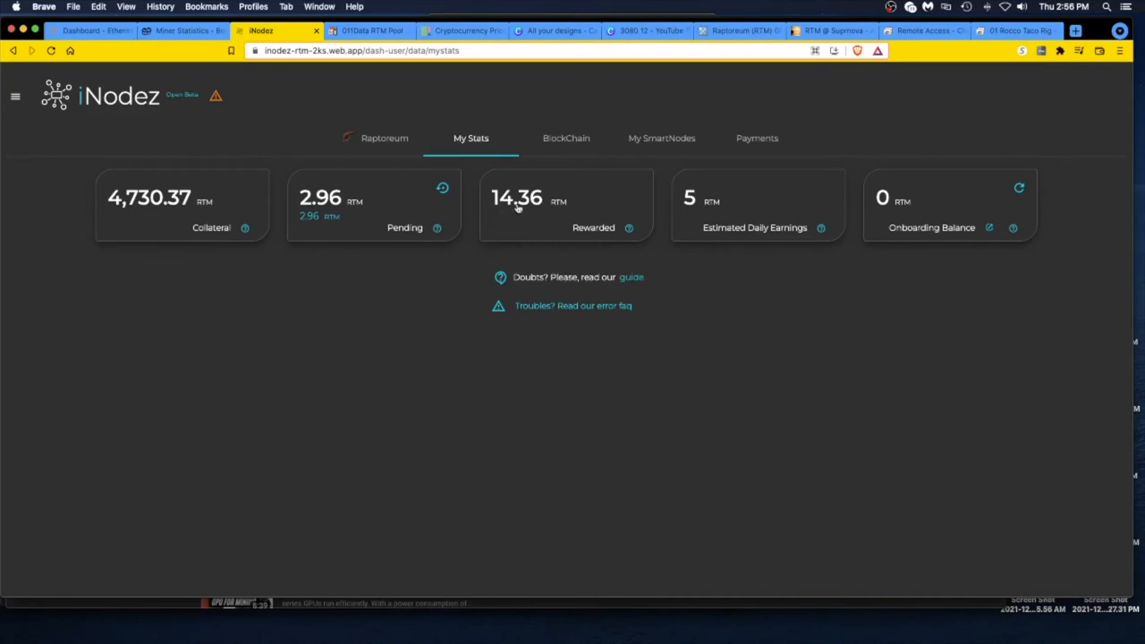
click(1017, 31)
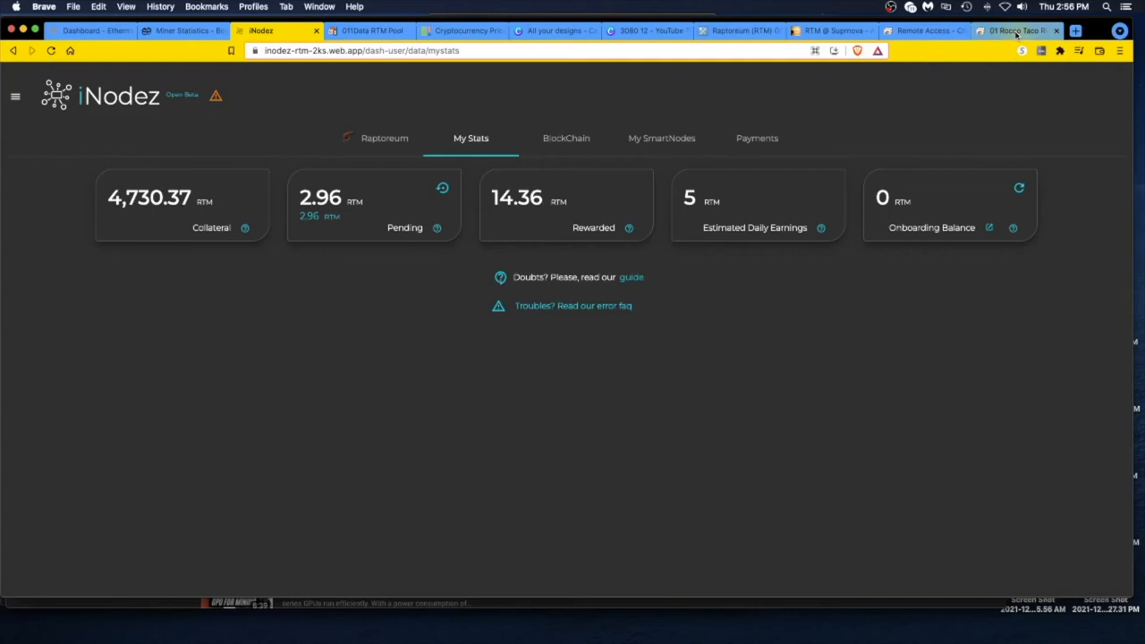
click(1016, 30)
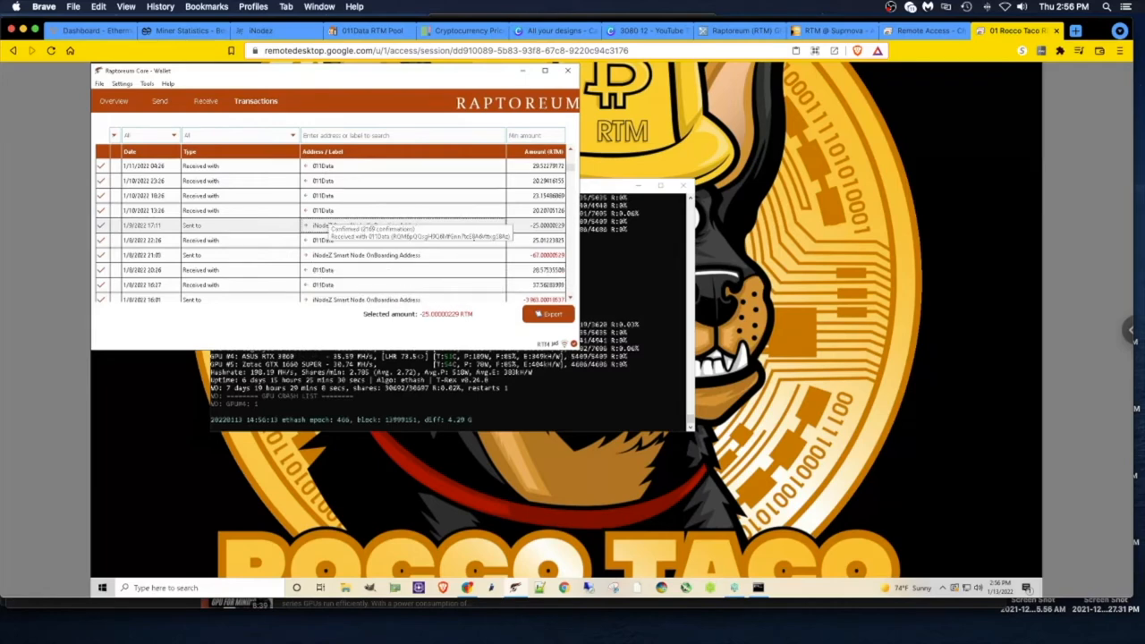
click(260, 30)
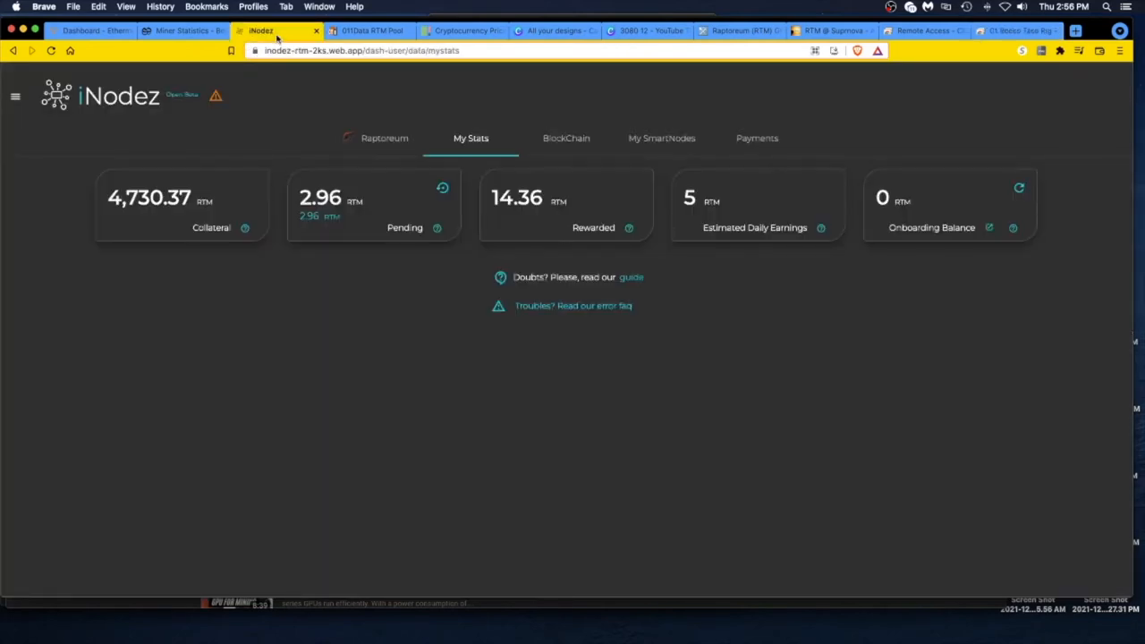
mouse_move(404, 419)
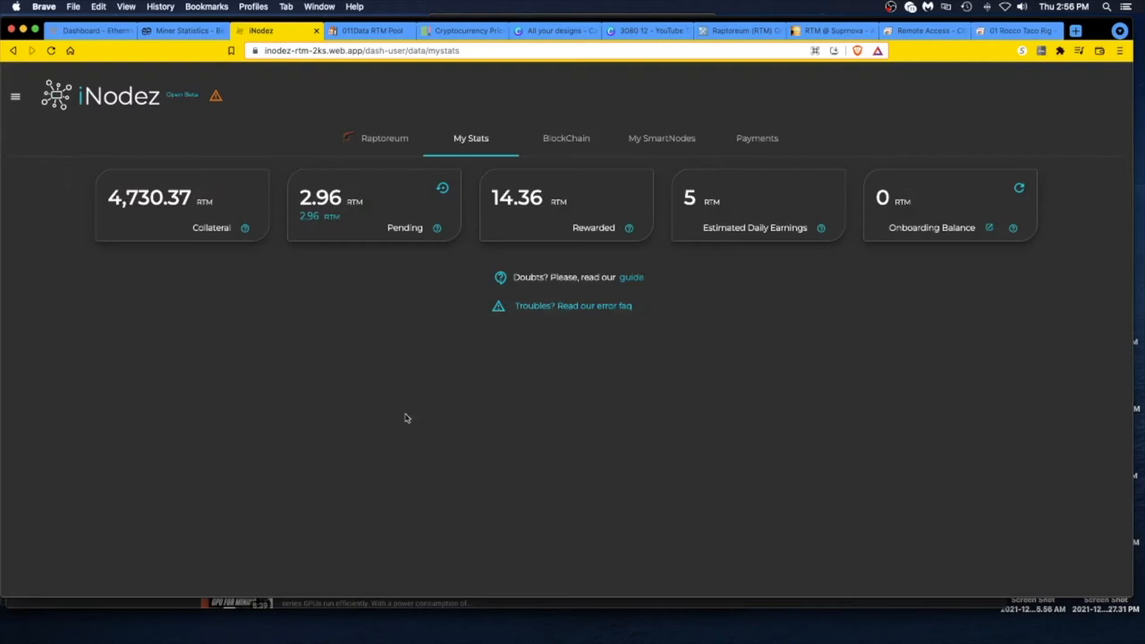
mouse_move(390, 426)
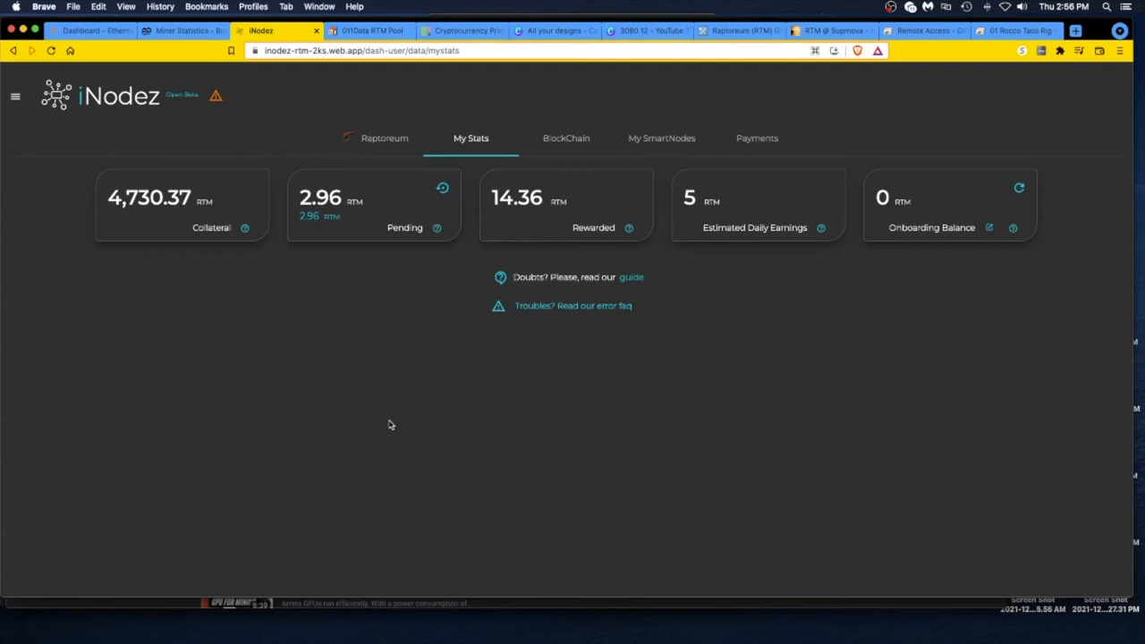
mouse_move(455, 437)
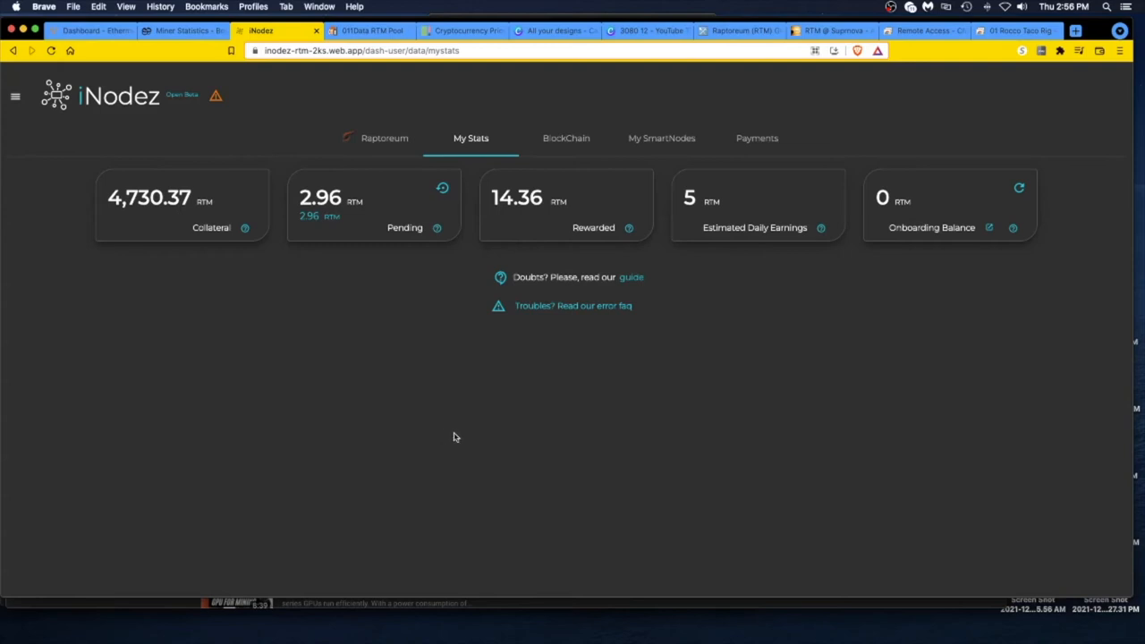
mouse_move(201, 261)
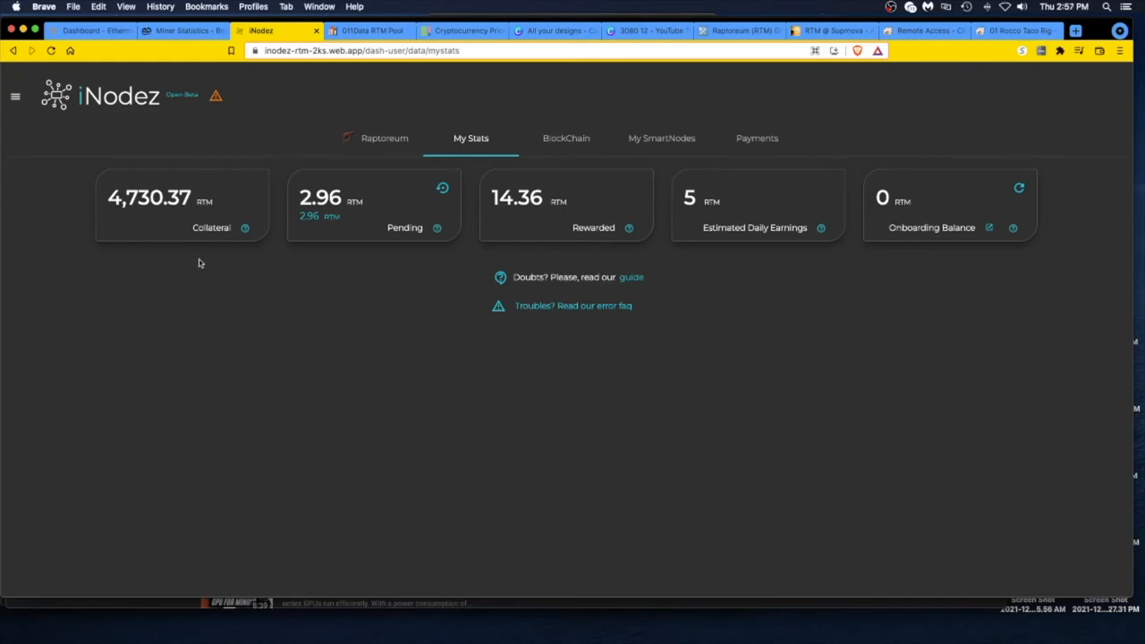
mouse_move(208, 290)
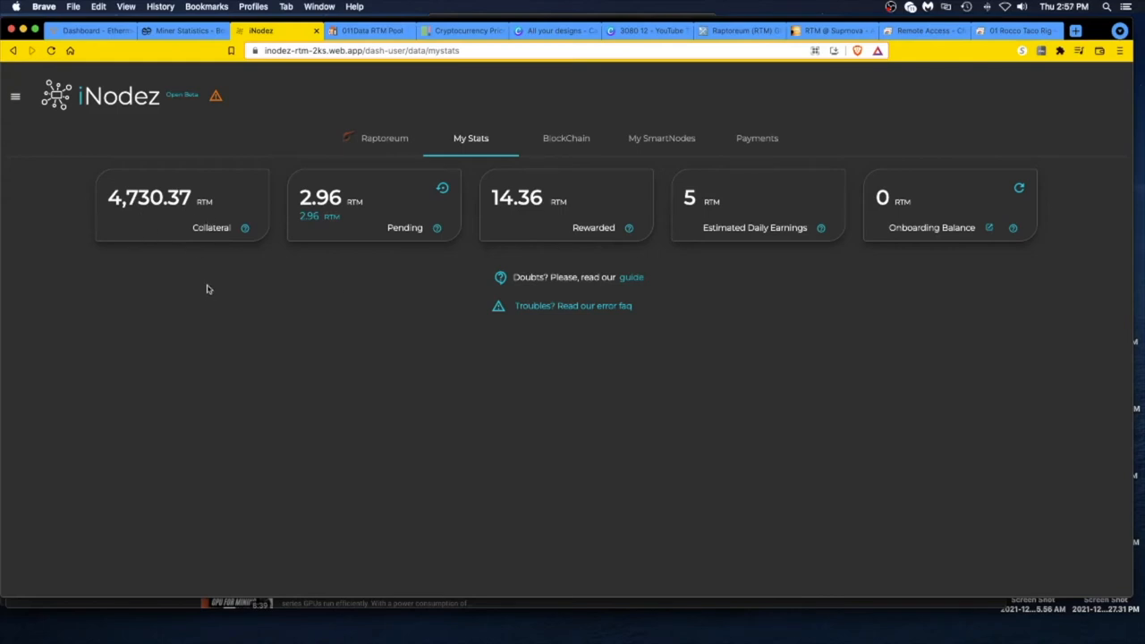
mouse_move(213, 283)
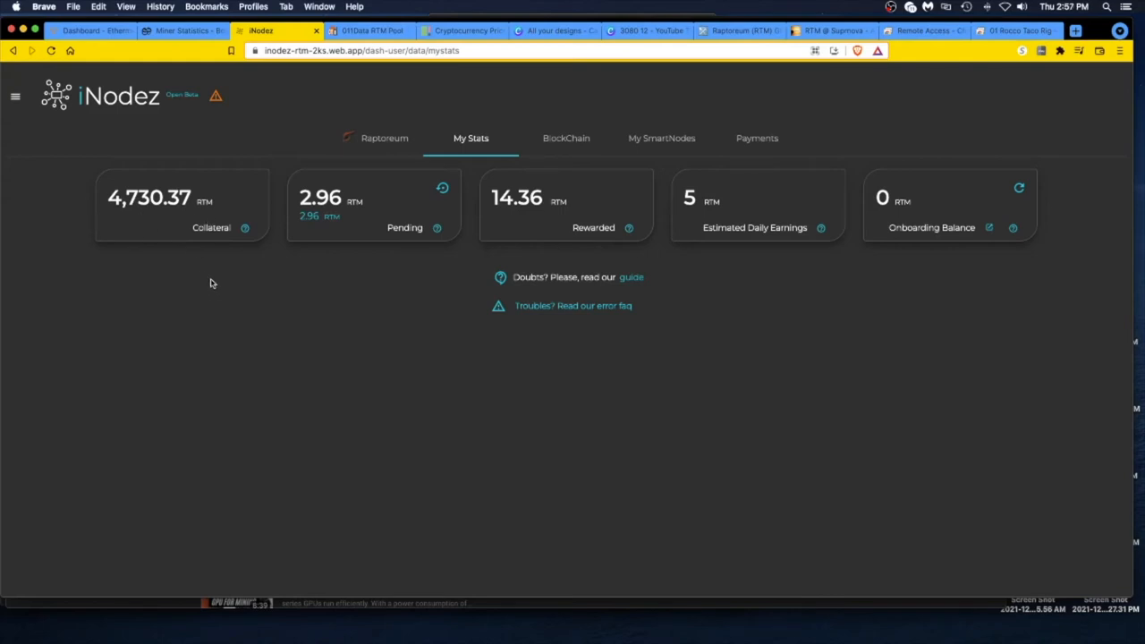
mouse_move(866, 61)
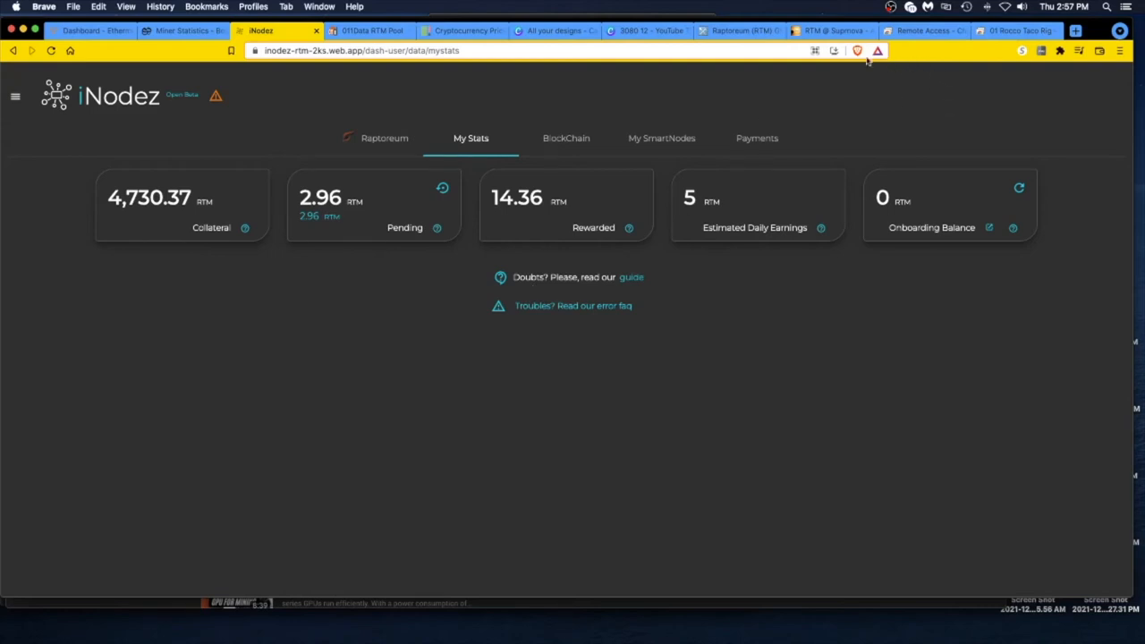
Step: Switch to the MiningPoolStats Raptoreum pool list showing each pool's fee, miners and hashrate
click(738, 30)
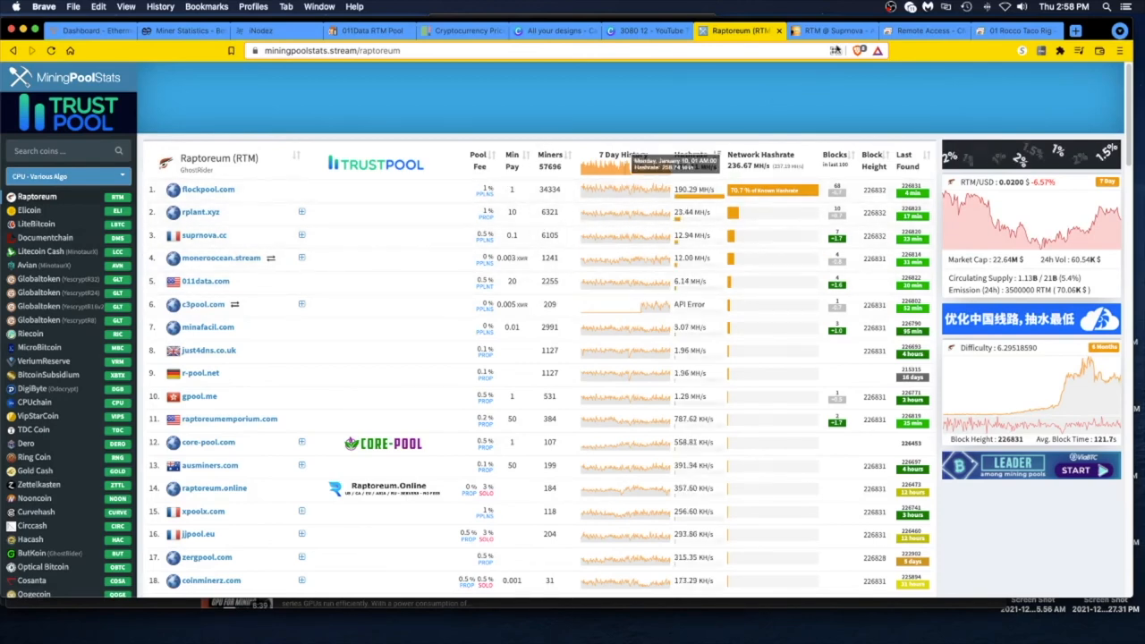
Step: Switch to the Suprnova Raptoreum dashboard showing 7.37 KH/s hashrate and 21.1414 RTM unconfirmed
click(832, 31)
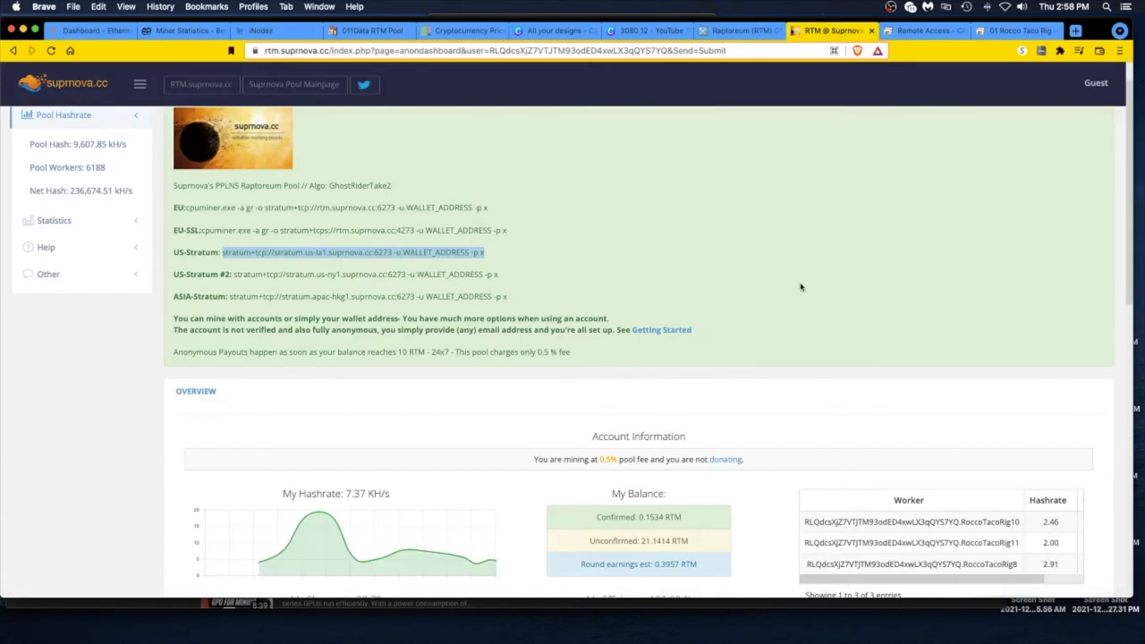
scroll(down, 3)
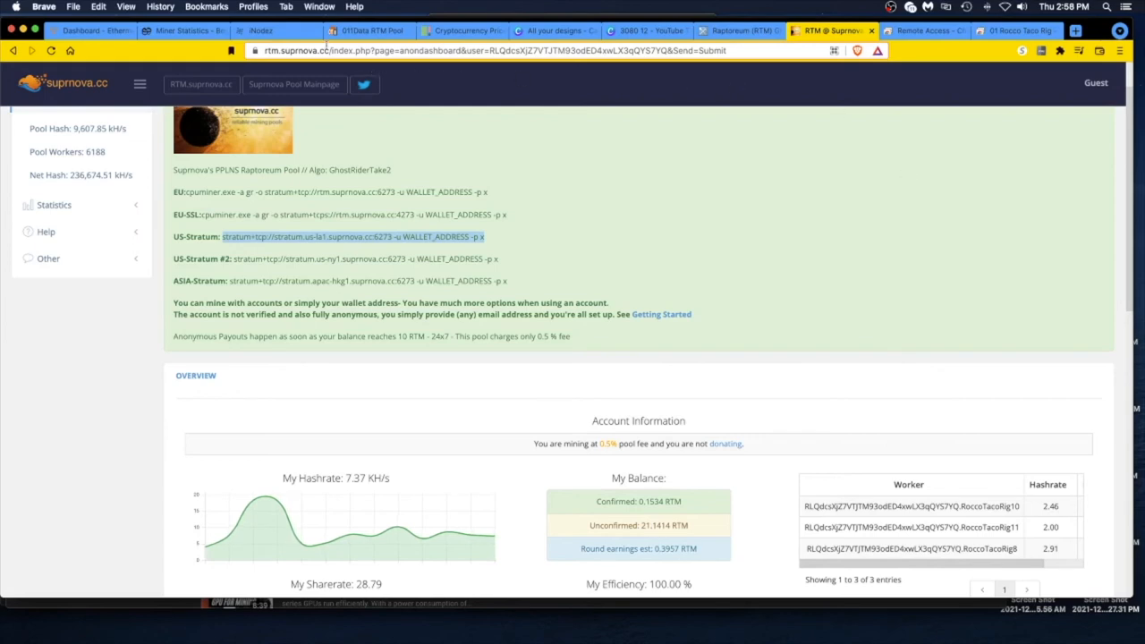
Step: Check the 011Data pool account's 9.98 KH/s stats, then show the remote wallet's transactions
click(367, 31)
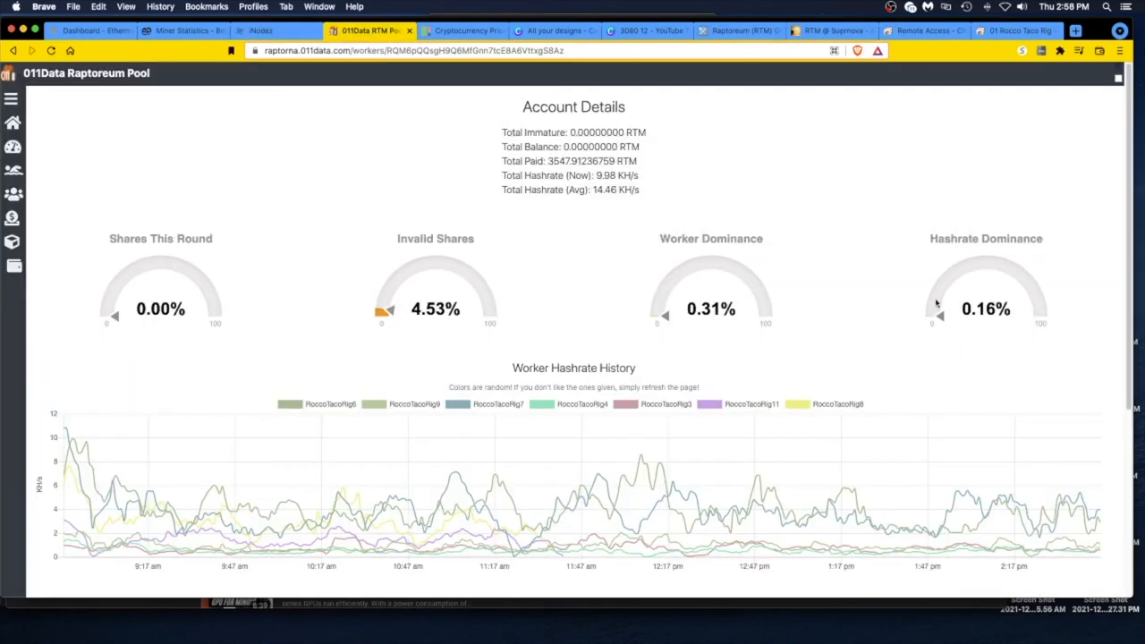
mouse_move(458, 183)
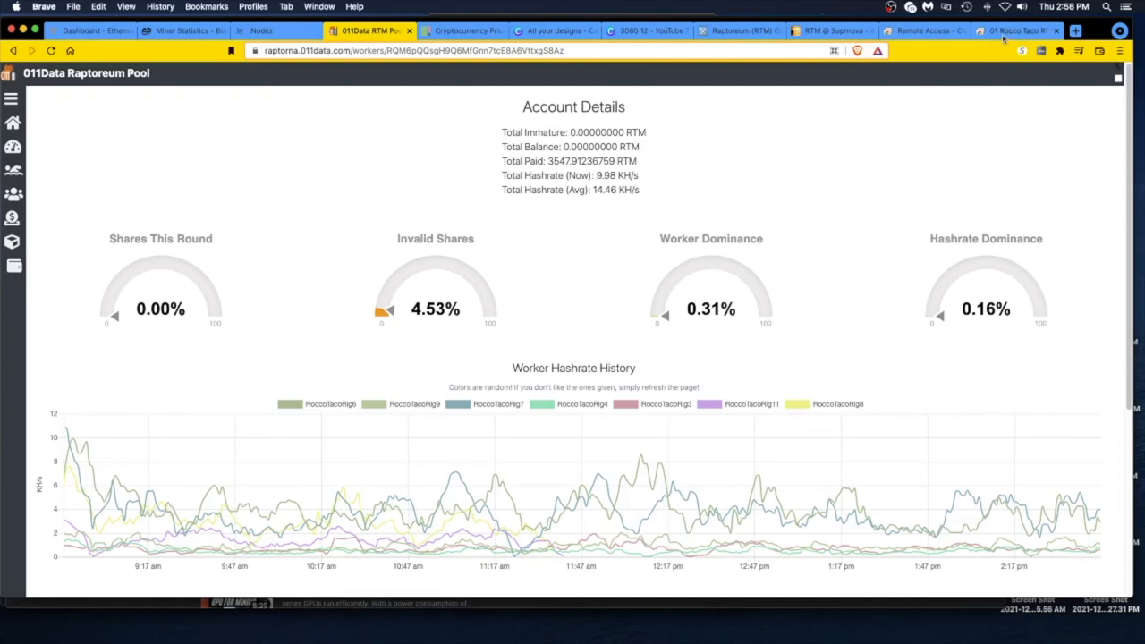
click(1016, 30)
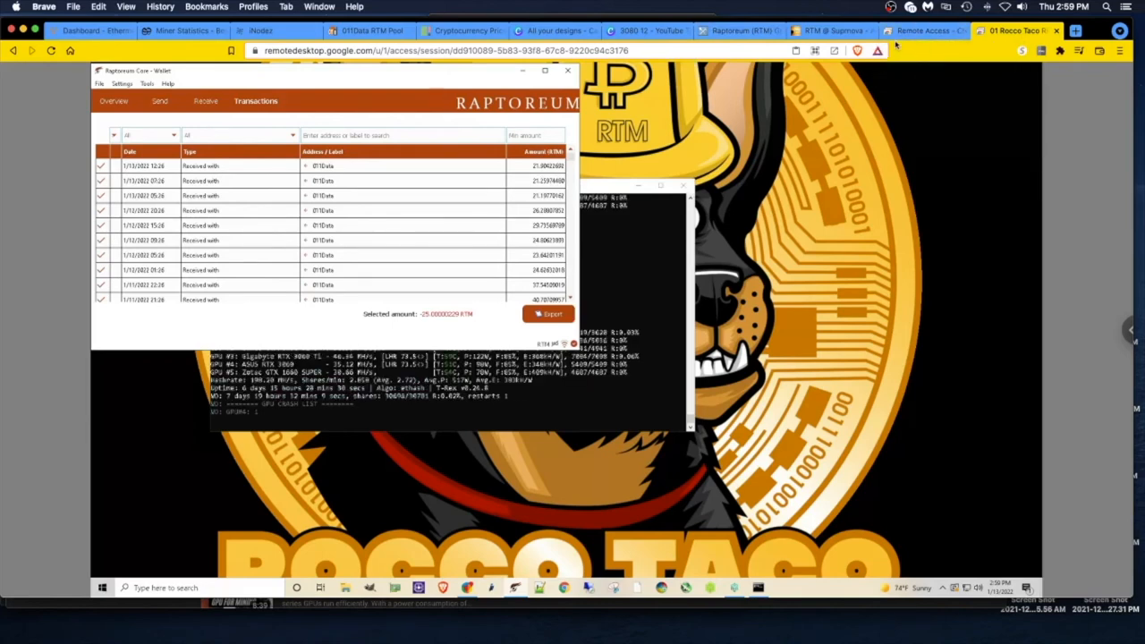
Step: Review iNodez stats (4,730.37 RTM collateral, 14.36 RTM rewarded), then return to the Raptoreum pool ranking
click(268, 31)
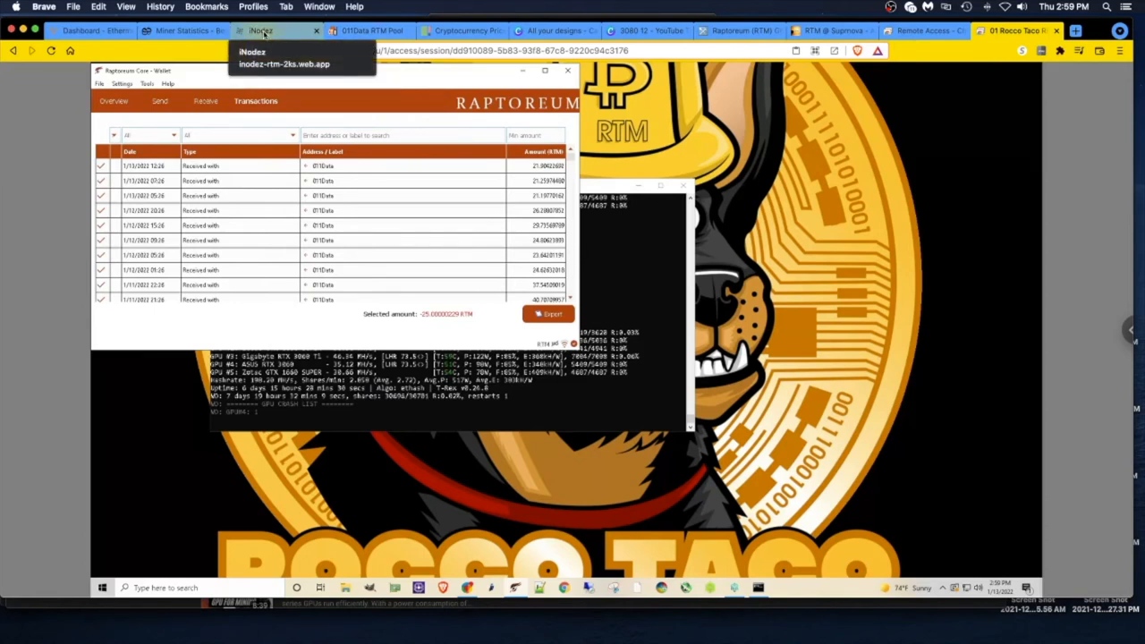
click(277, 31)
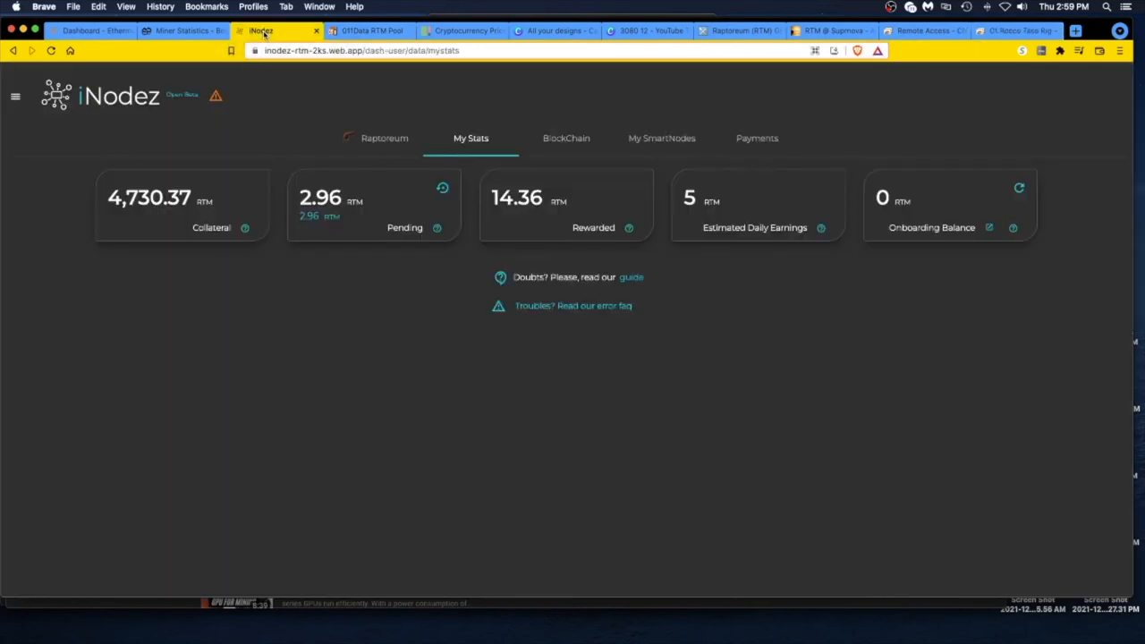
mouse_move(698, 206)
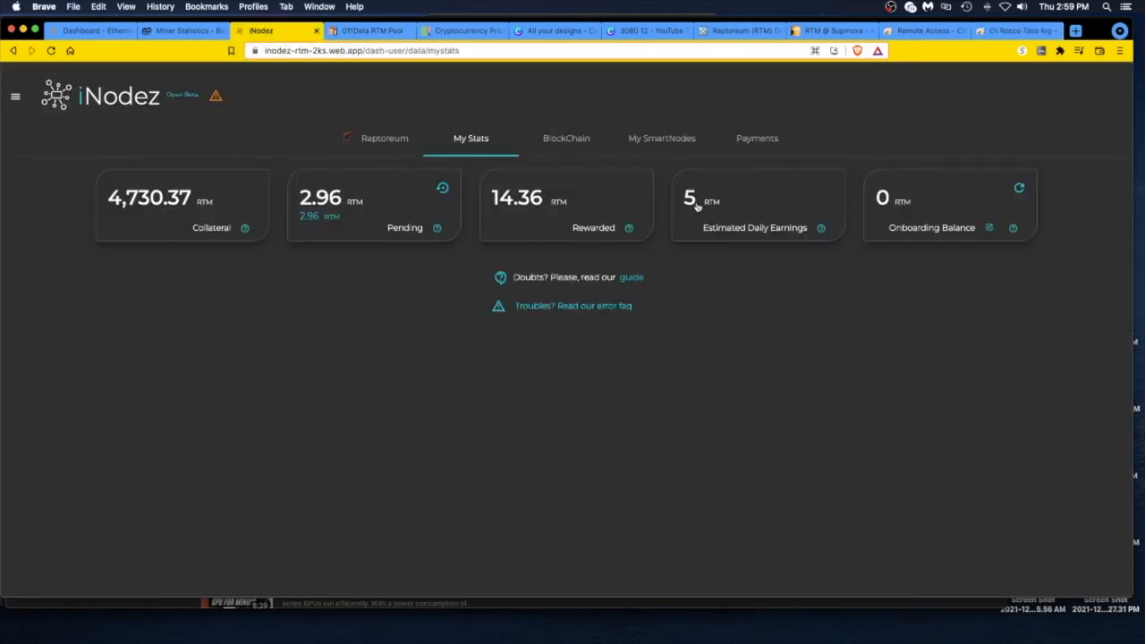
mouse_move(490, 247)
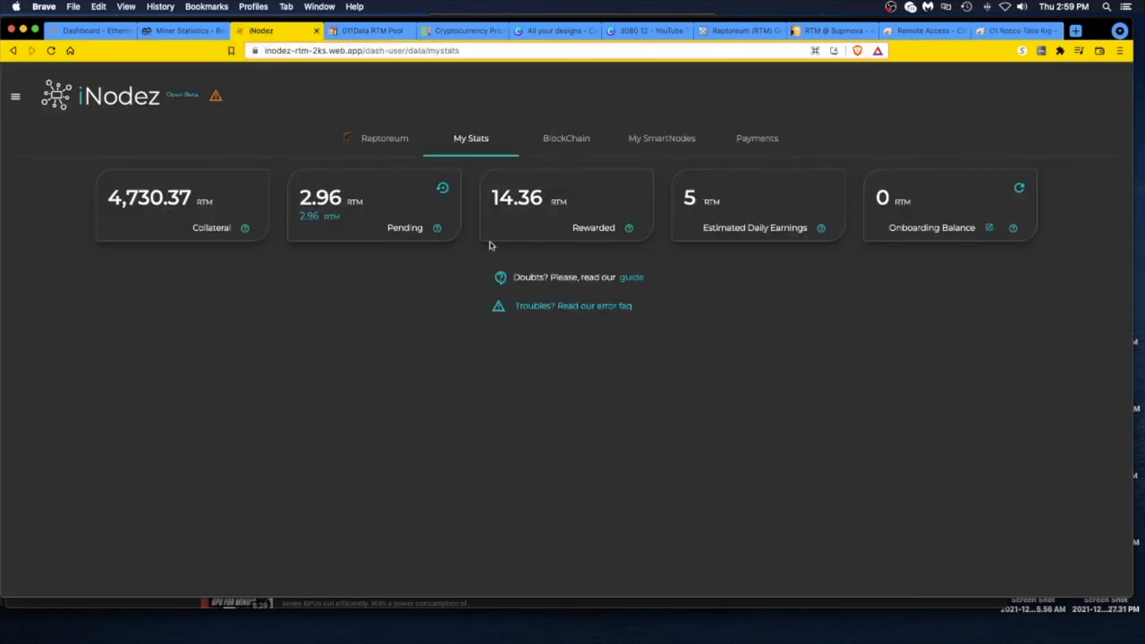
mouse_move(580, 241)
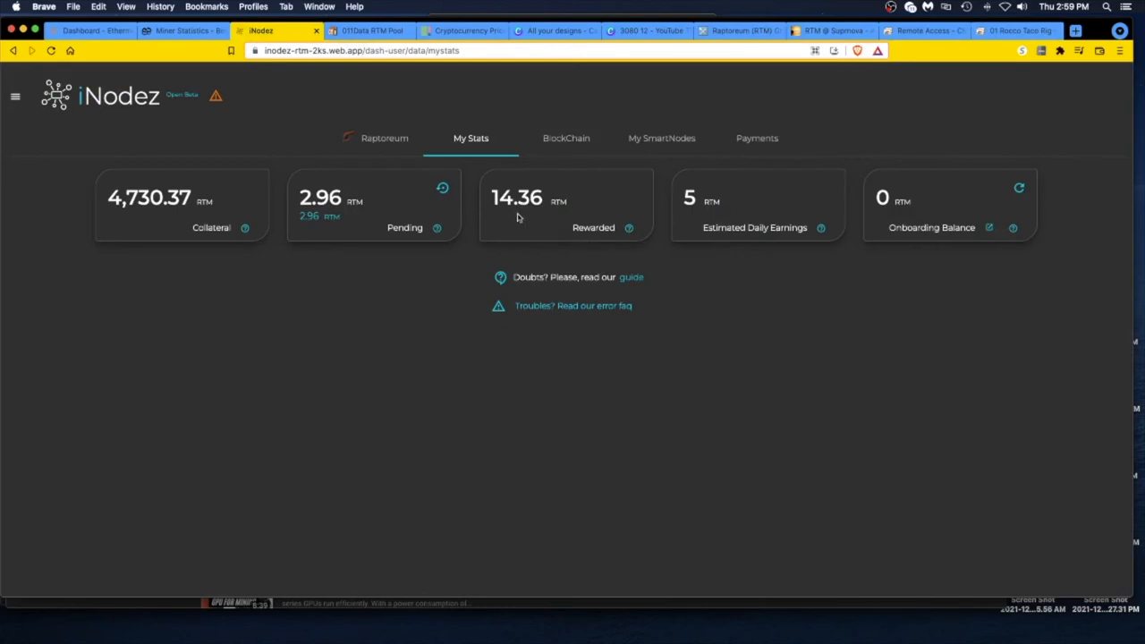
mouse_move(182, 240)
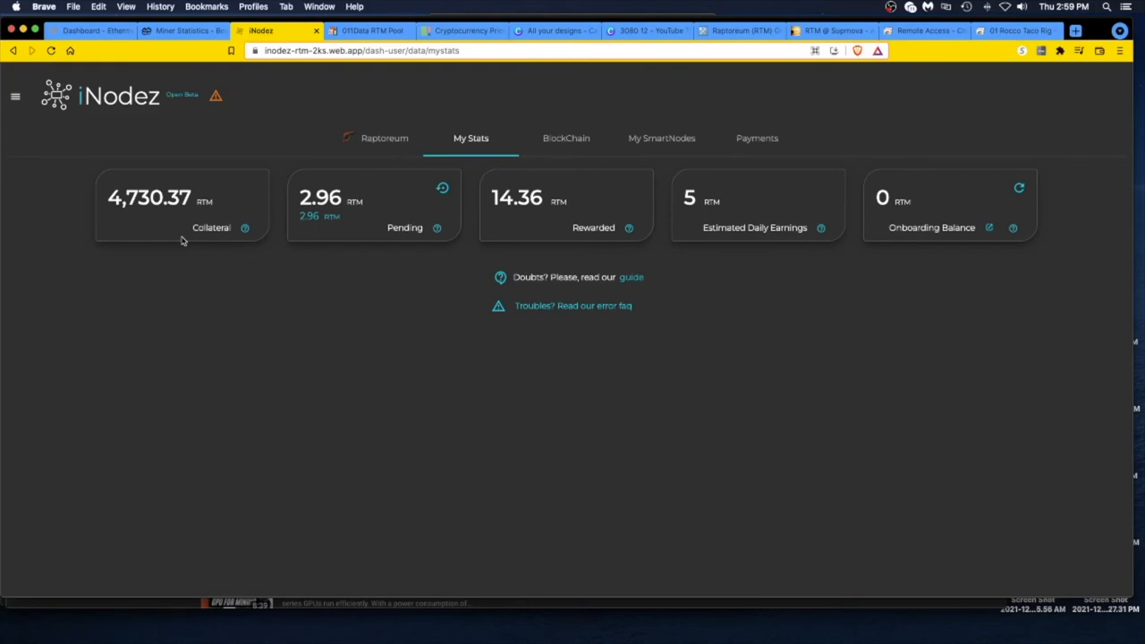
mouse_move(551, 215)
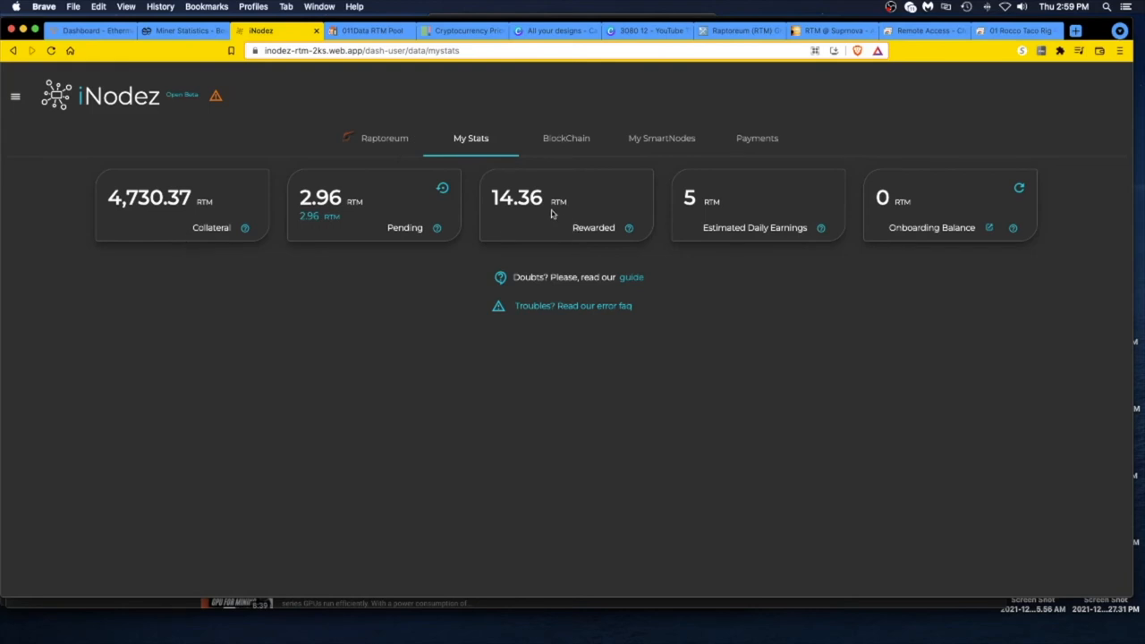
mouse_move(544, 358)
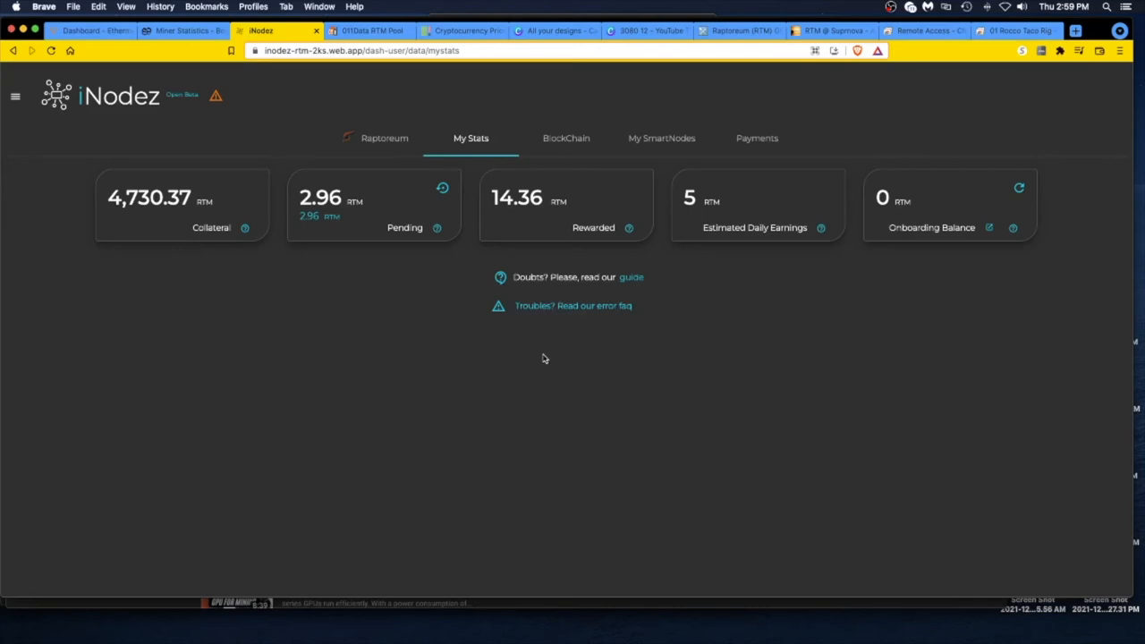
mouse_move(563, 318)
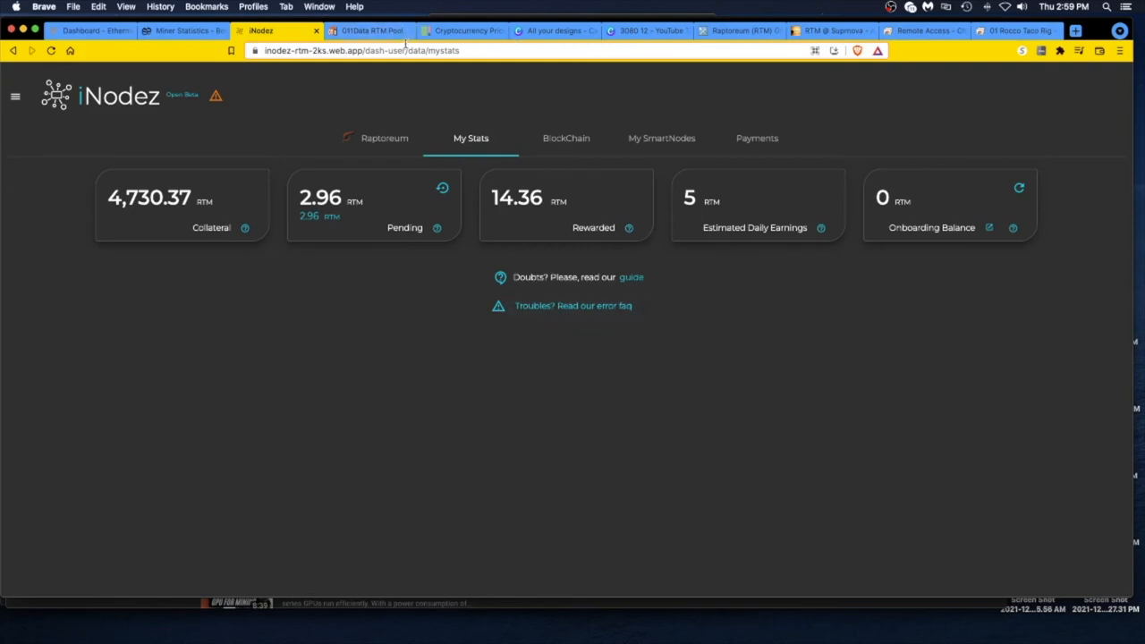
mouse_move(713, 86)
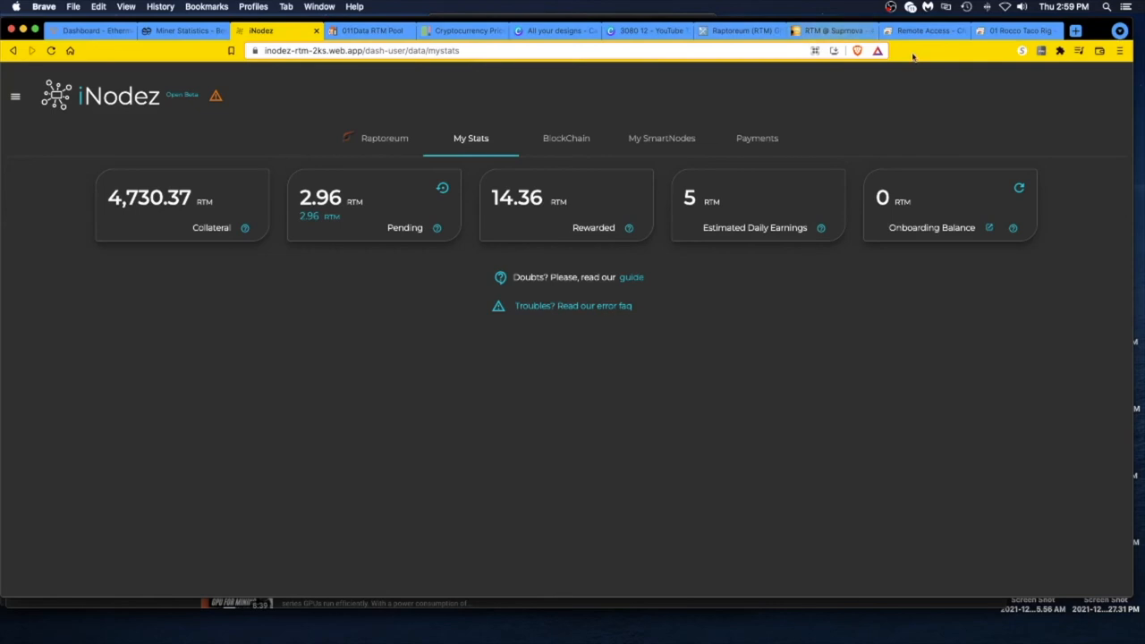
click(734, 30)
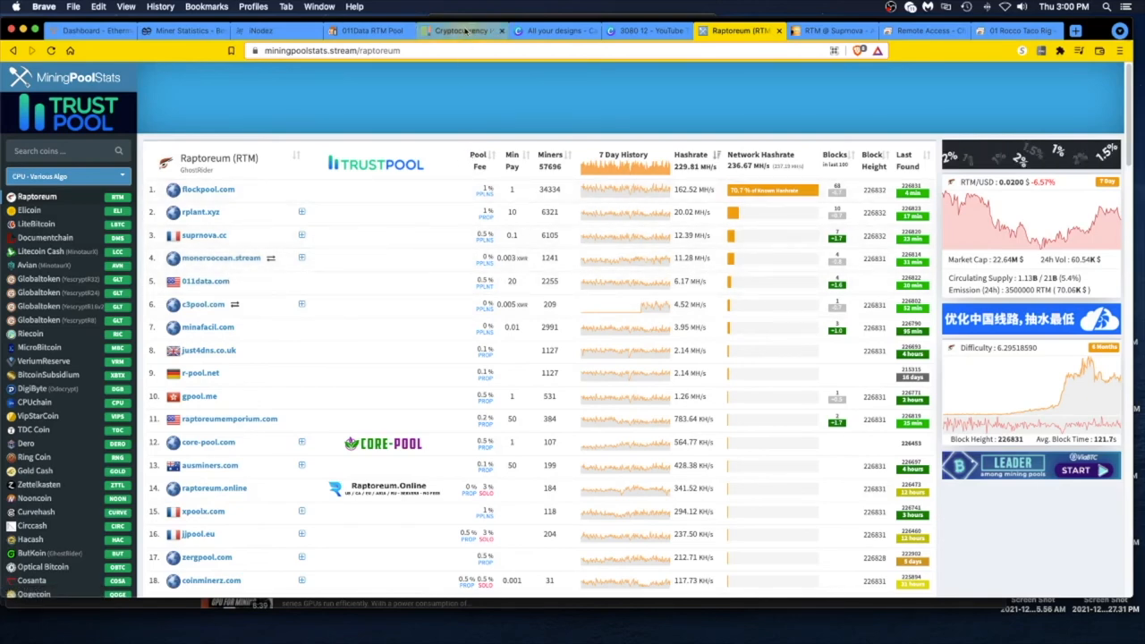
click(462, 31)
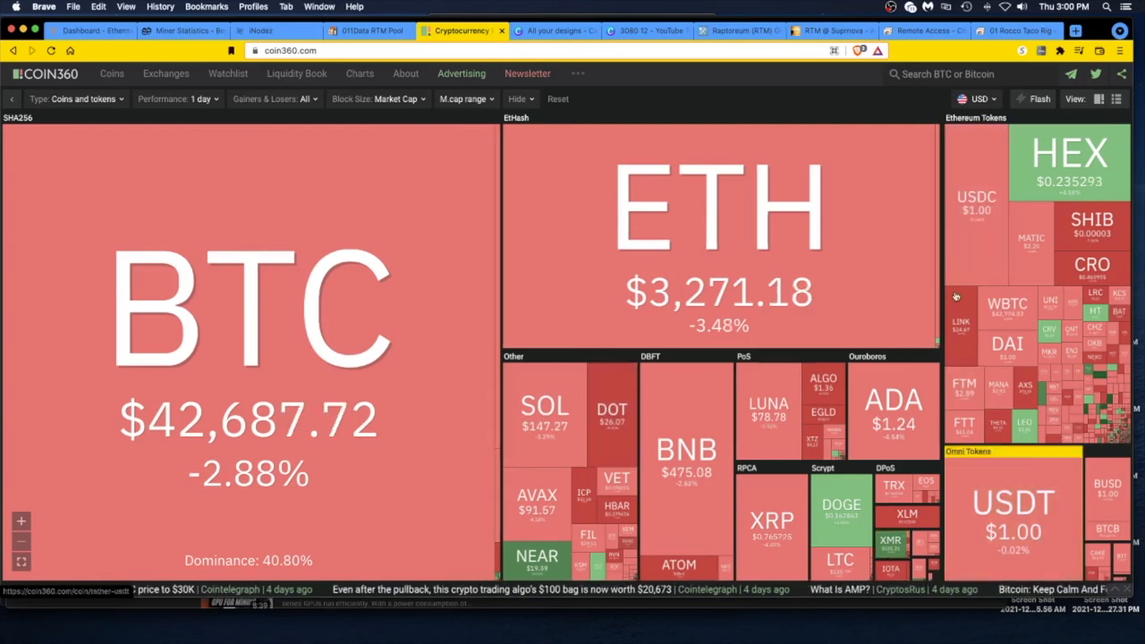
click(734, 30)
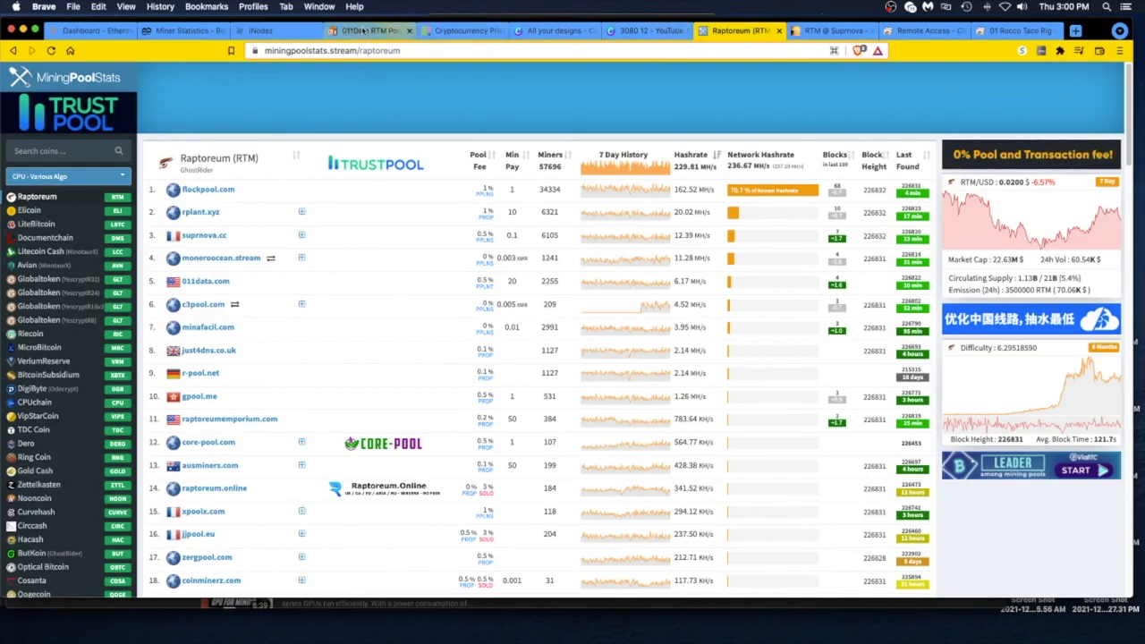
Step: Bring the iNodez smartnode stats back up showing 4,730.37 RTM collateral and 2.96 RTM pending
click(260, 30)
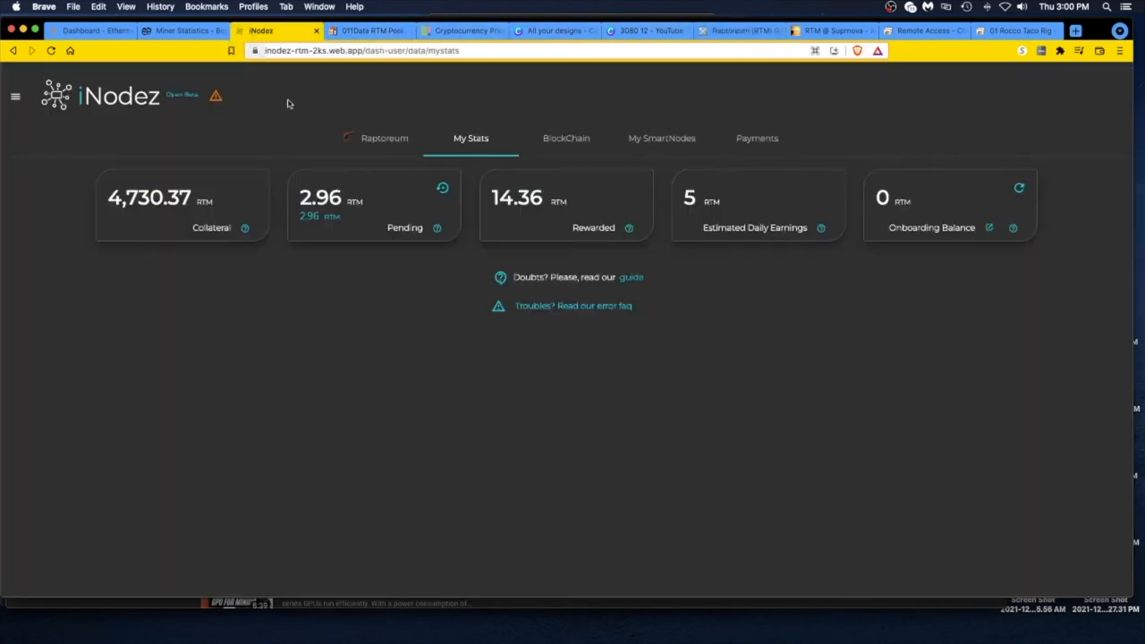
mouse_move(213, 301)
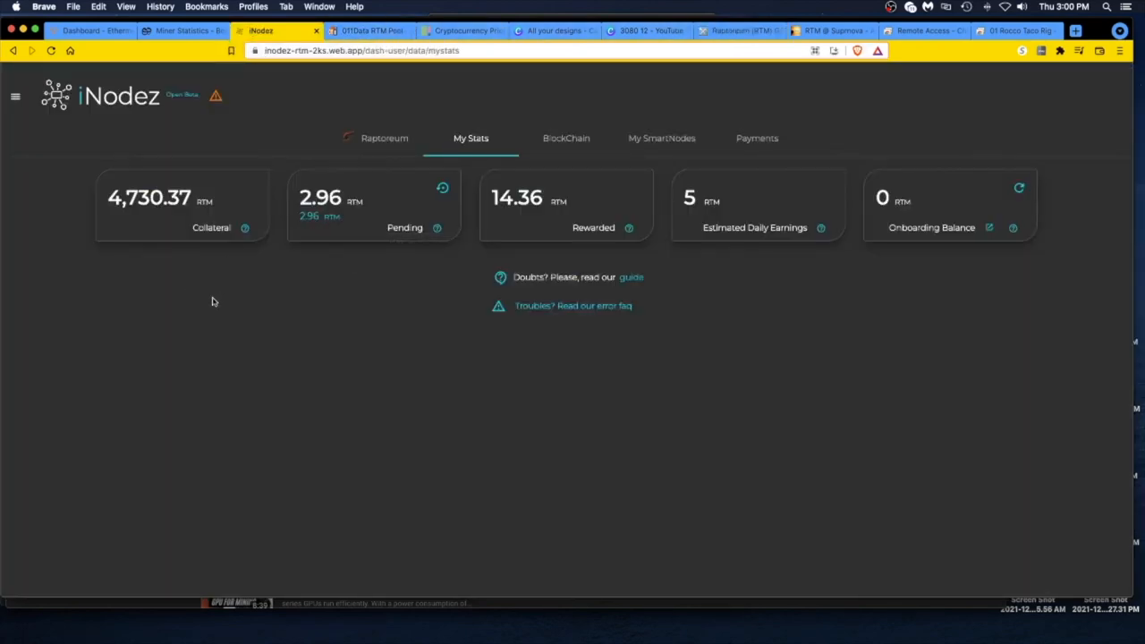
mouse_move(180, 211)
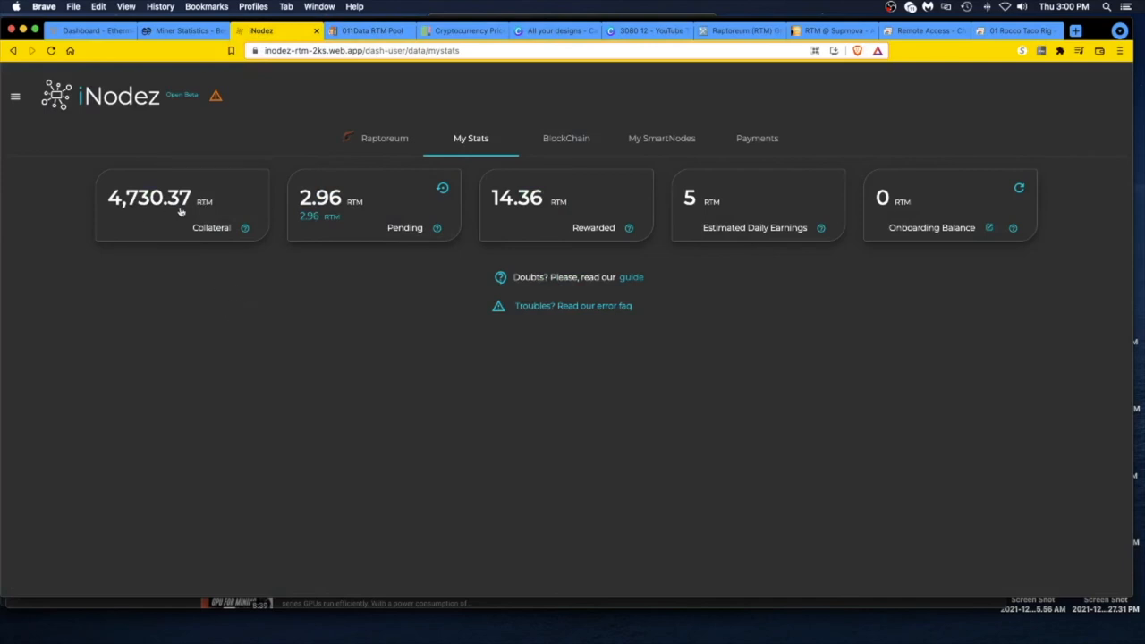
mouse_move(139, 211)
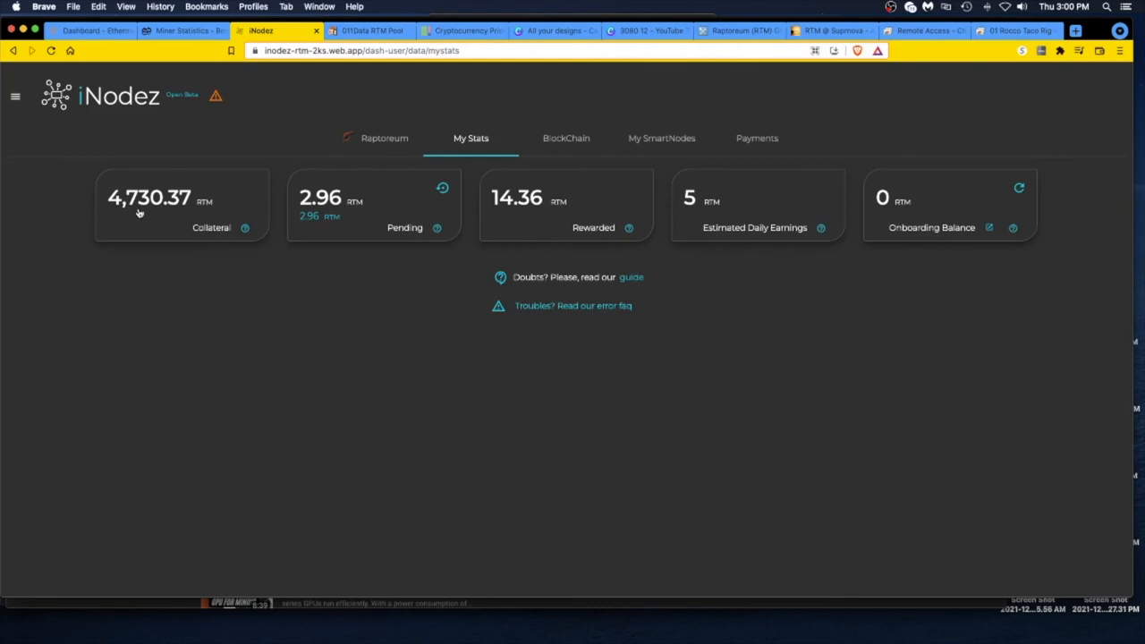
mouse_move(191, 229)
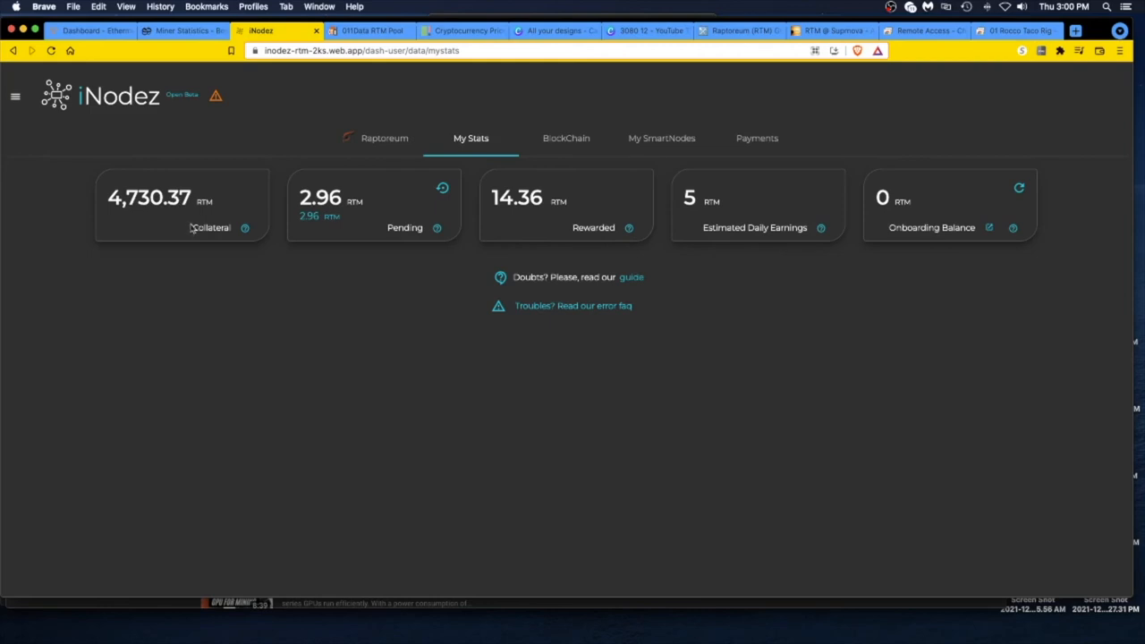
mouse_move(454, 79)
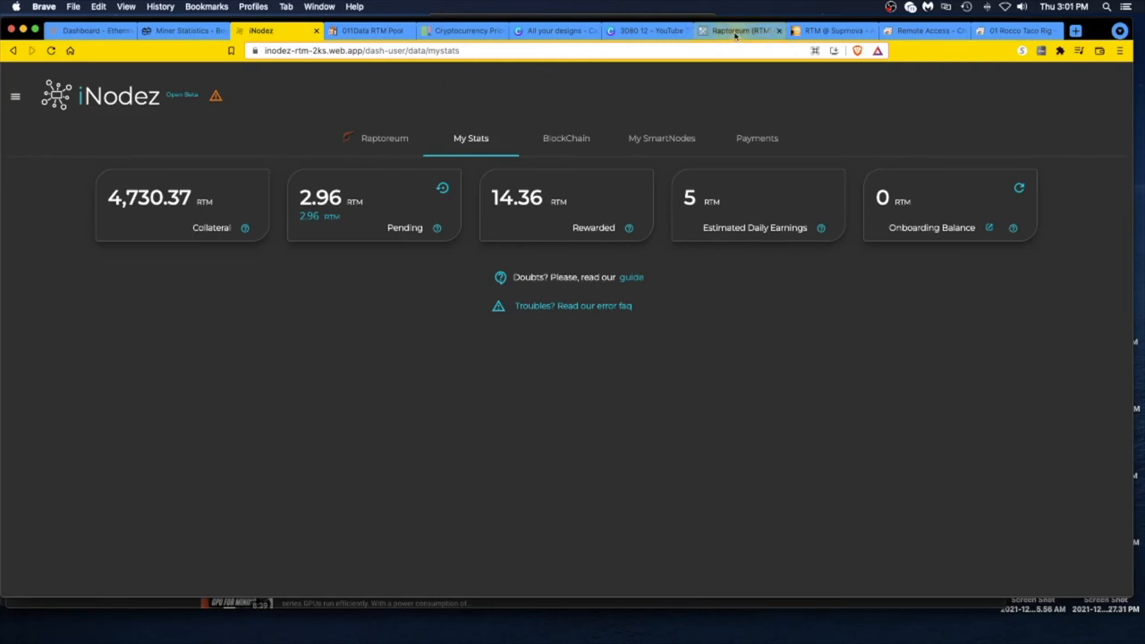
Step: Return to the MiningPoolStats Raptoreum ranking with Flockpool first at about 237 MH/s network hashrate
click(738, 30)
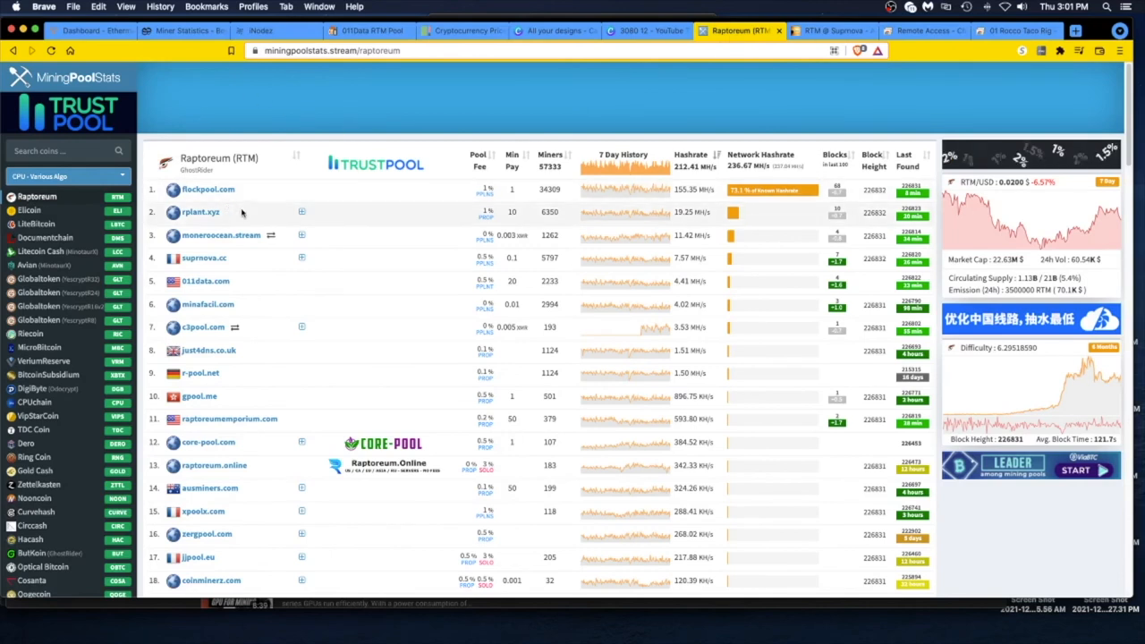
mouse_move(272, 236)
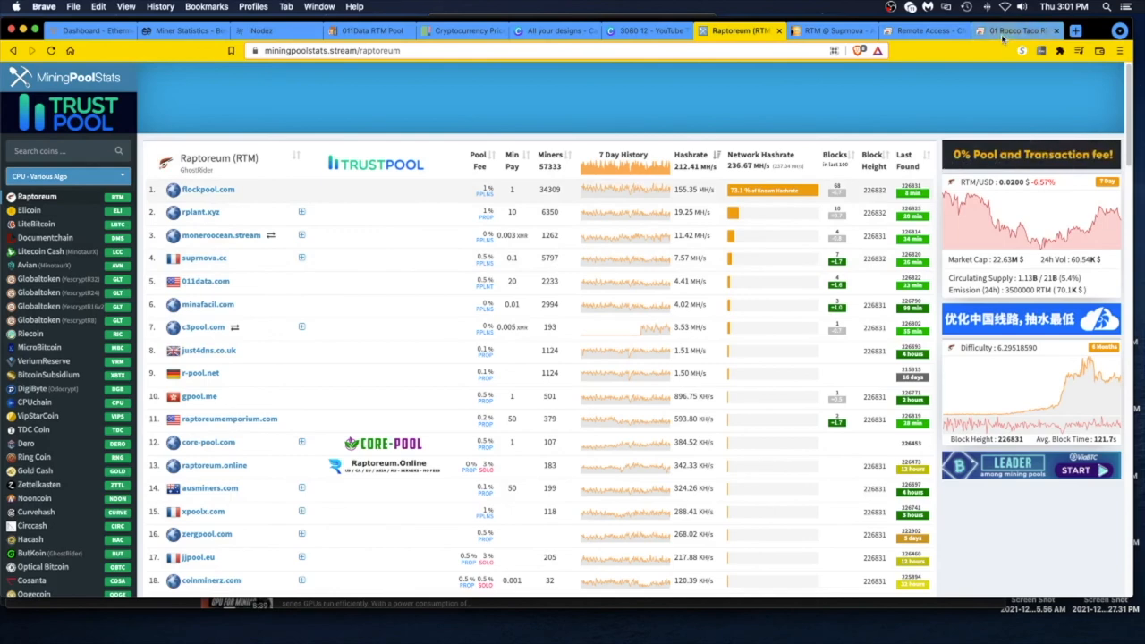
mouse_move(1011, 30)
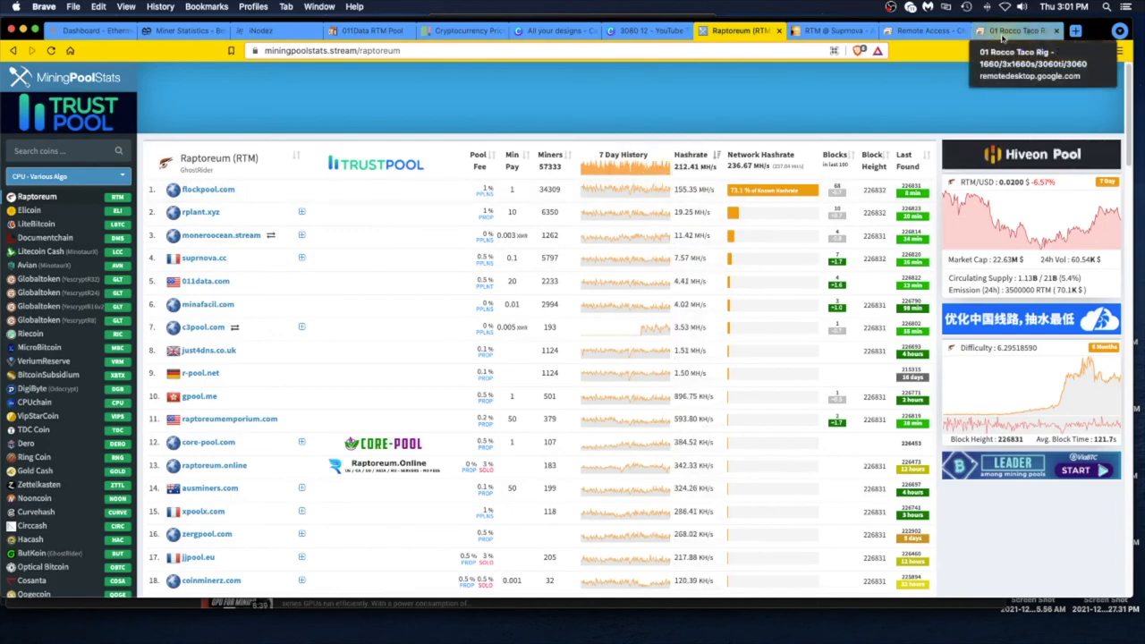
Step: Show the Rocco Taco Rig remote desktop with the Raptoreum Core wallet's received deposits and miner output
click(1017, 31)
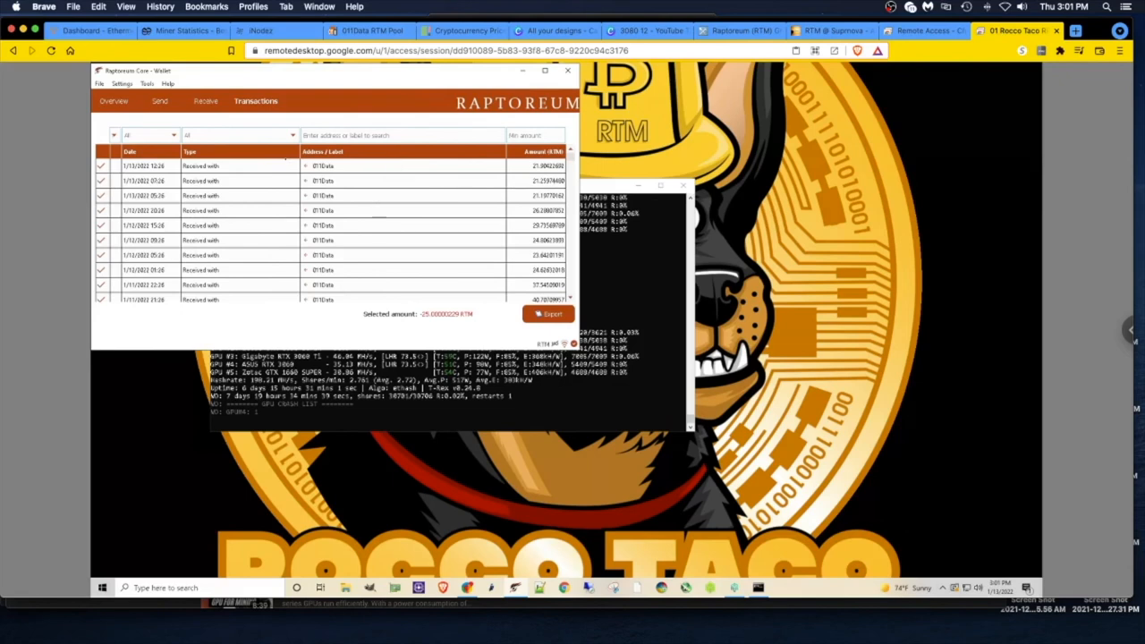
mouse_move(322, 195)
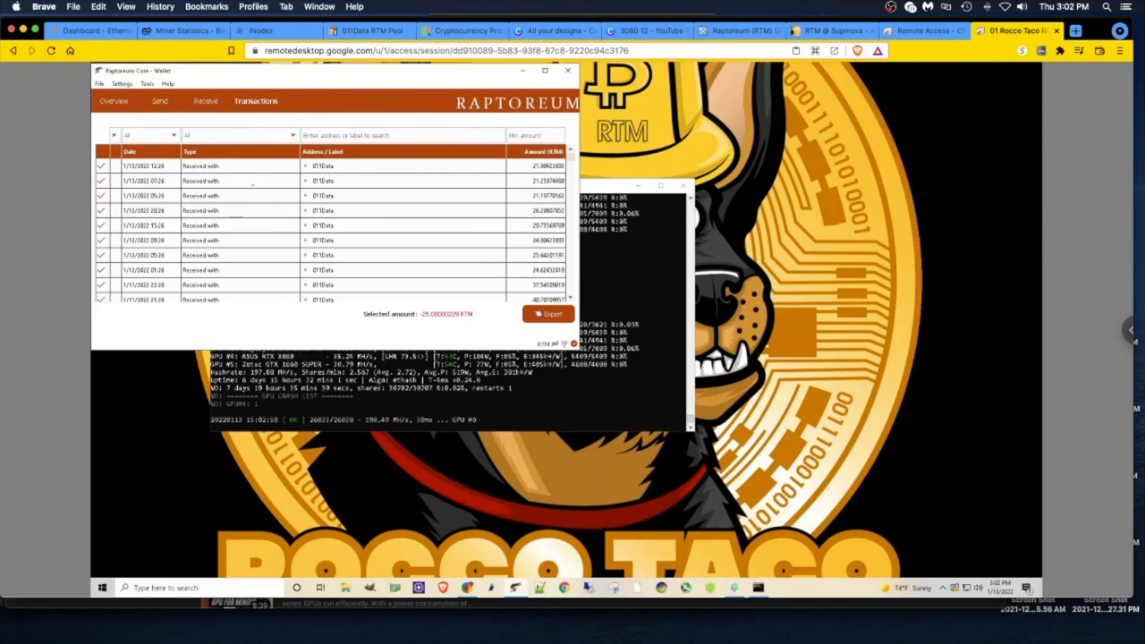
Step: Switch to the coin360 market heatmap showing BTC at $42,487.07 and ETH at $3,257.62
click(462, 30)
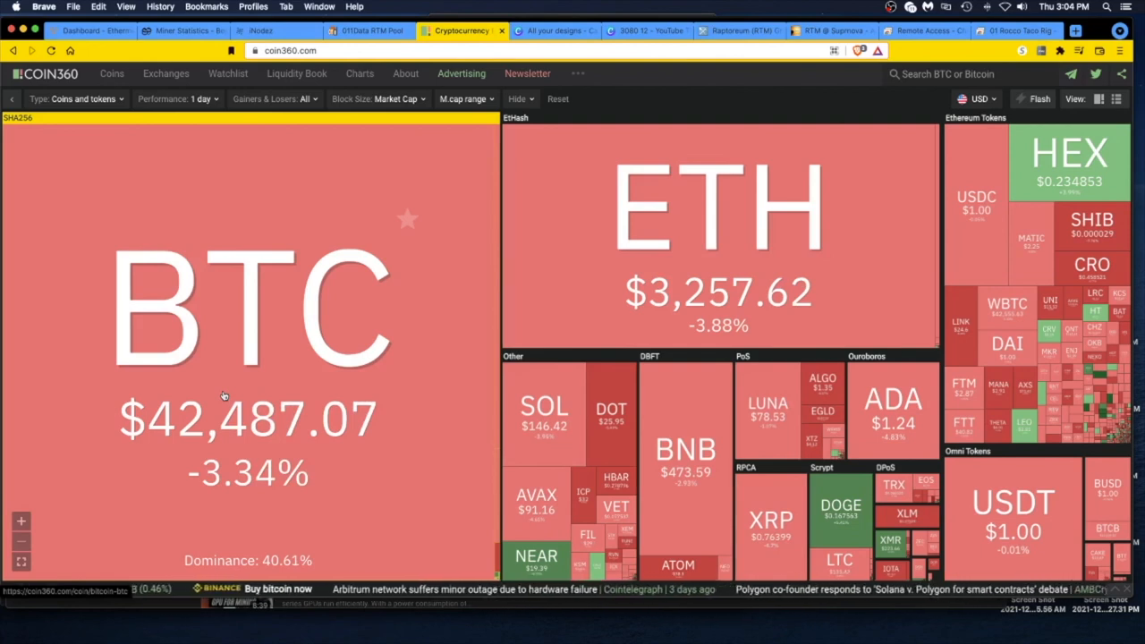
mouse_move(265, 340)
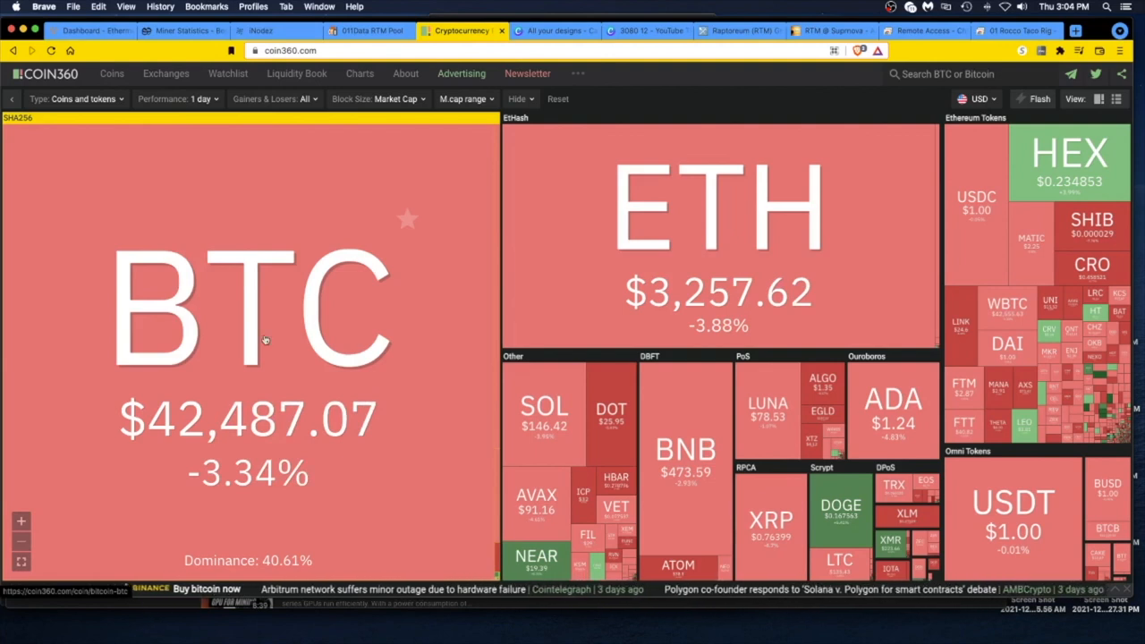